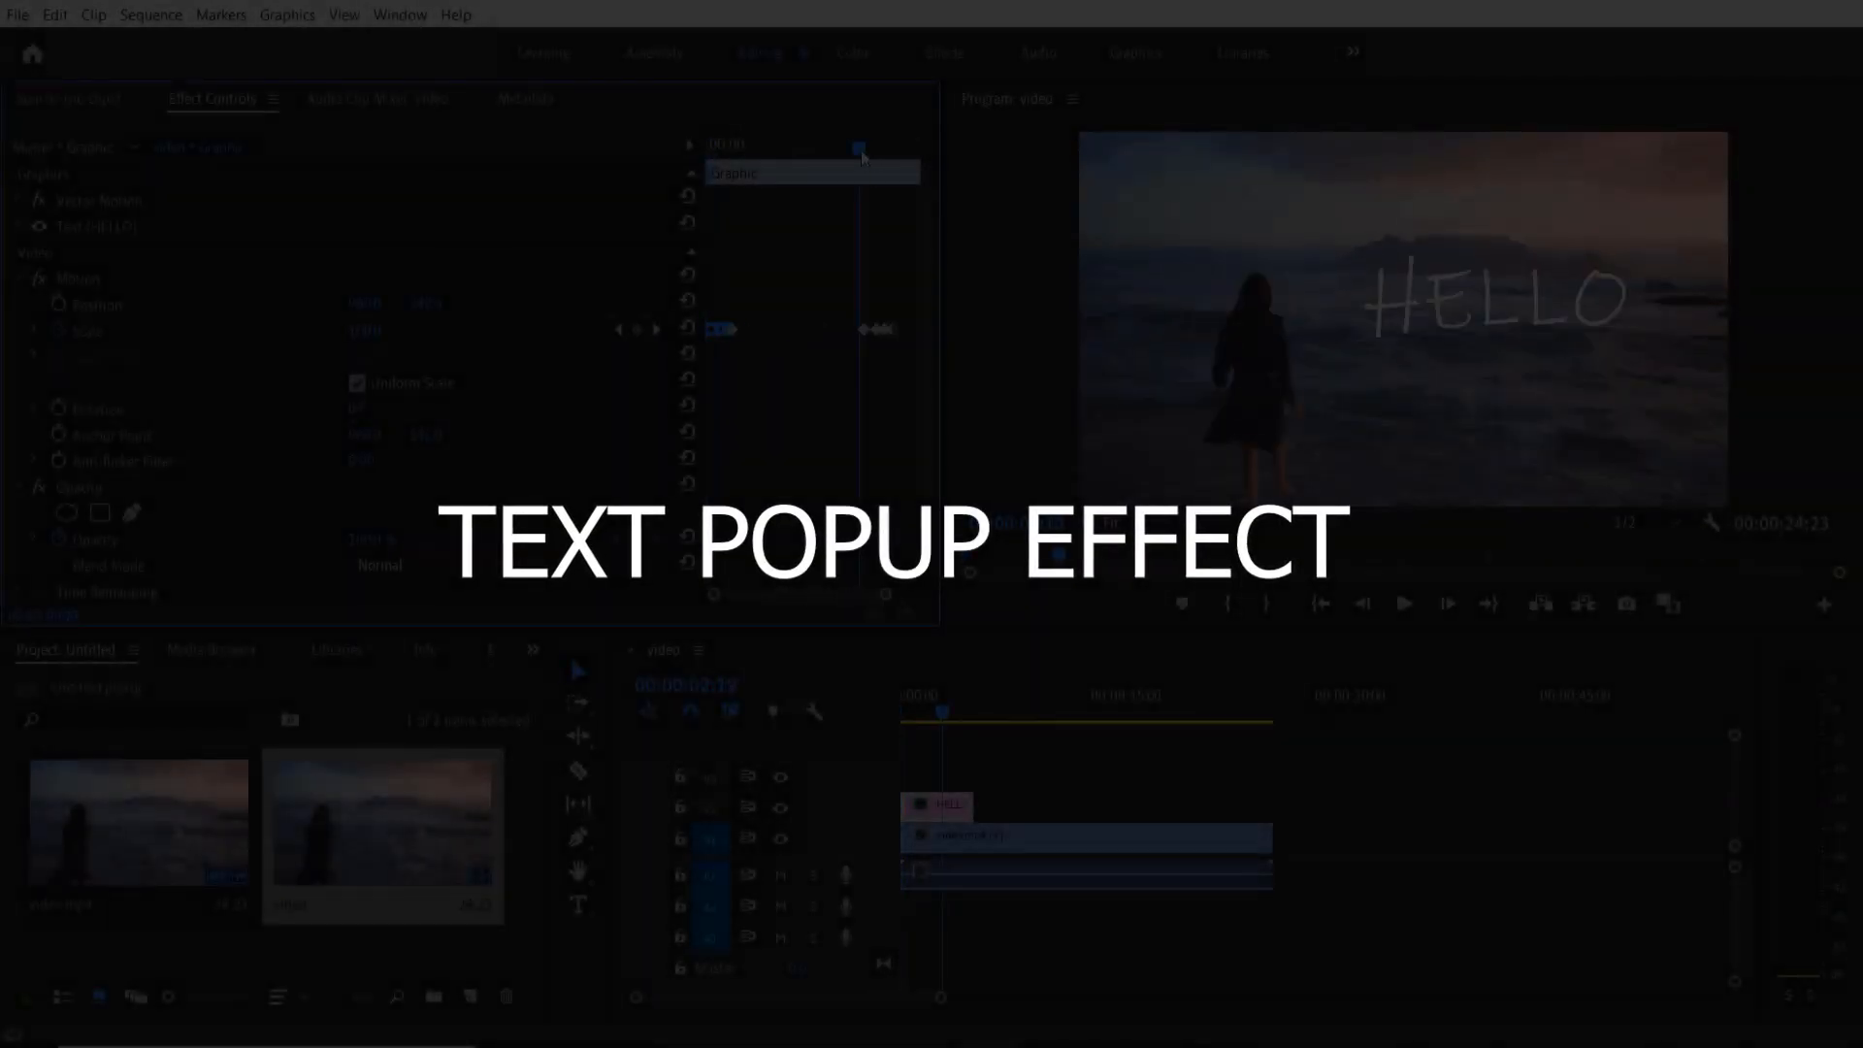
# Create a new sequence named video from the beach clip video.mp4.
pyautogui.rightClick(862, 329)
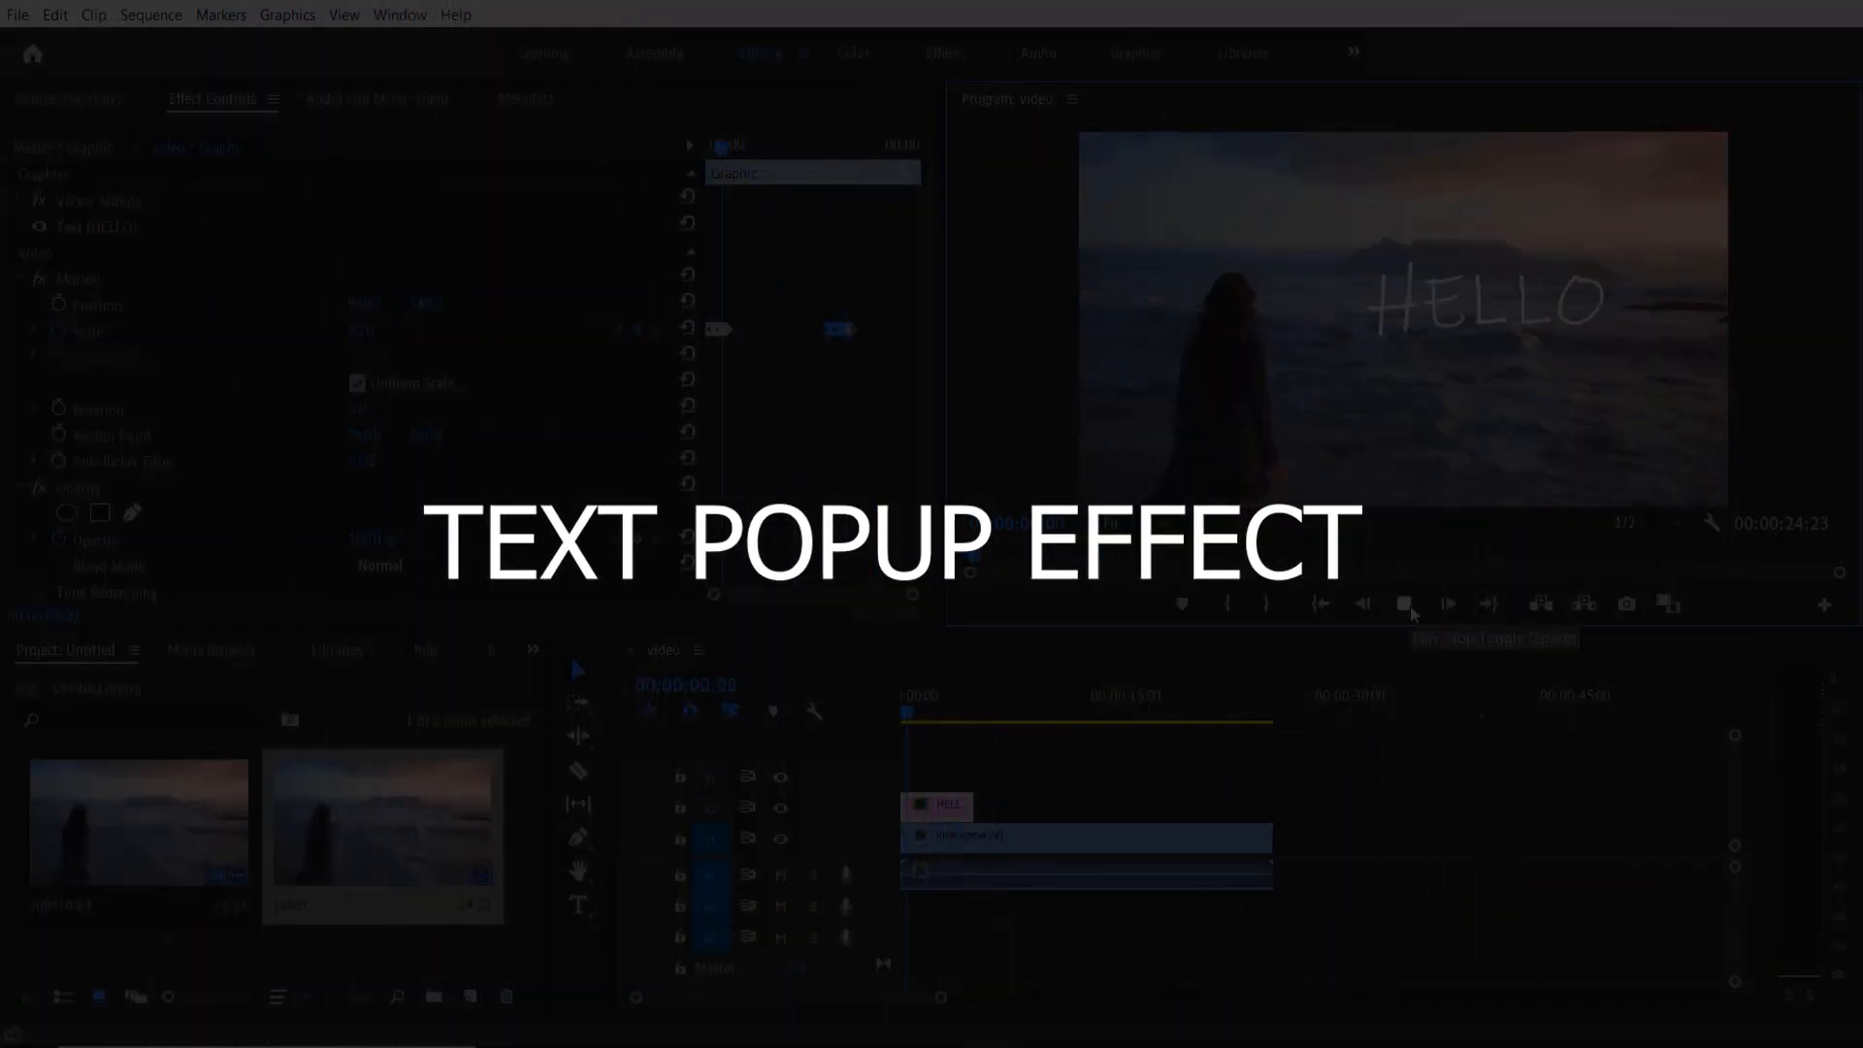
pyautogui.click(1402, 603)
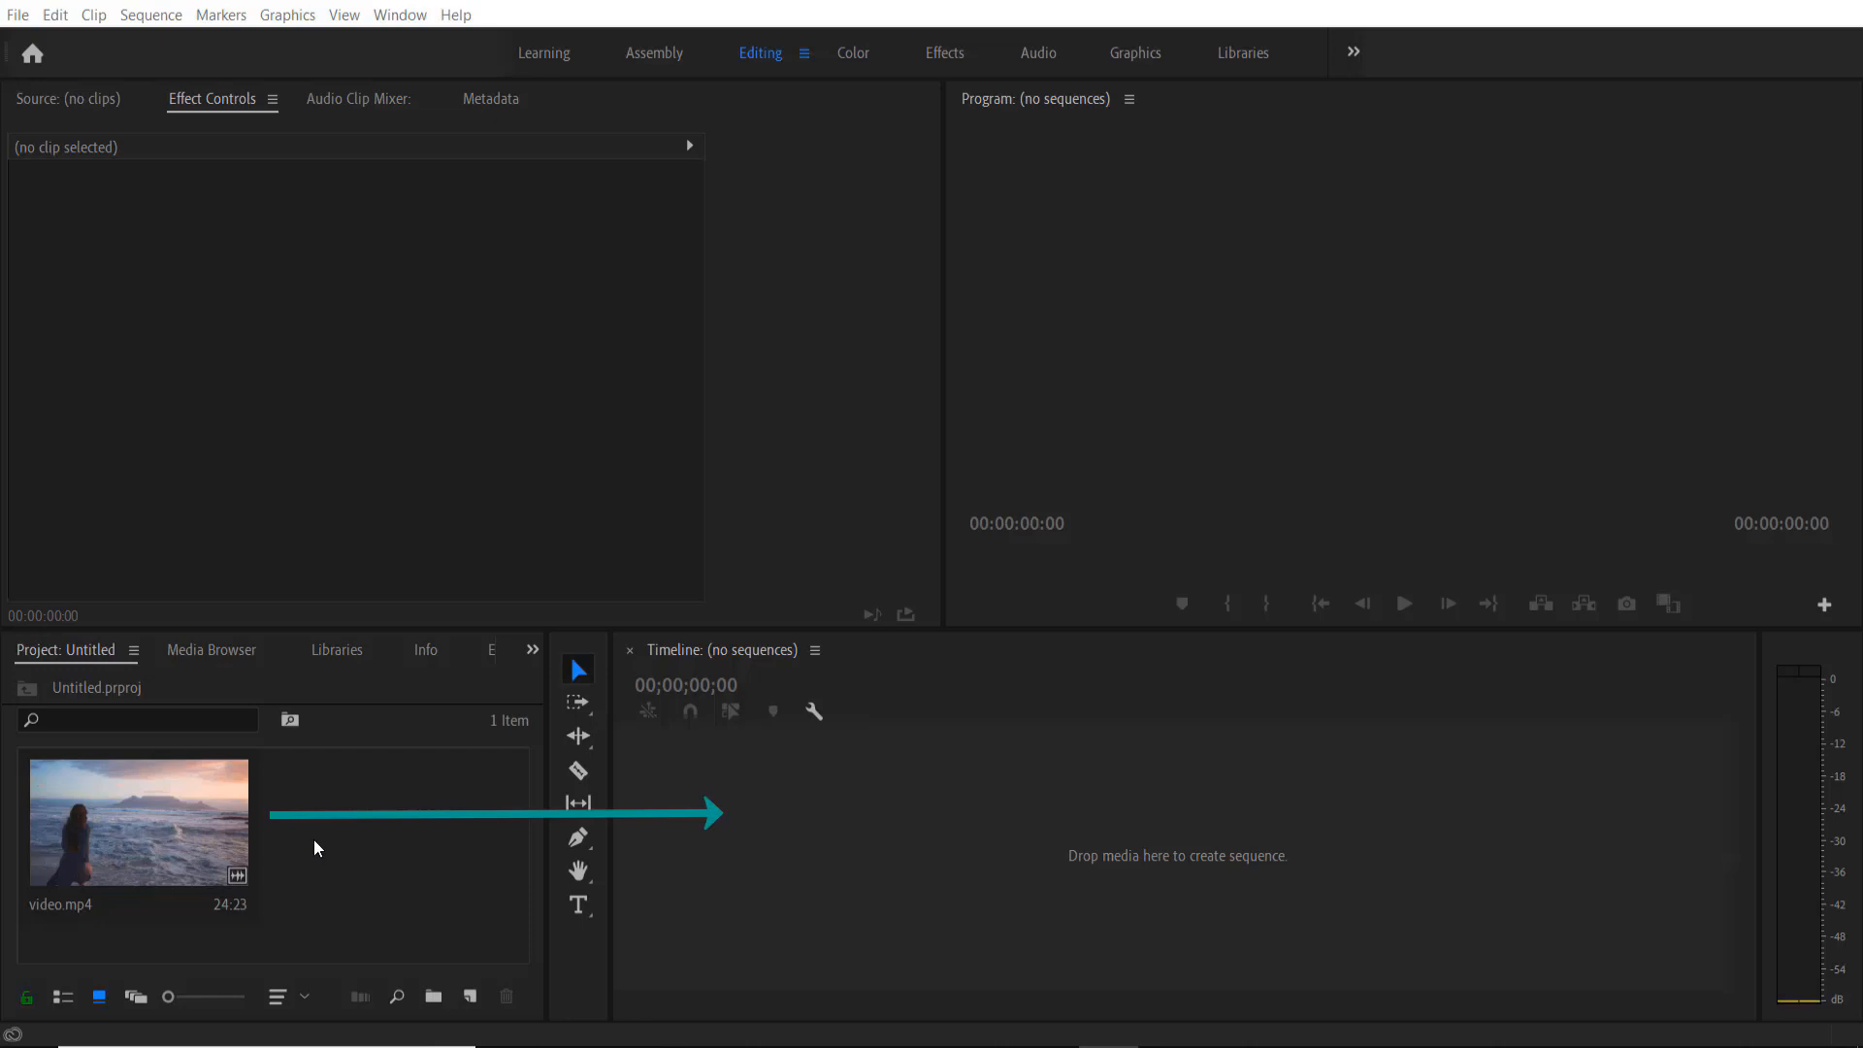
pyautogui.click(136, 821)
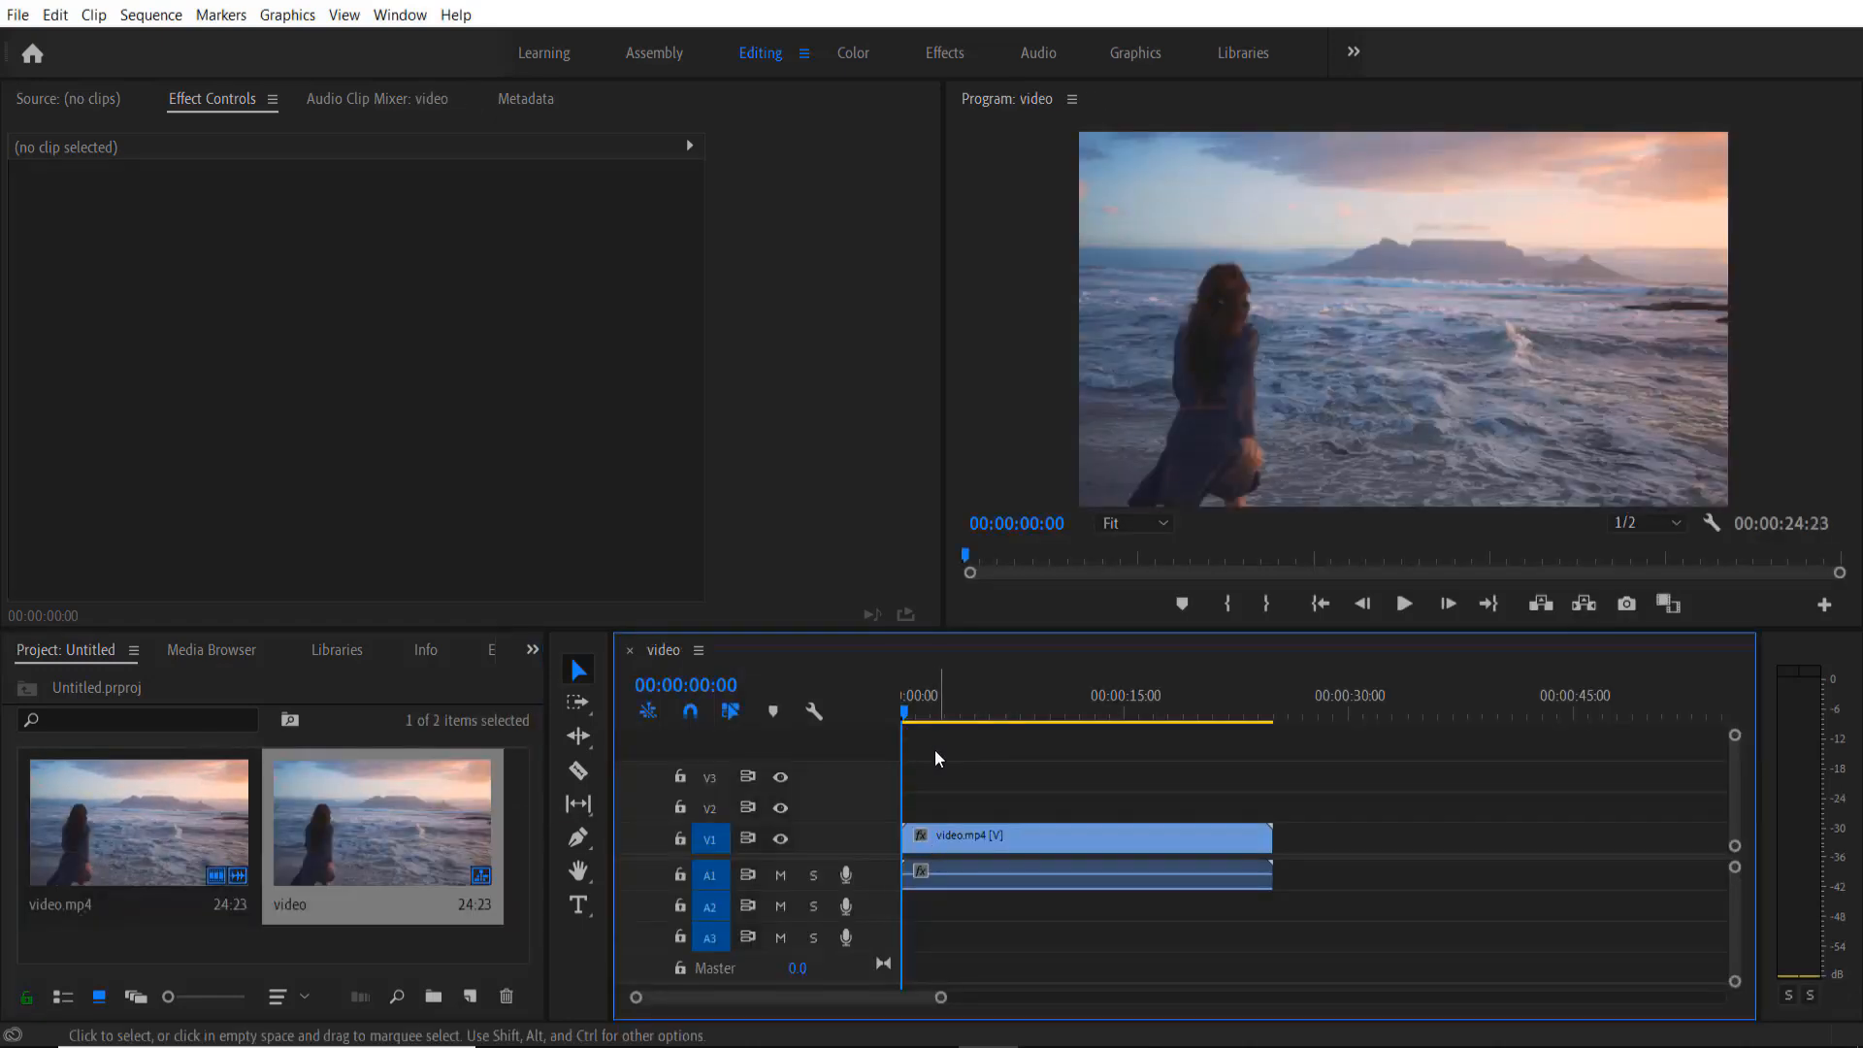
# Scrub into the beach clip, then return the playhead to the sequence start.
pyautogui.click(1172, 712)
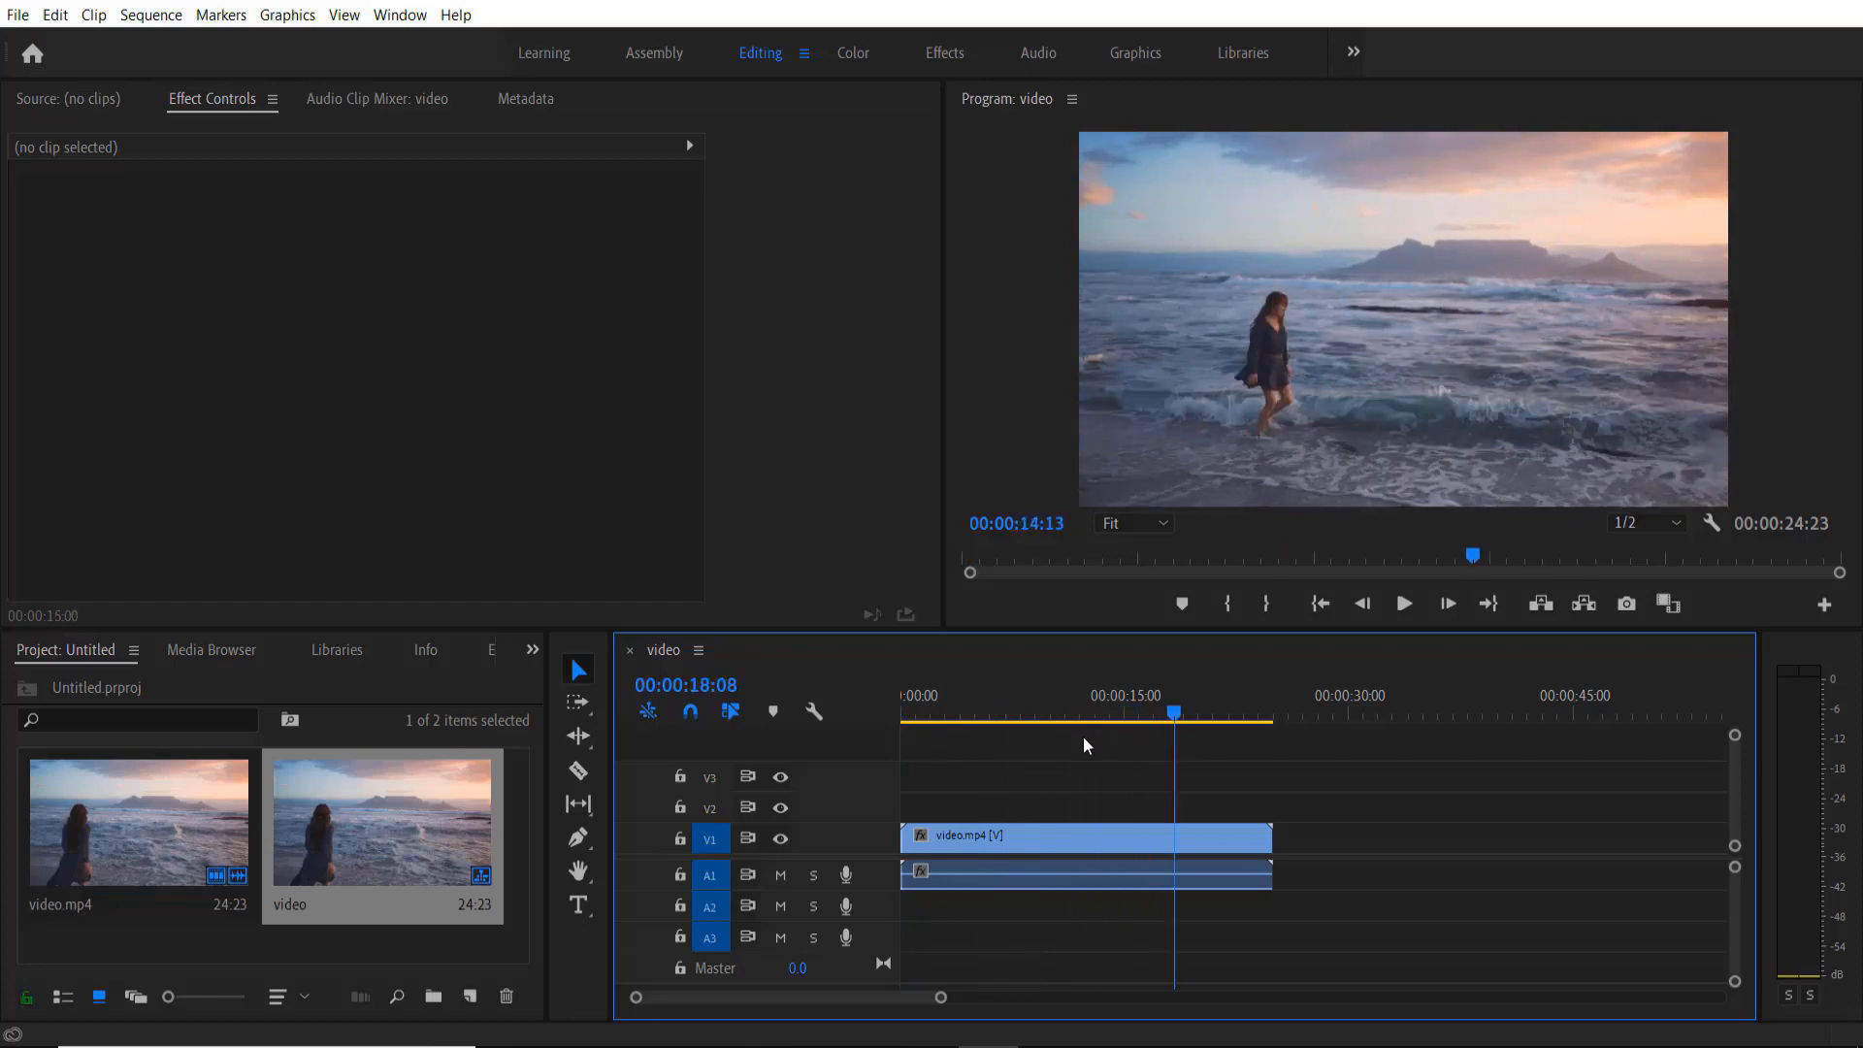
pyautogui.click(1080, 834)
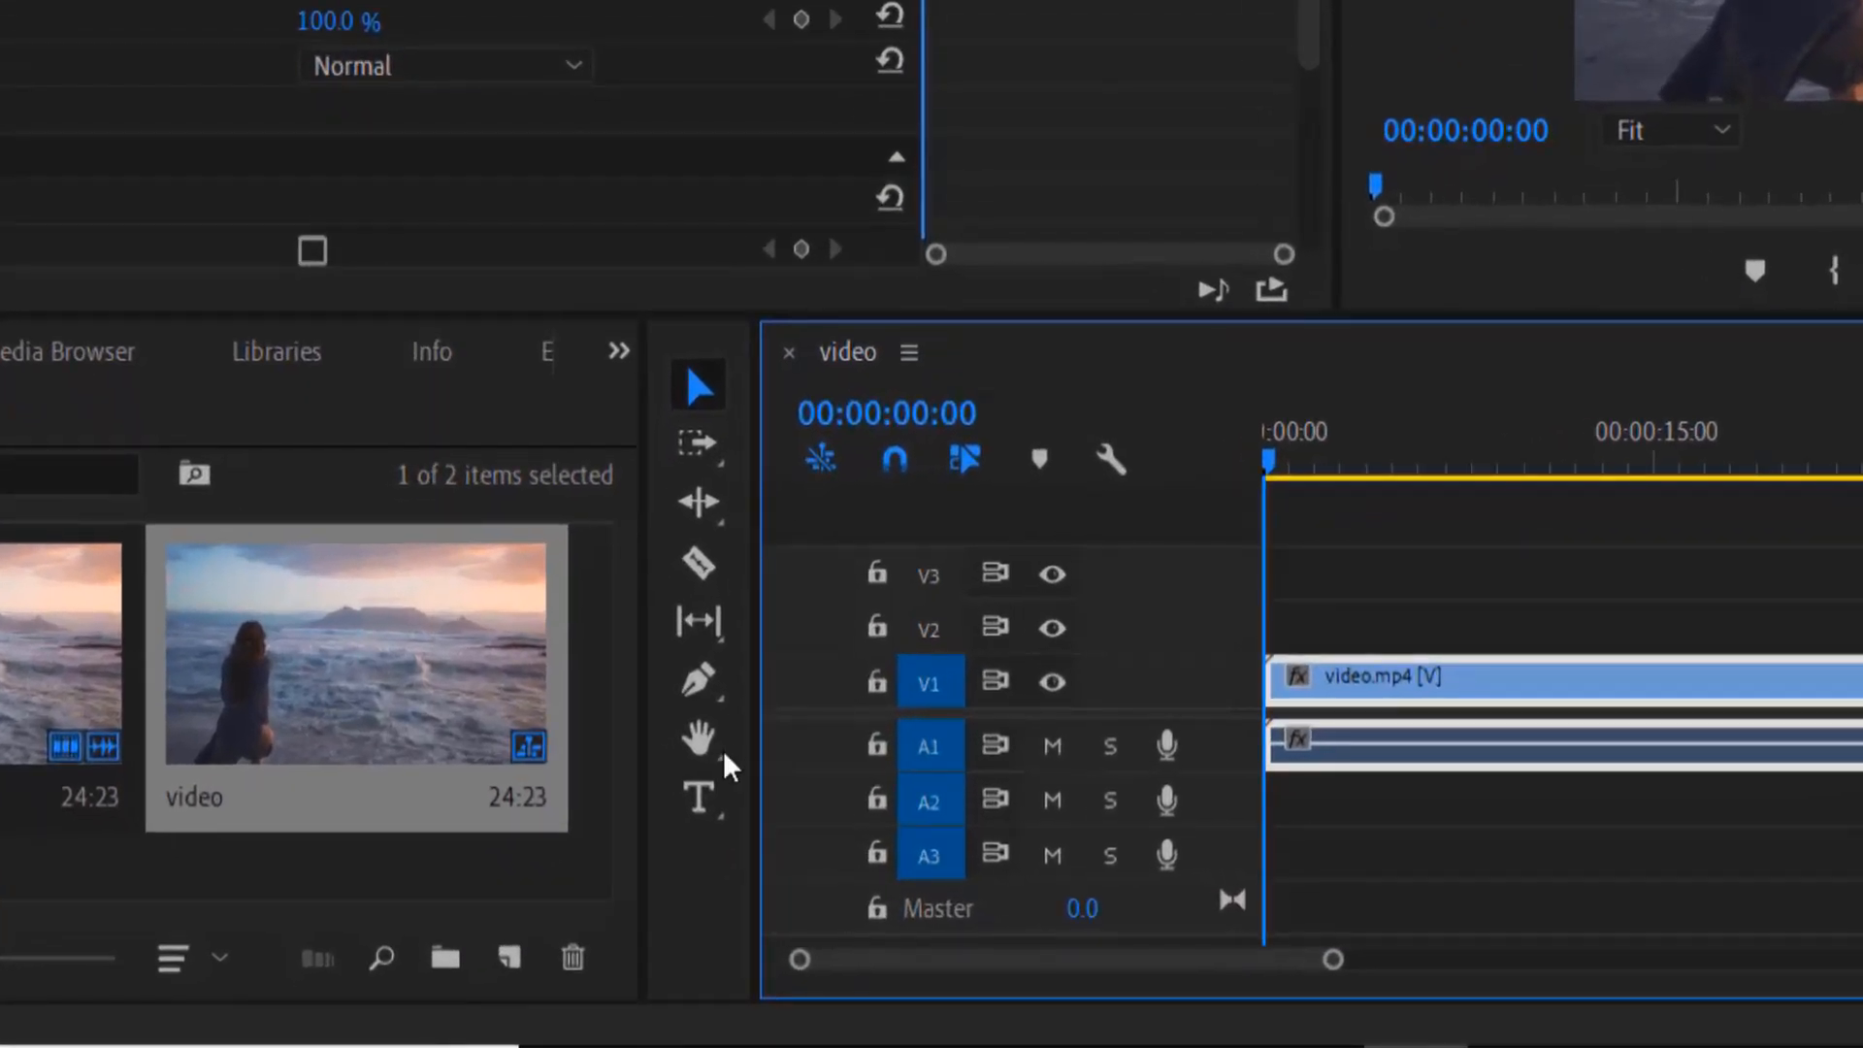
pyautogui.moveTo(699, 799)
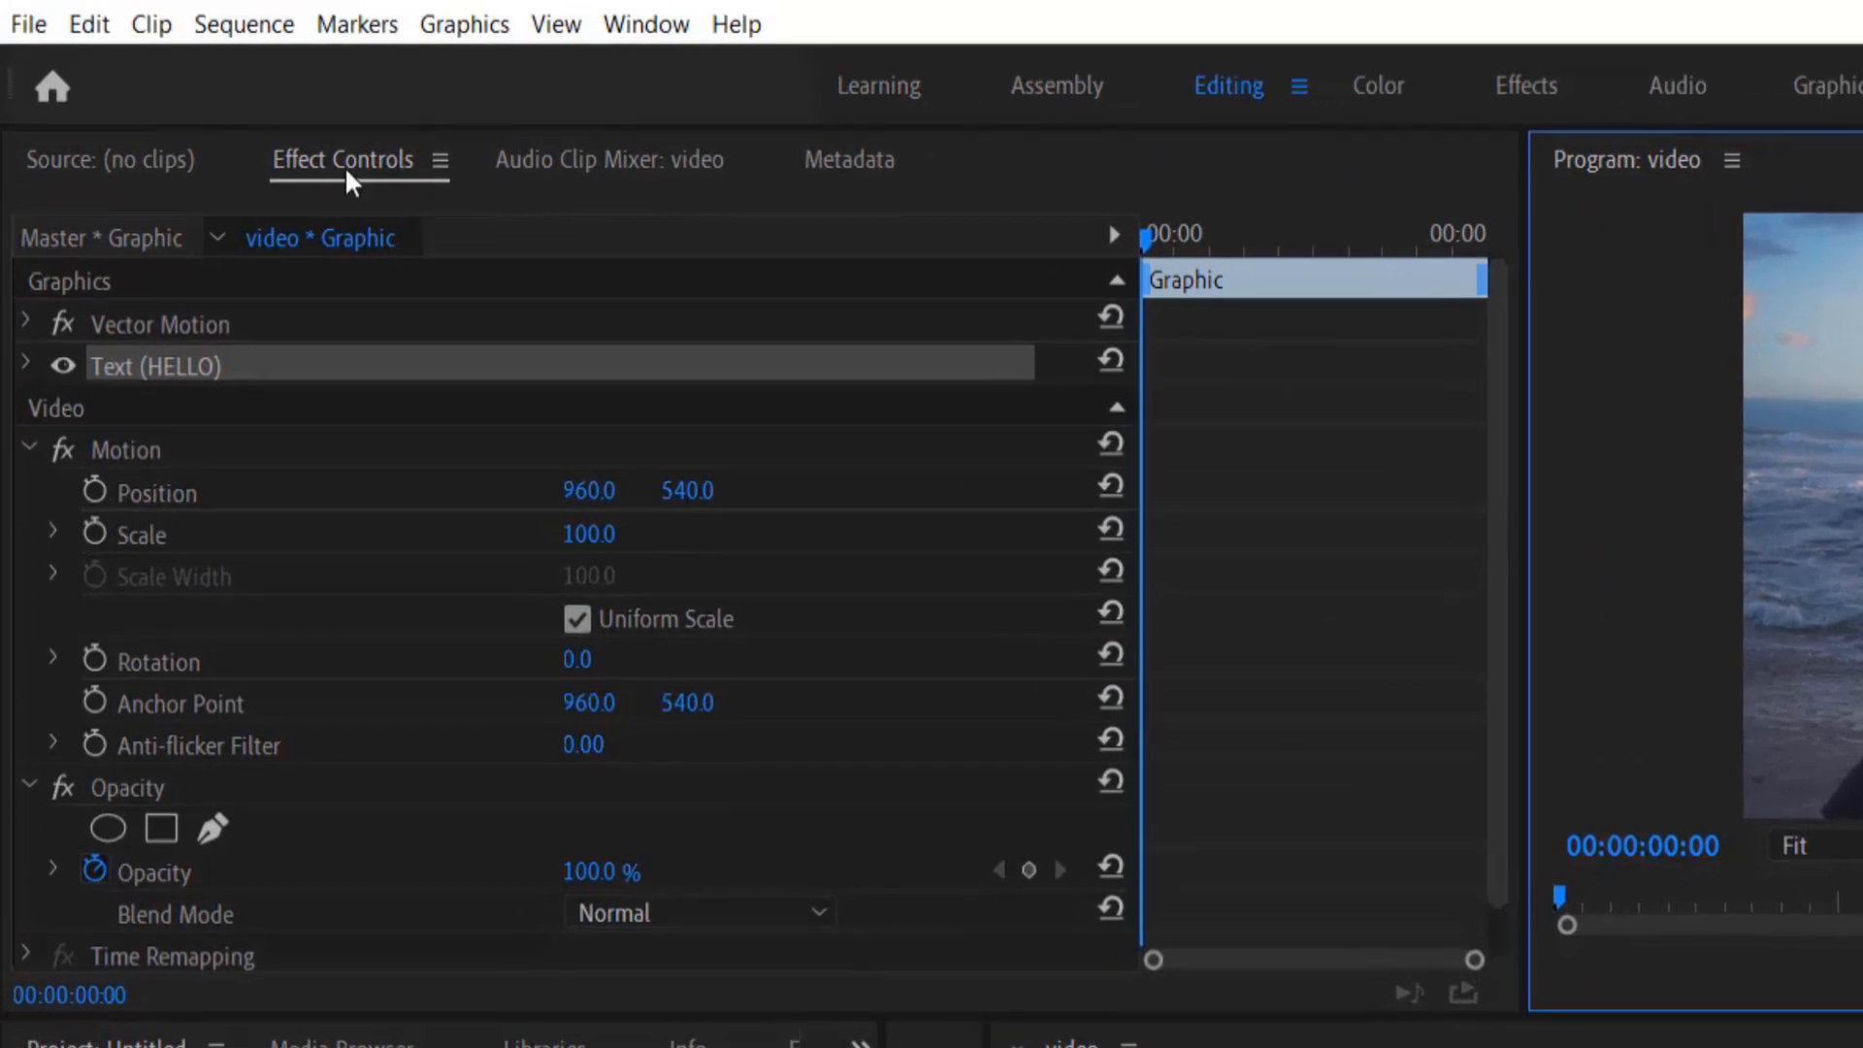
pyautogui.moveTo(83, 307)
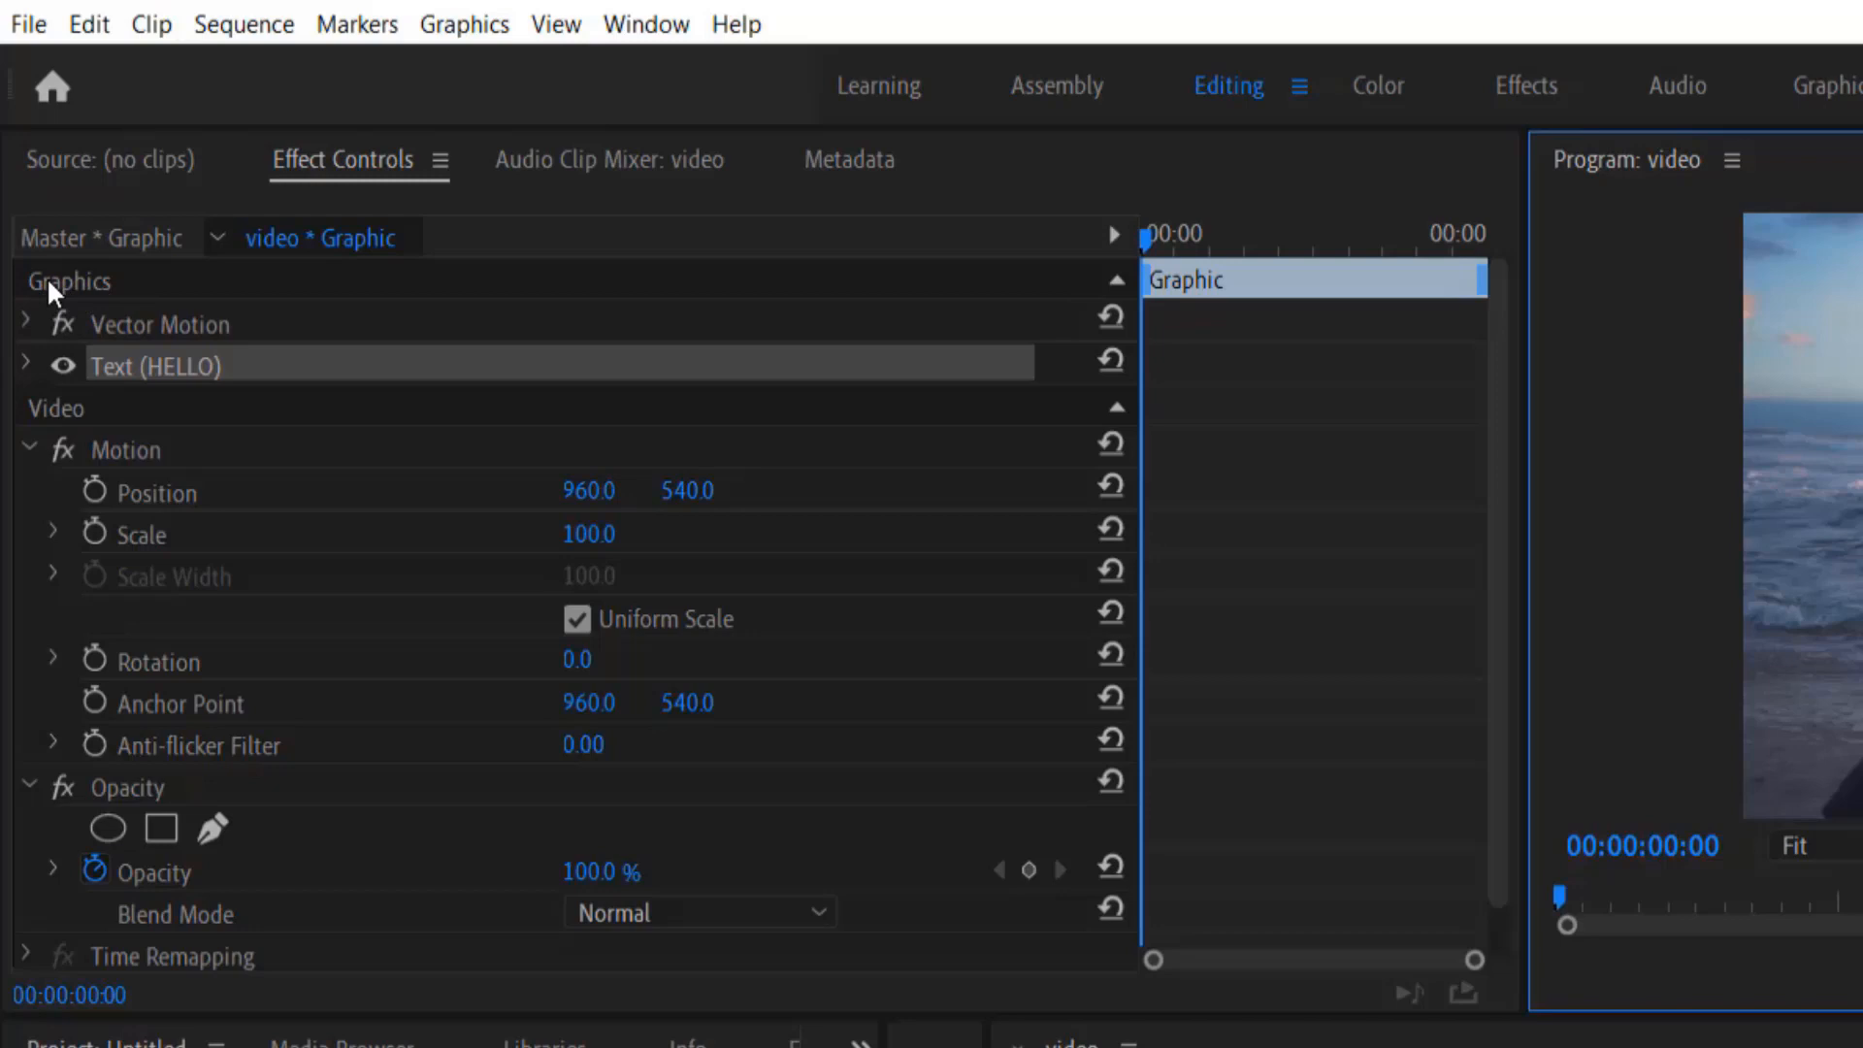
pyautogui.moveTo(30, 378)
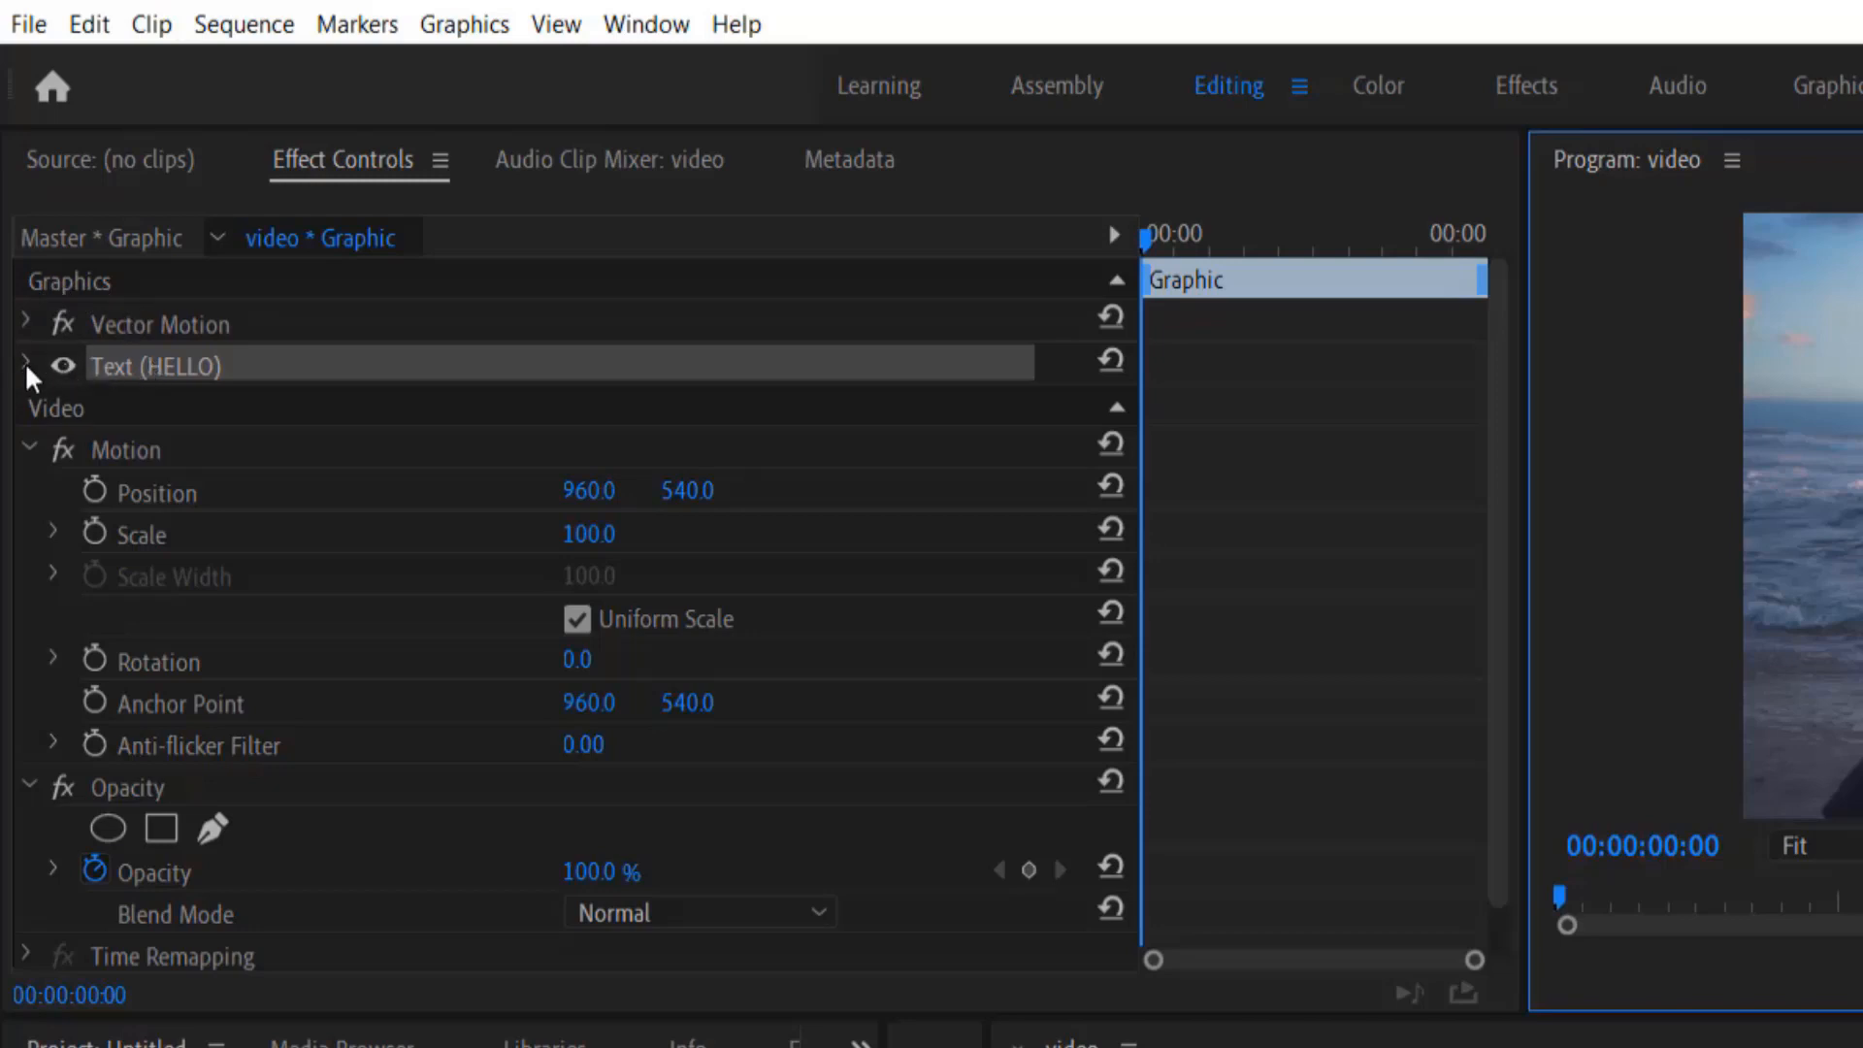
# Give the HELLO text the handwritten Ink Free font at size 250.
pyautogui.click(25, 367)
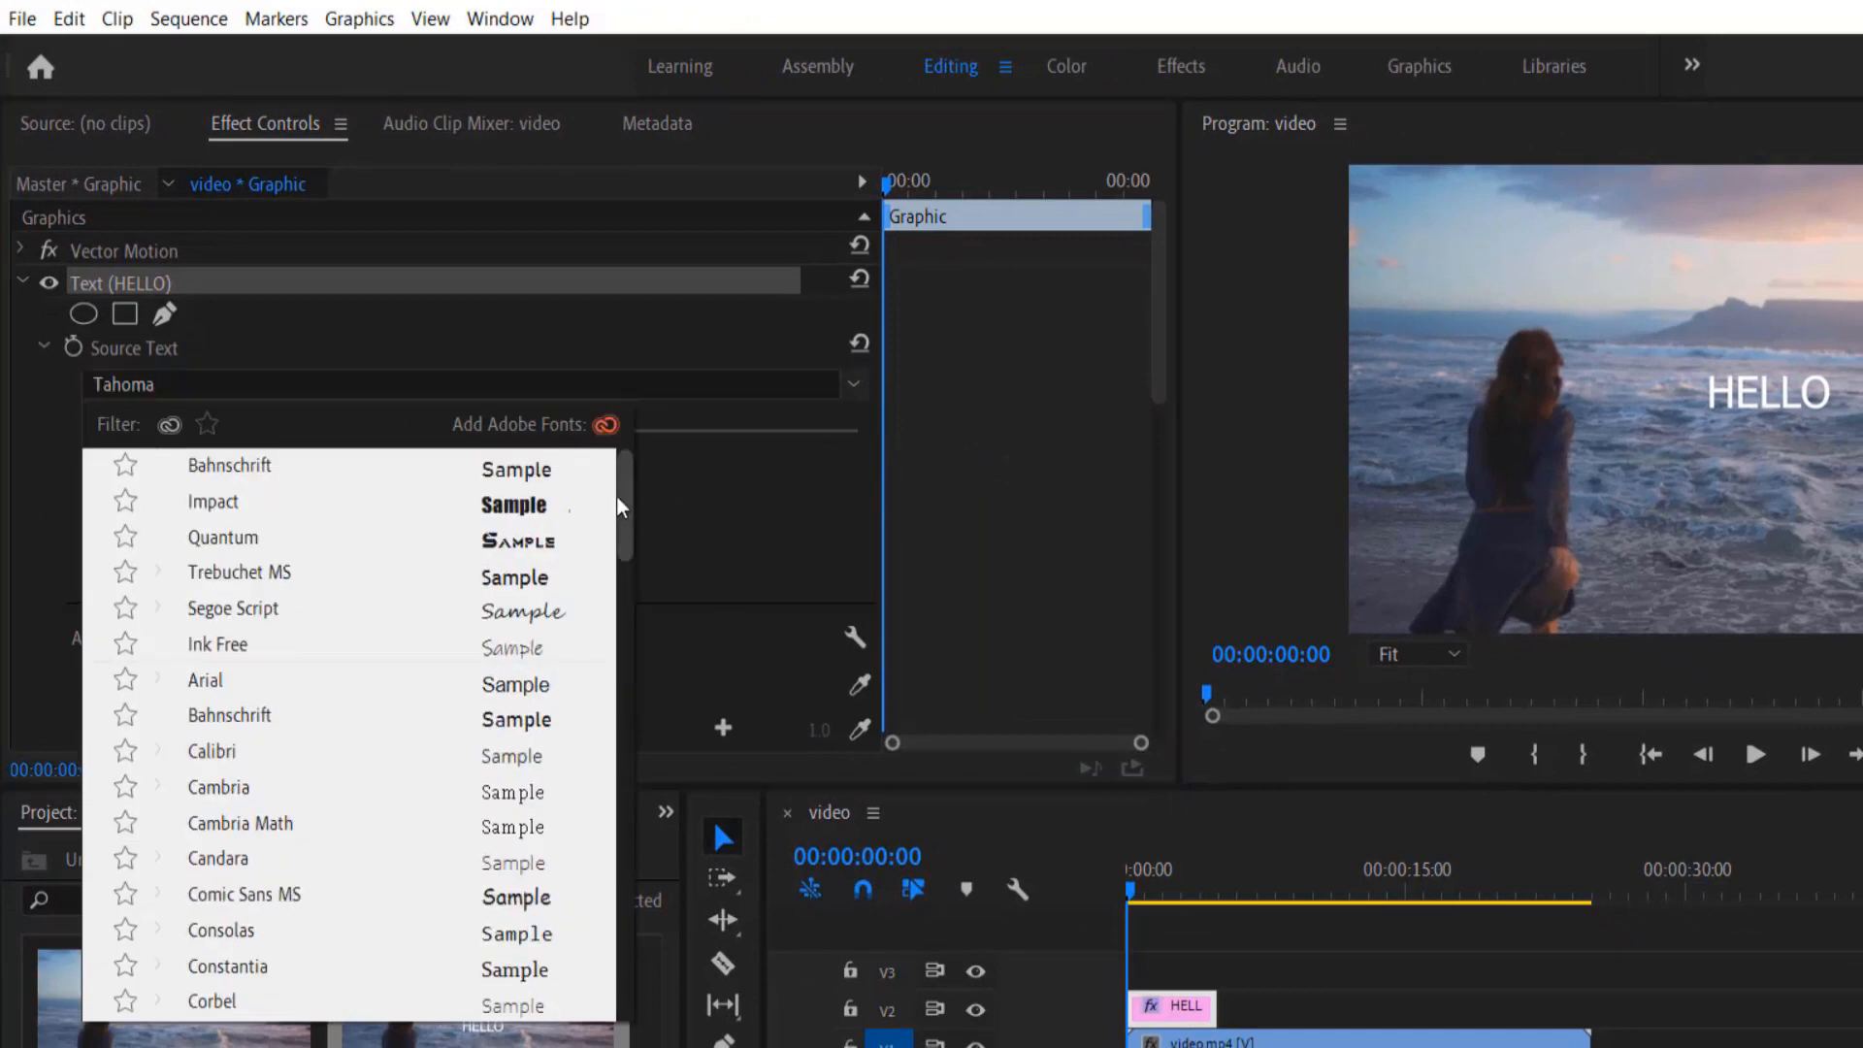
pyautogui.click(217, 644)
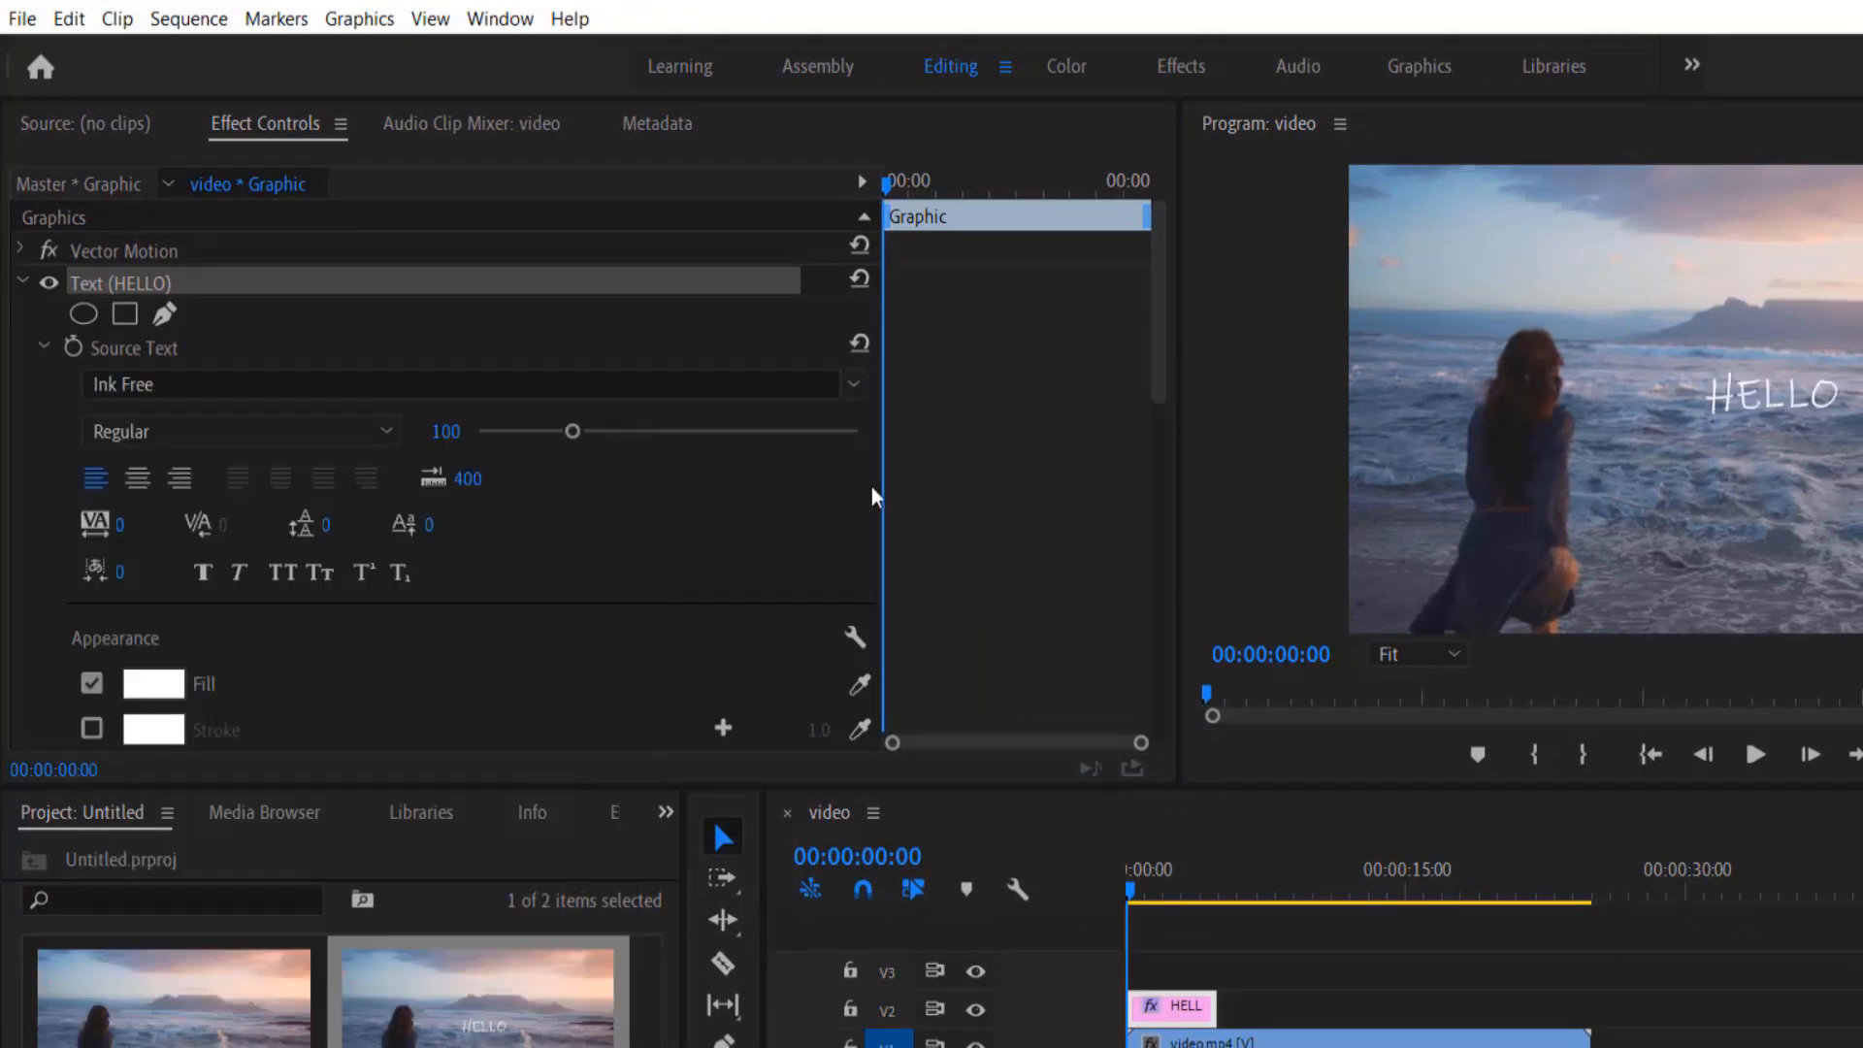
pyautogui.moveTo(510, 447)
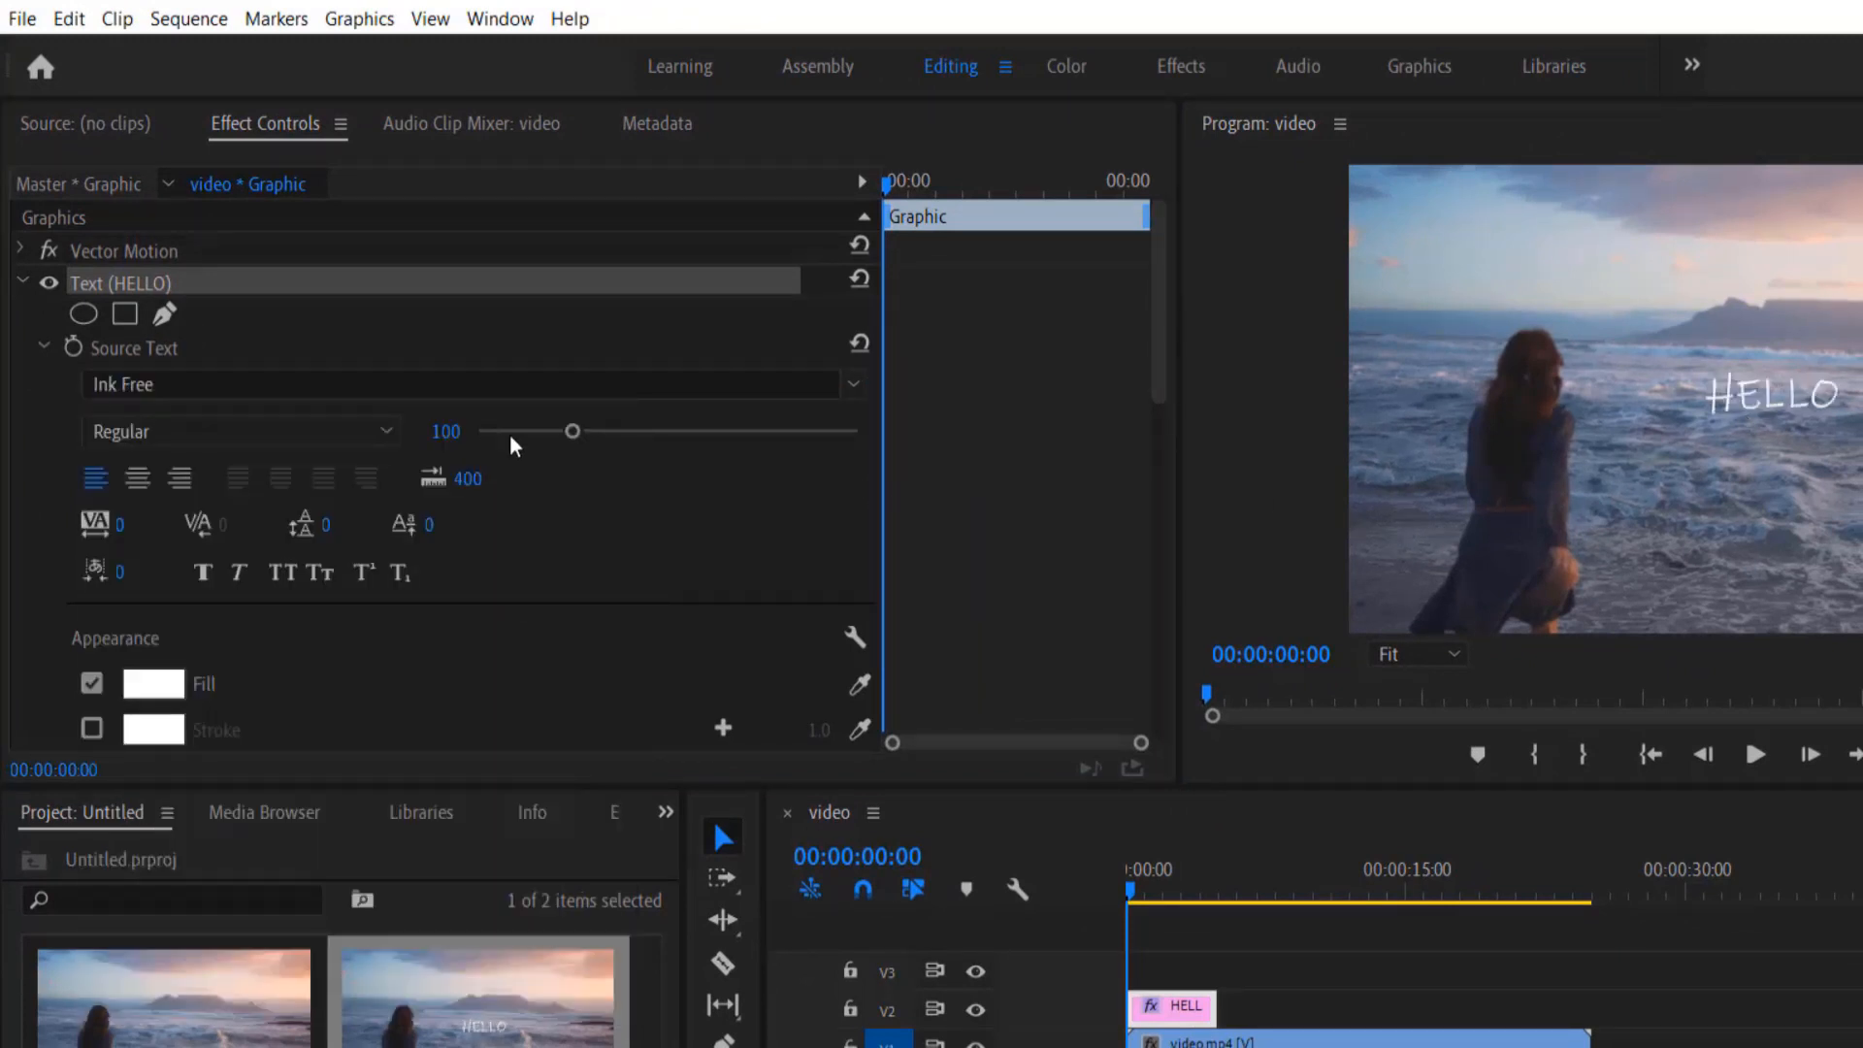
pyautogui.moveTo(574, 431); pyautogui.dragTo(584, 431)
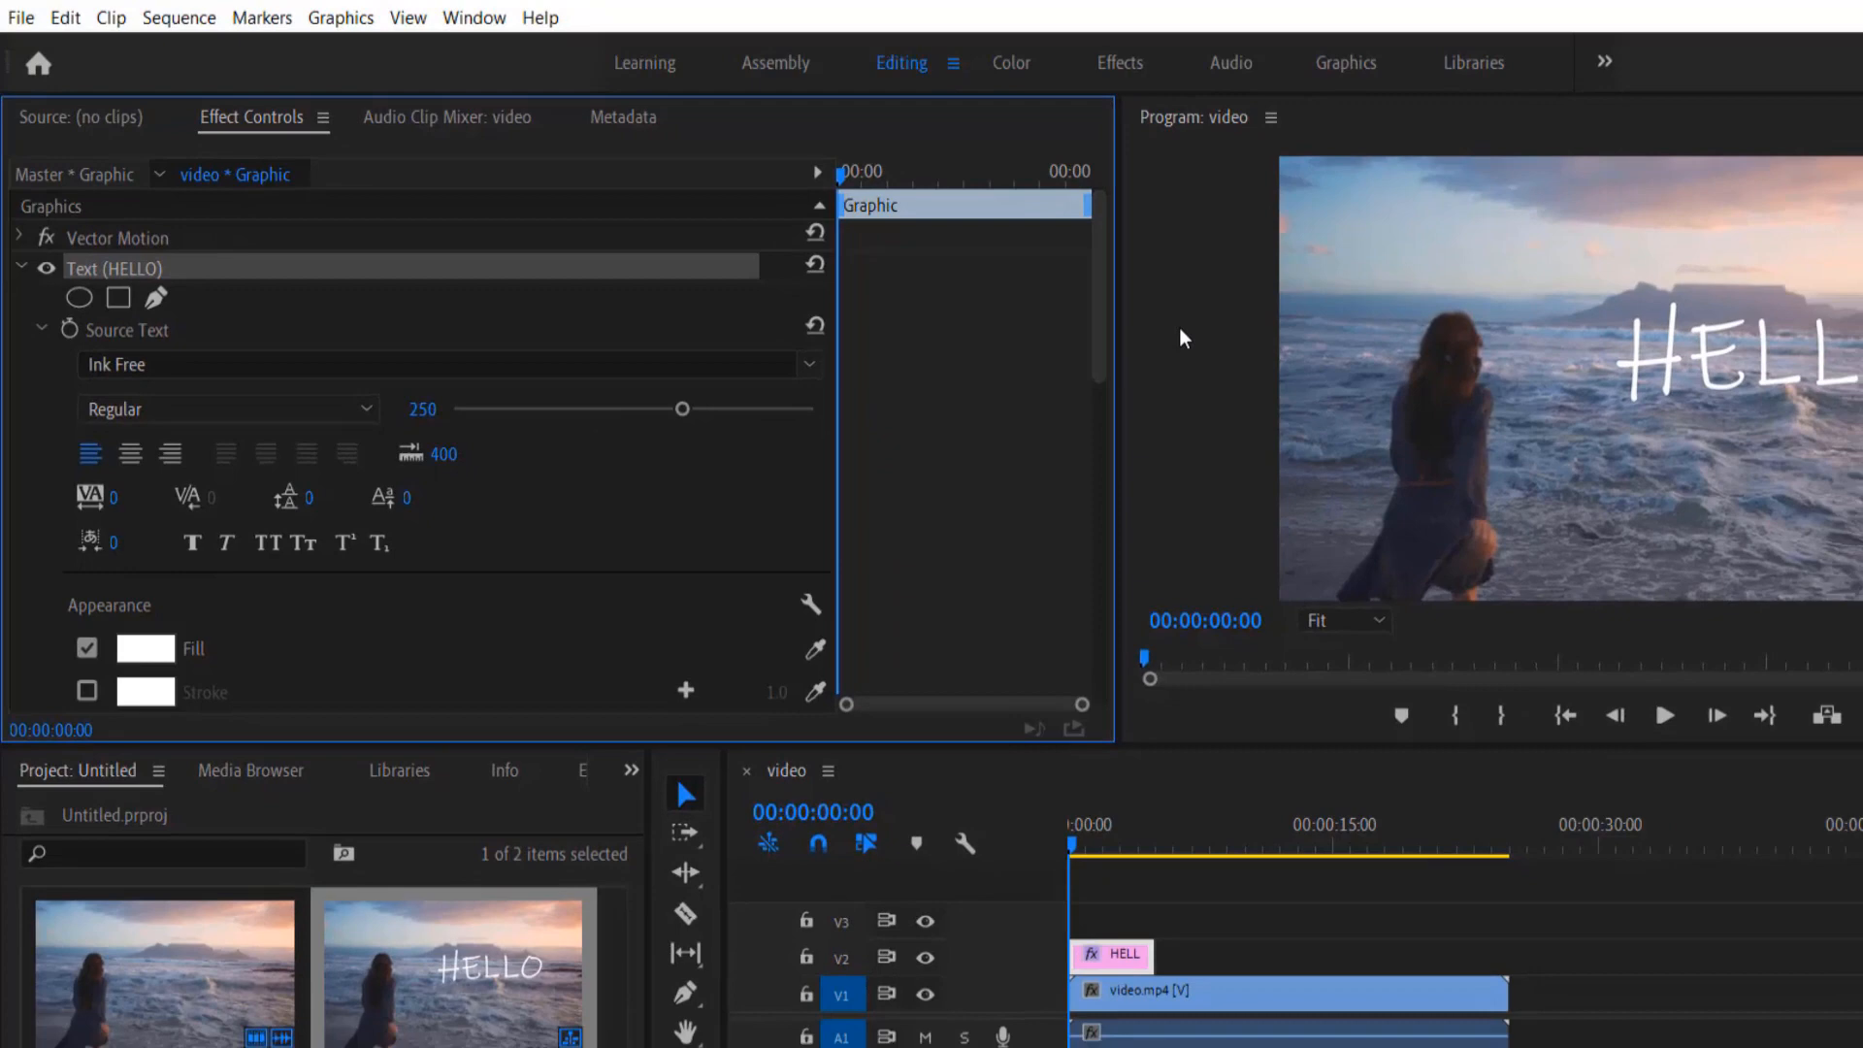
pyautogui.scroll(-3)
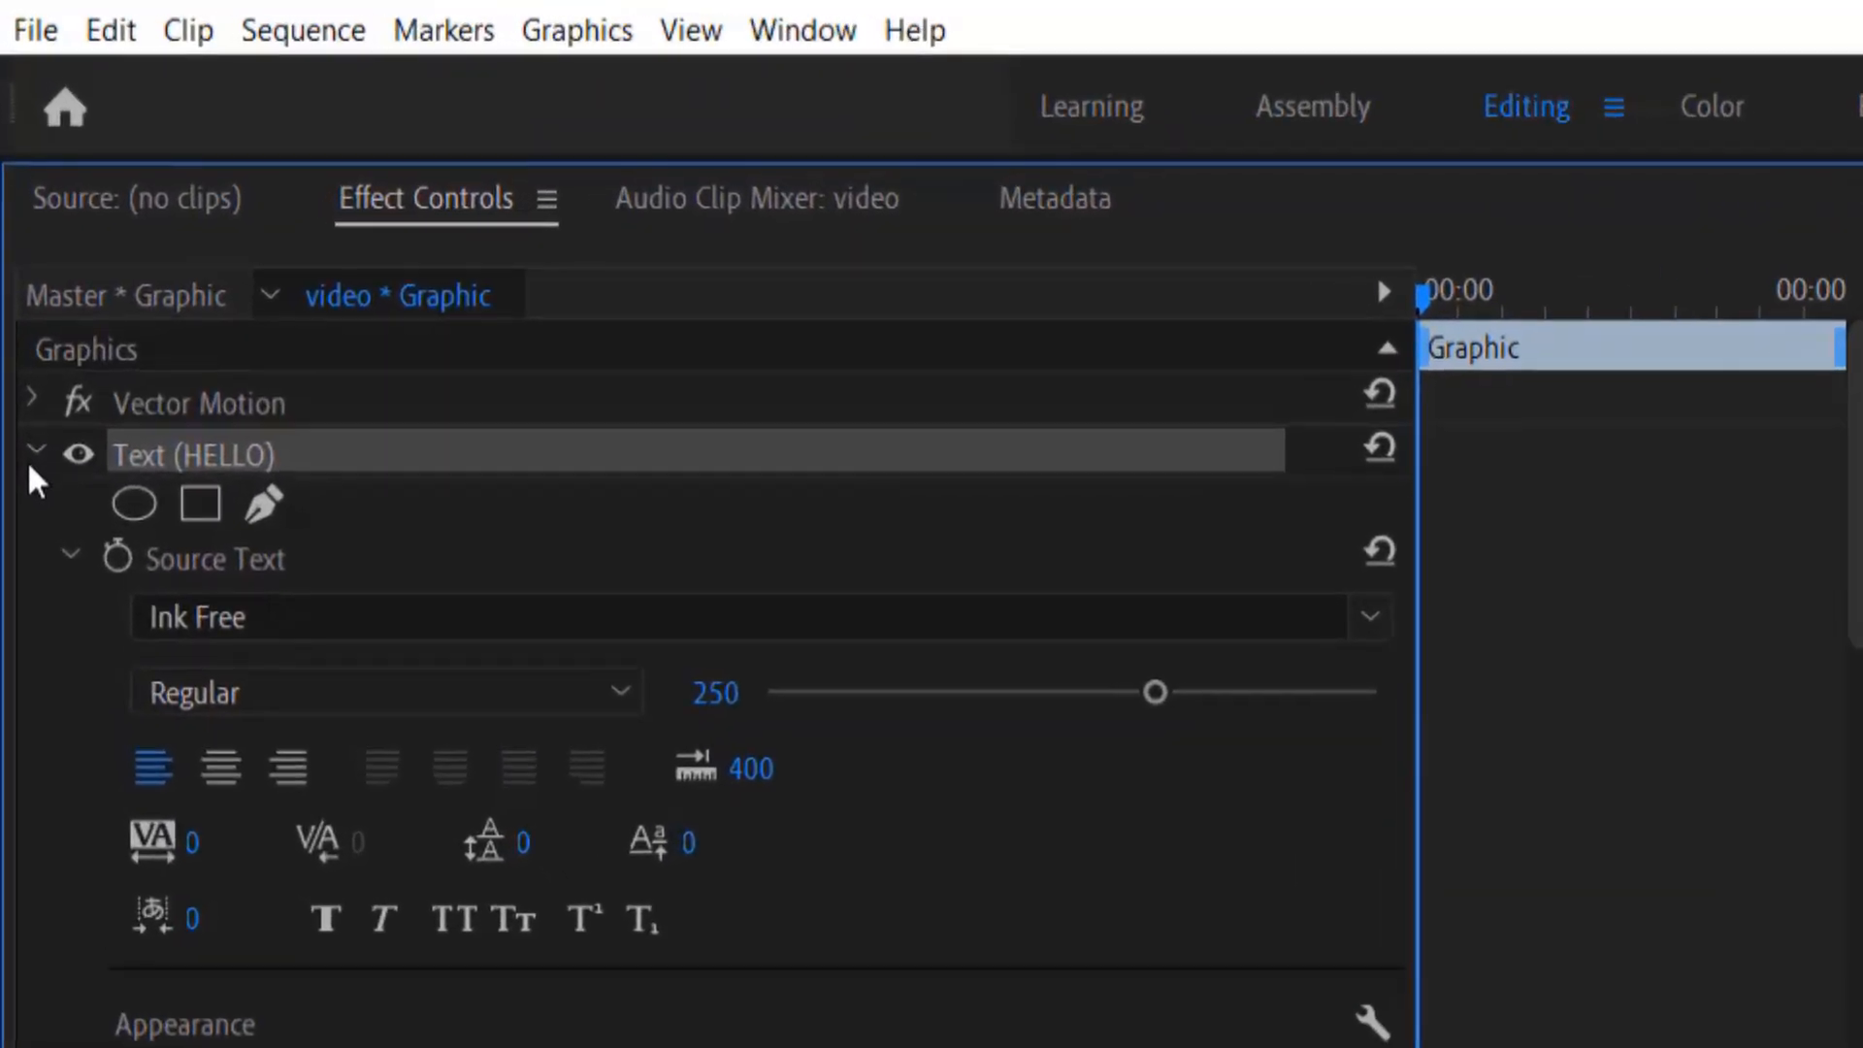
# Enable Scale keyframing on HELLO and set an overshoot keyframe of 130.
pyautogui.click(35, 452)
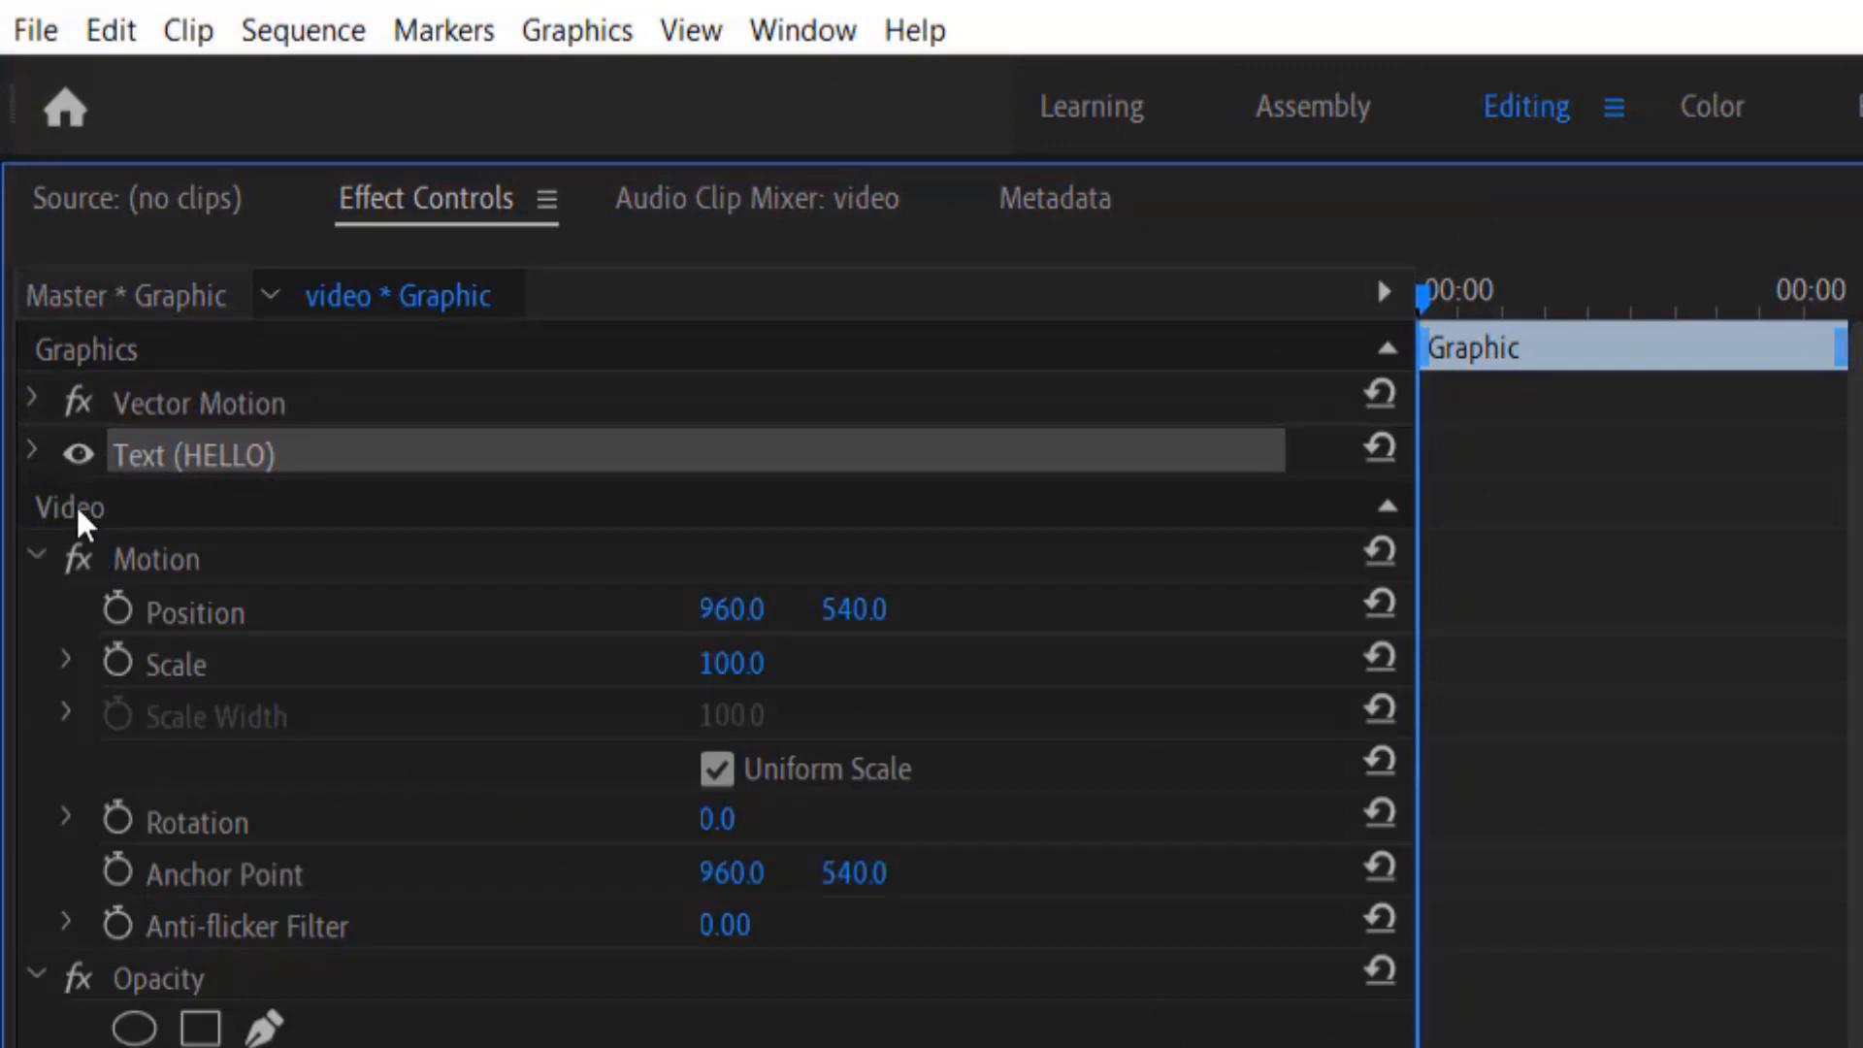
pyautogui.moveTo(128, 699)
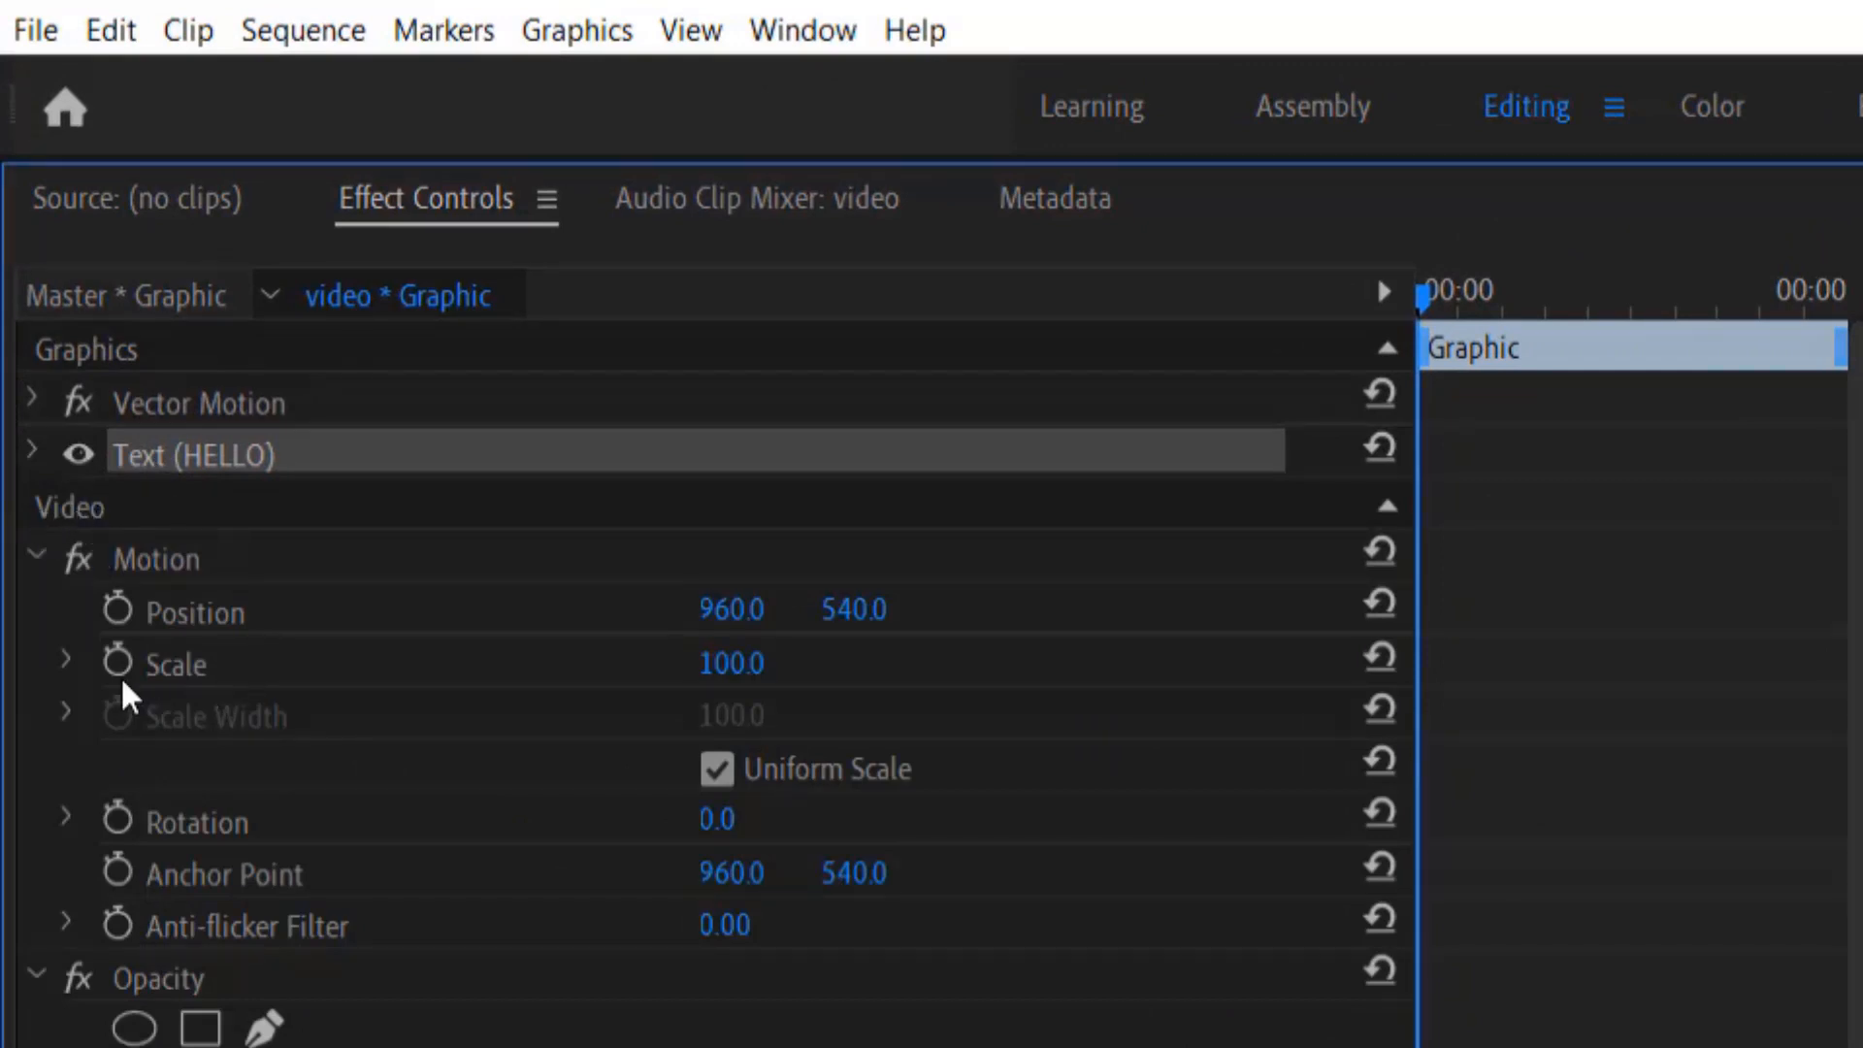
pyautogui.moveTo(853, 770)
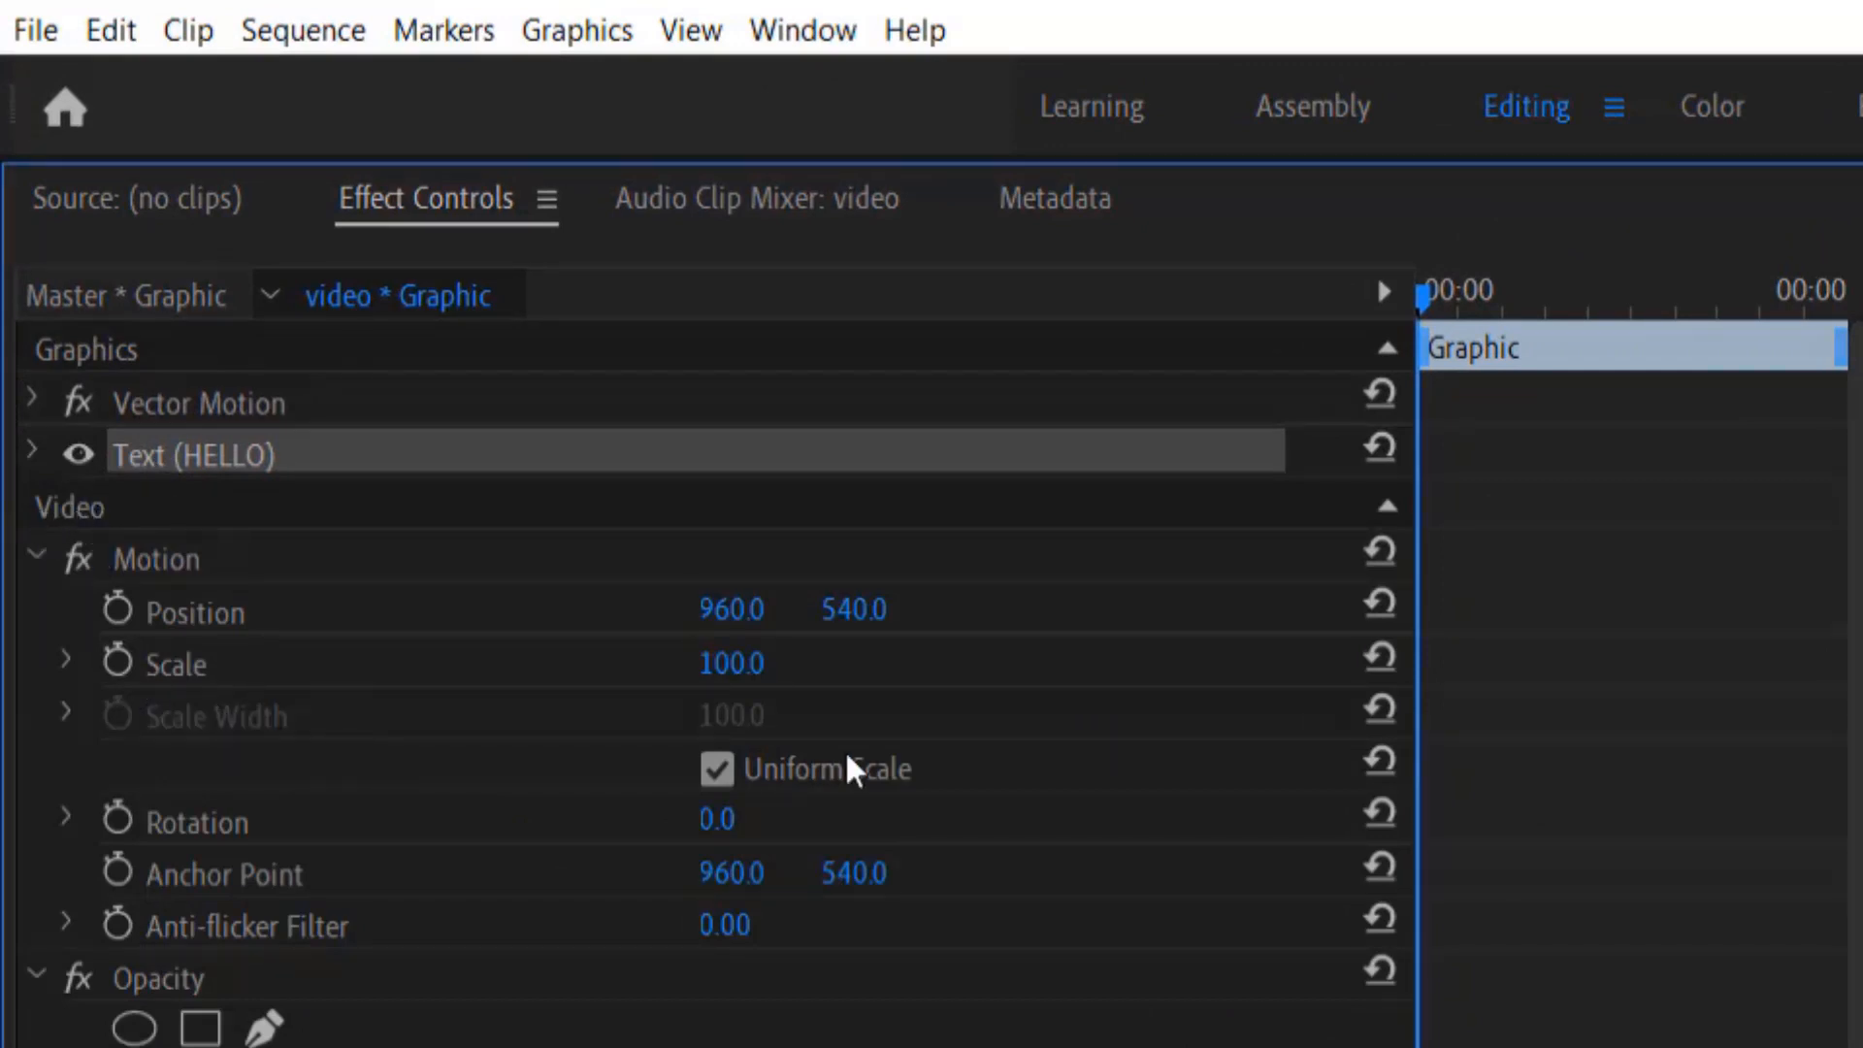
pyautogui.moveTo(119, 666)
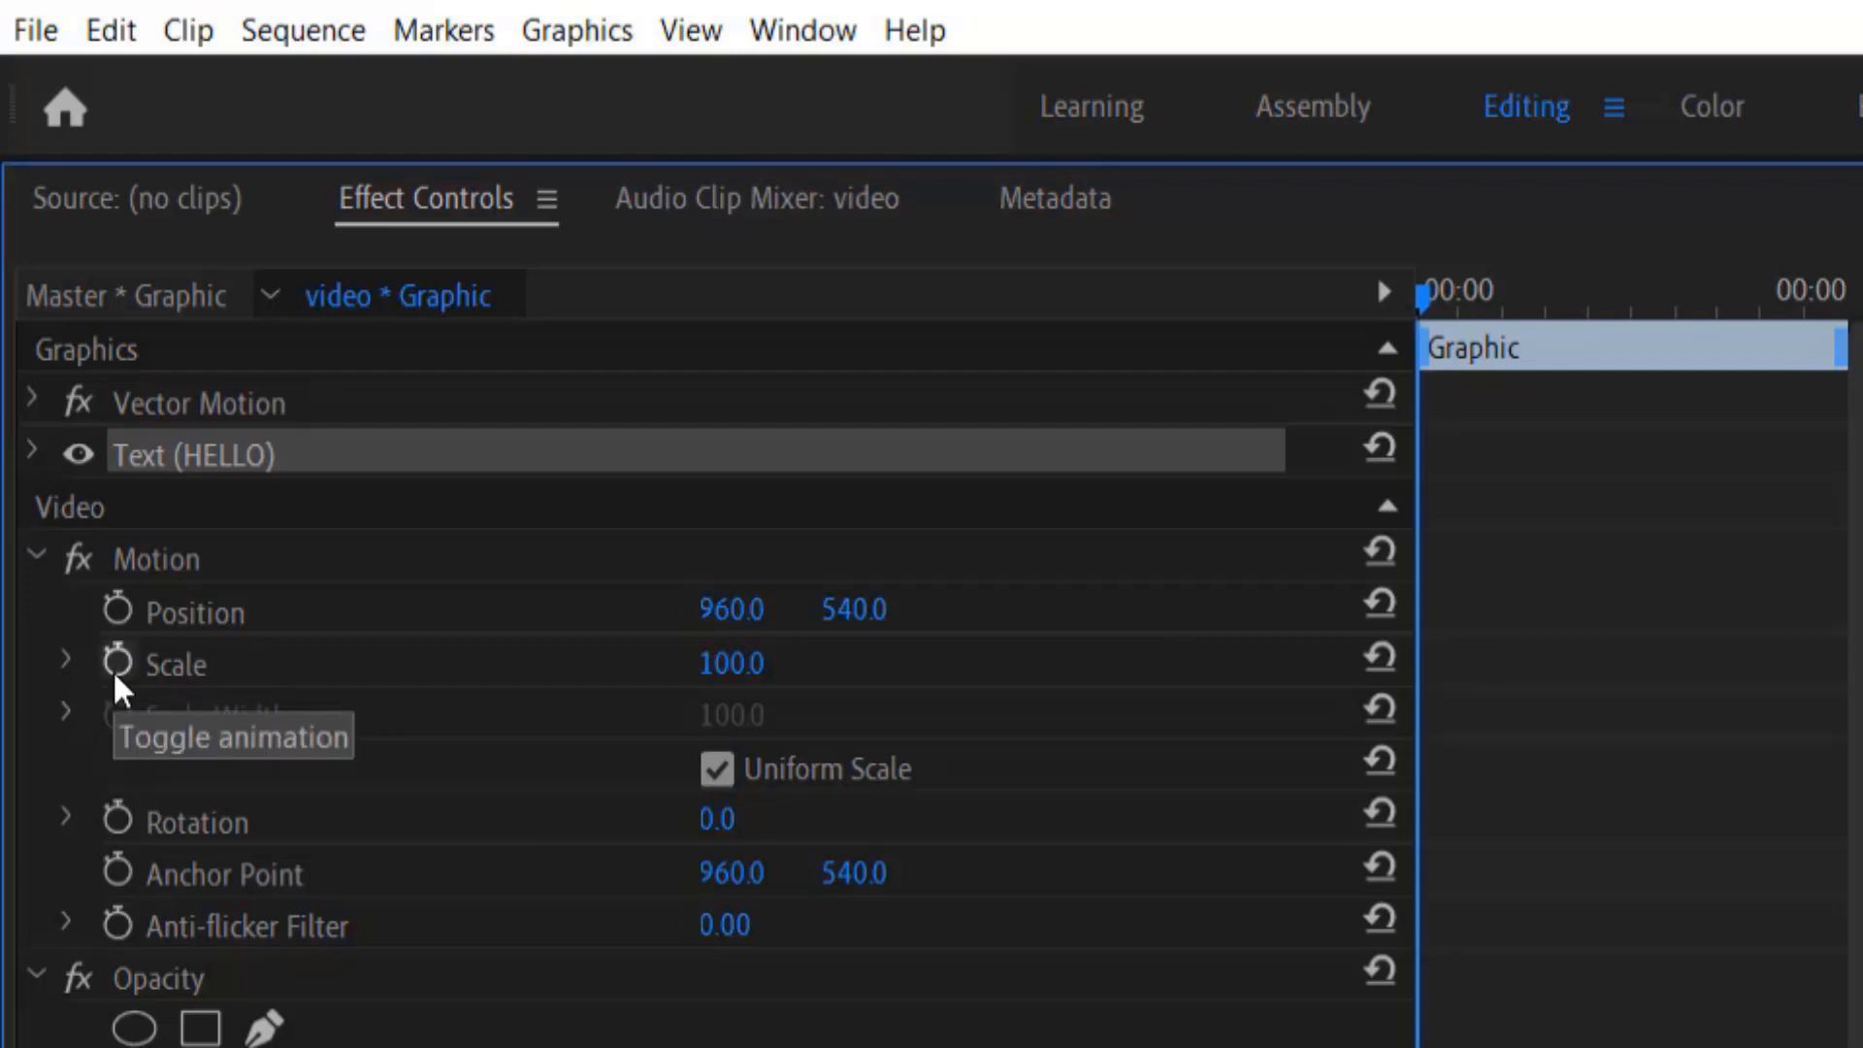
pyautogui.click(118, 662)
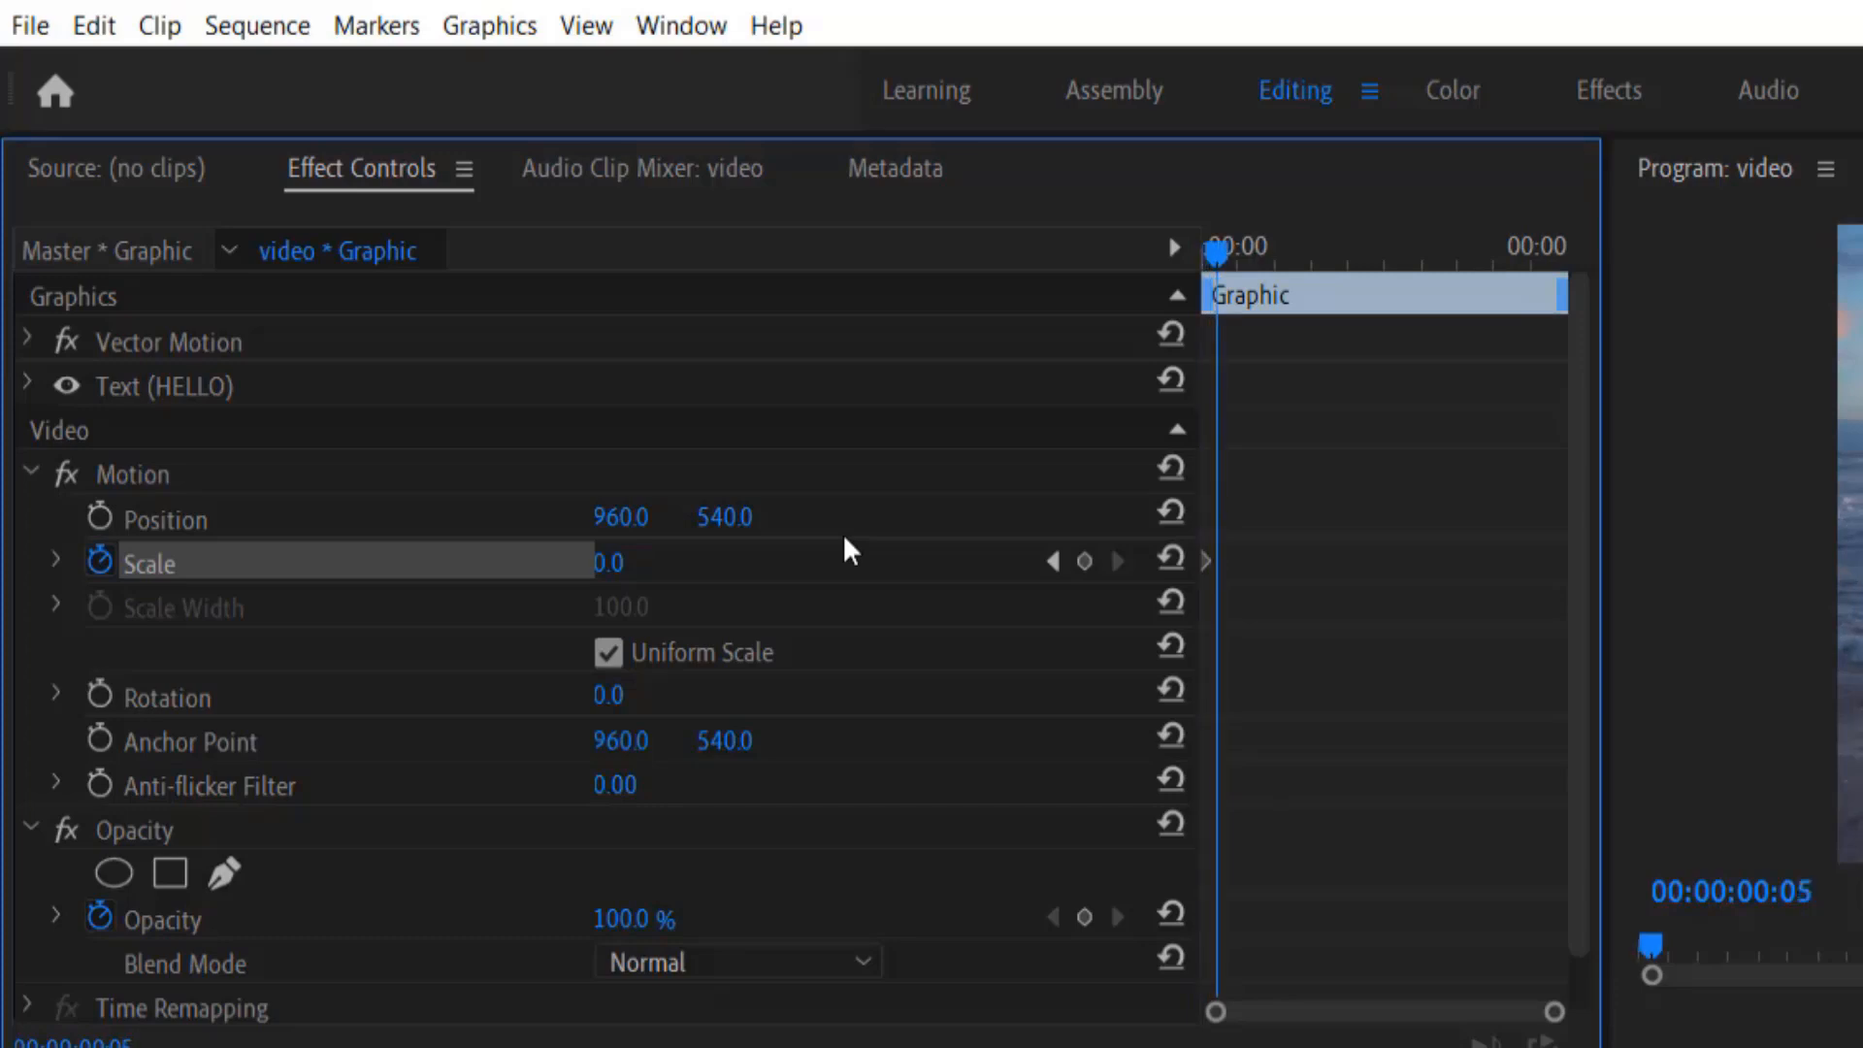
pyautogui.doubleClick(608, 561)
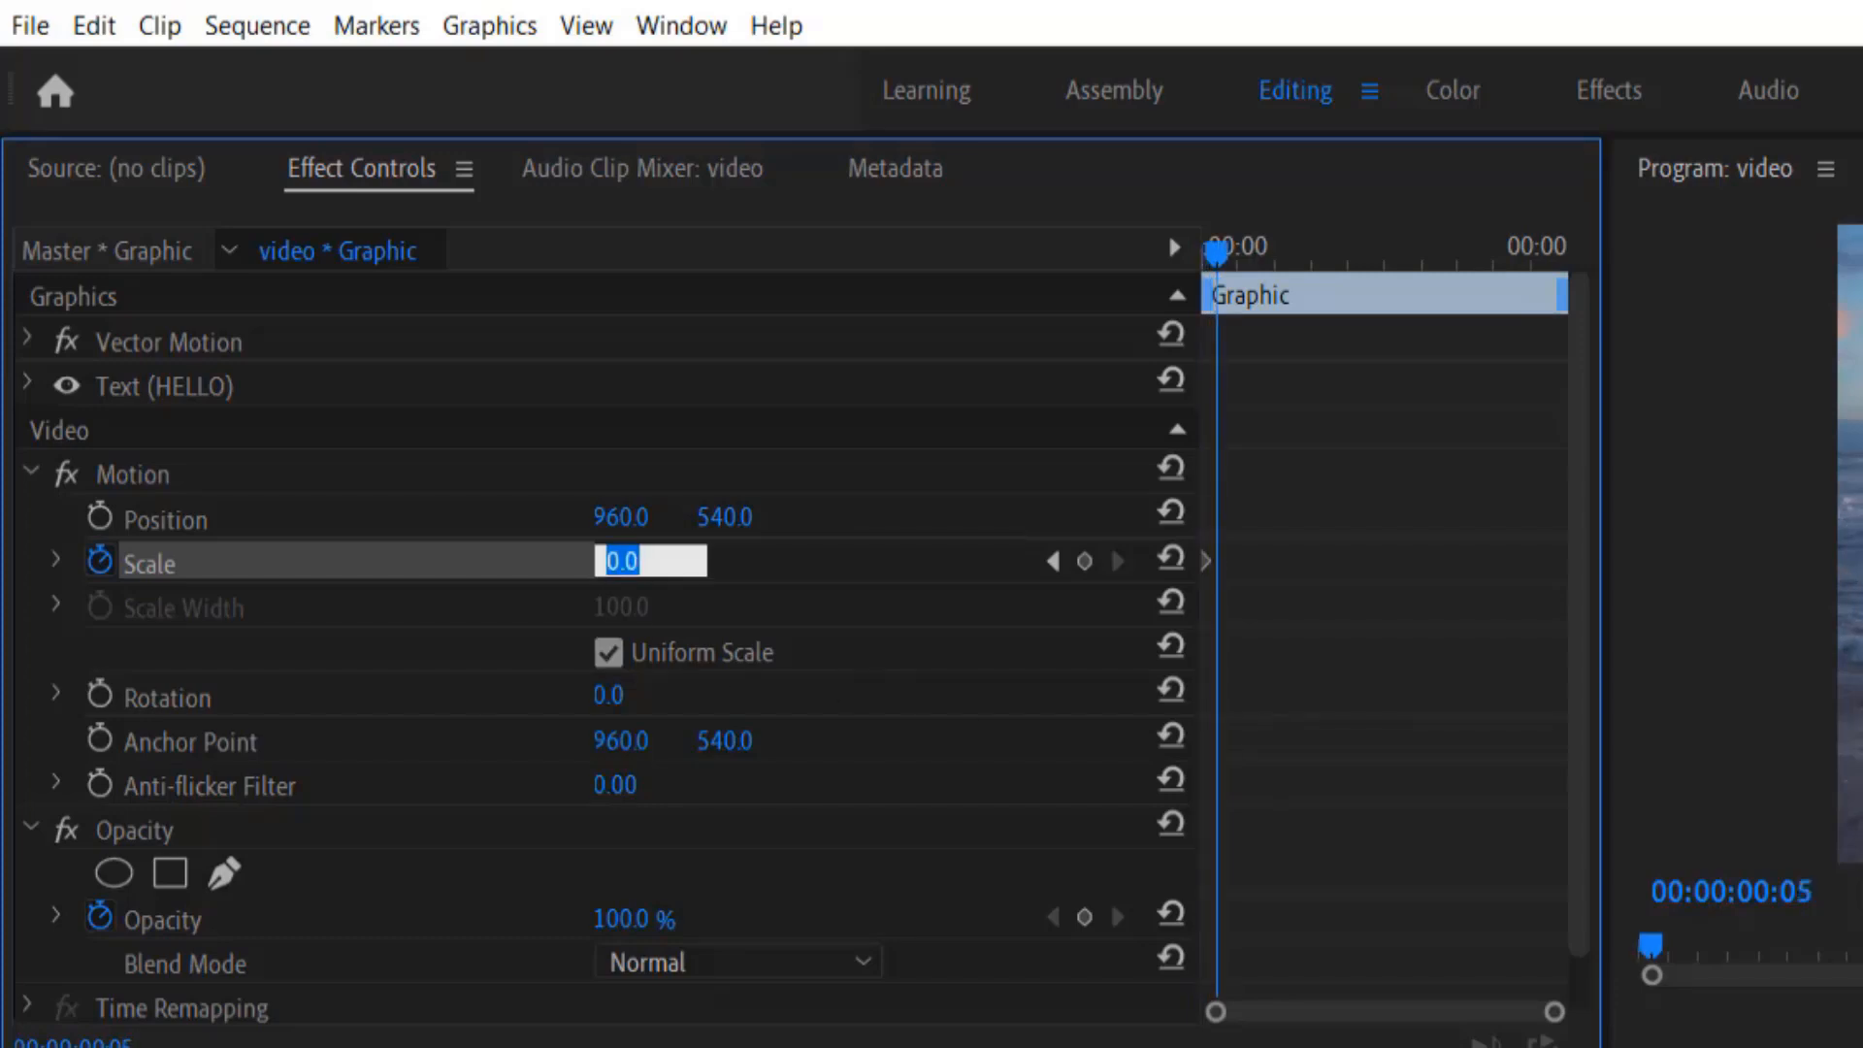
pyautogui.write('130')
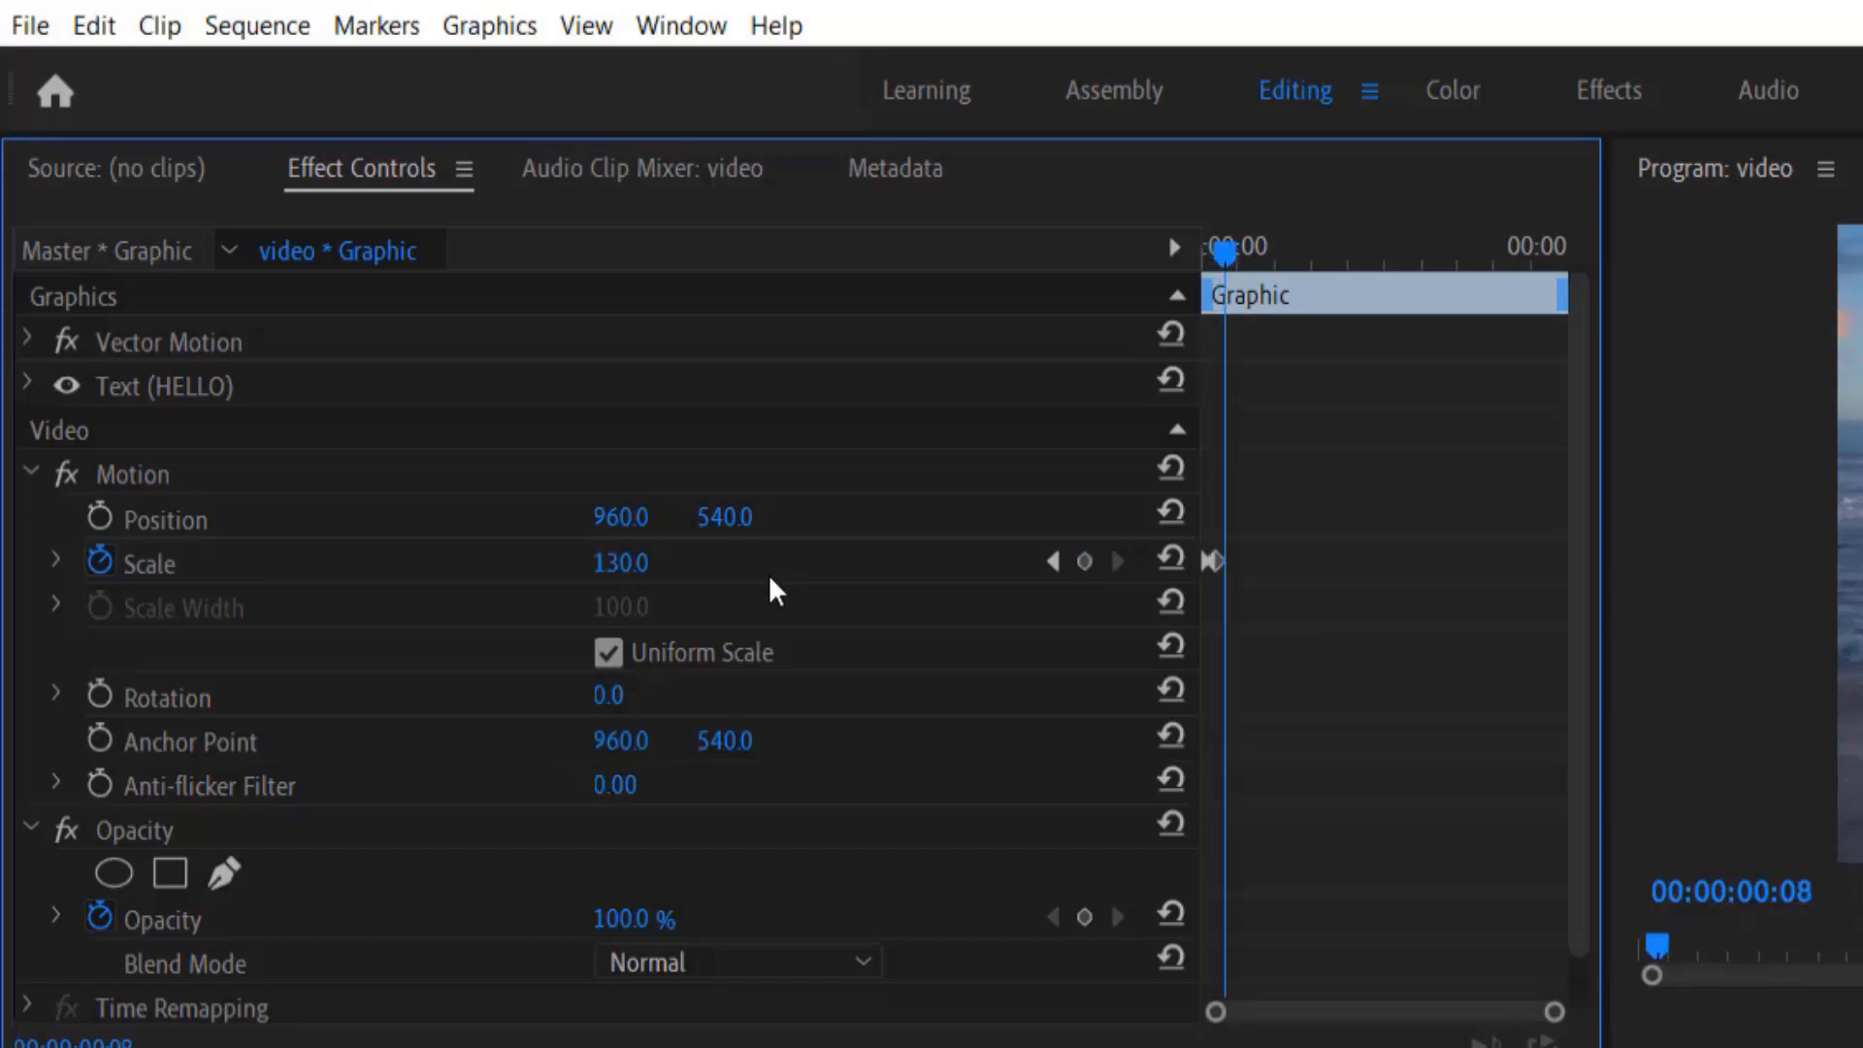
# Add Scale keyframes dipping to 90, then settling at 100 by frame 12.
pyautogui.doubleClick(620, 563)
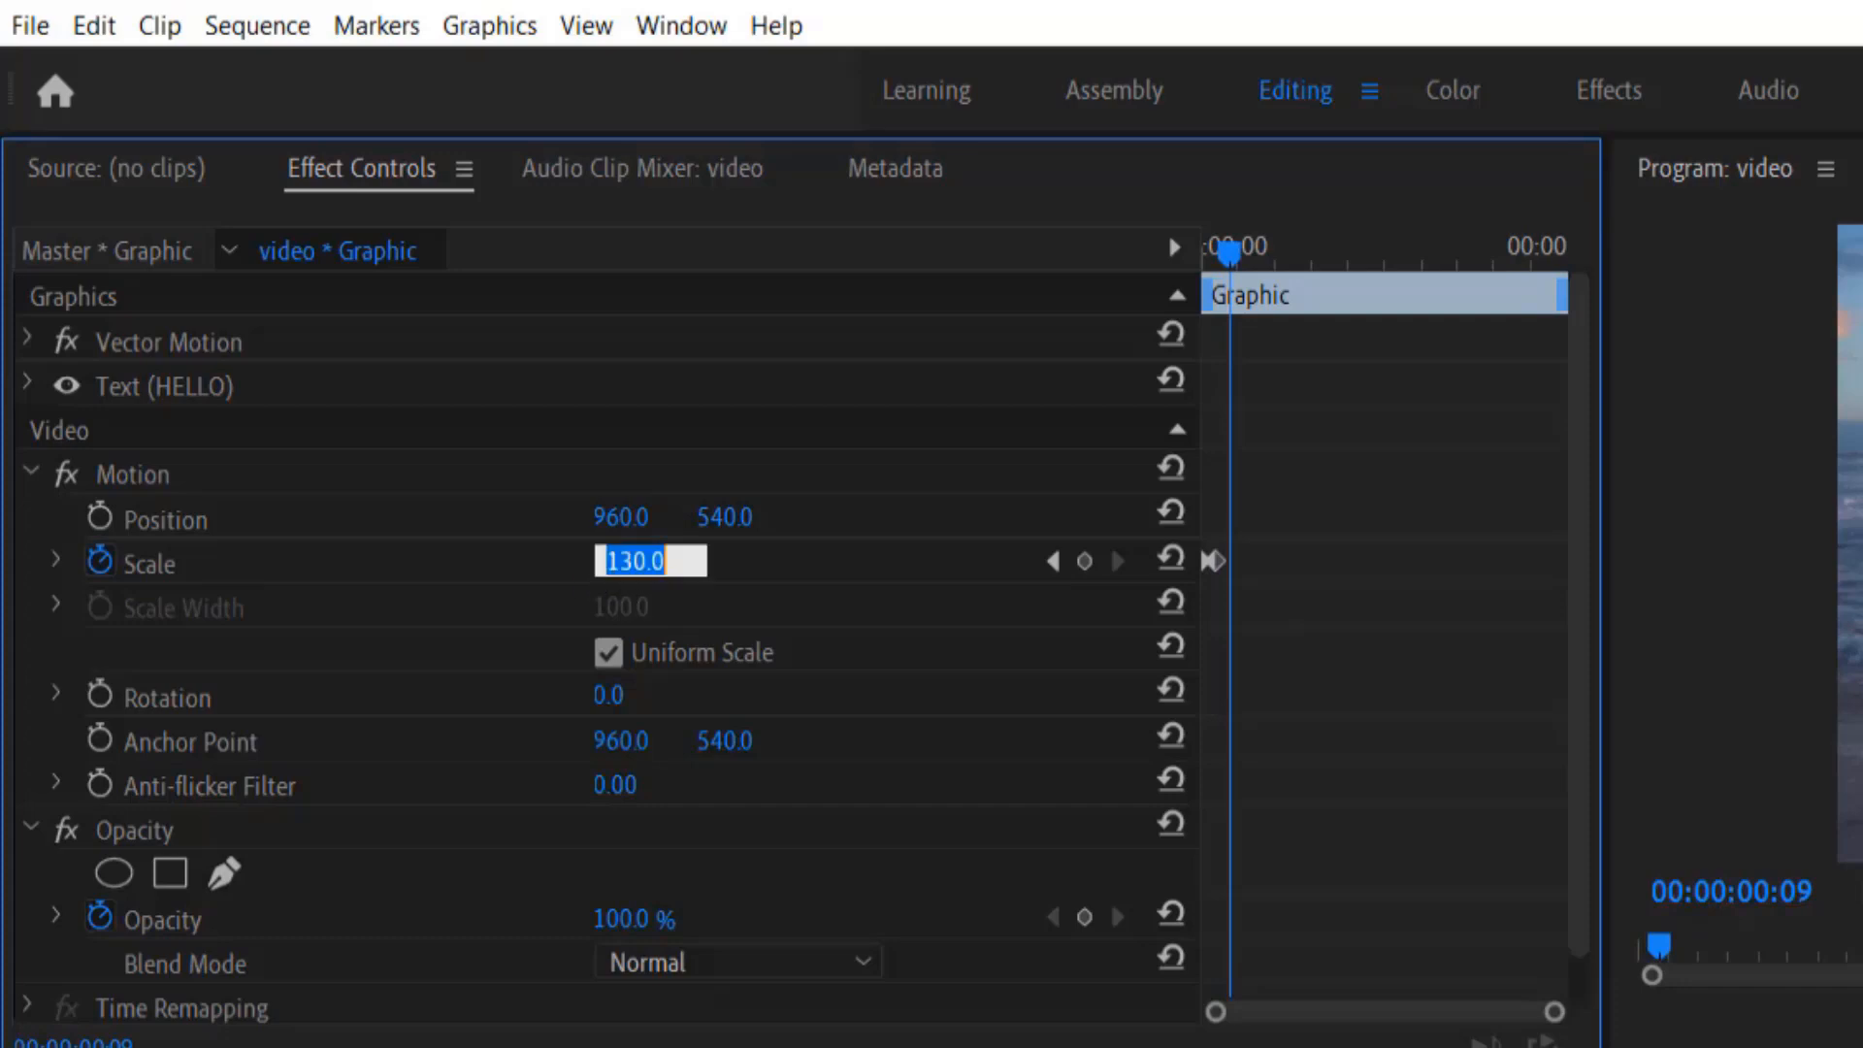
pyautogui.write('90')
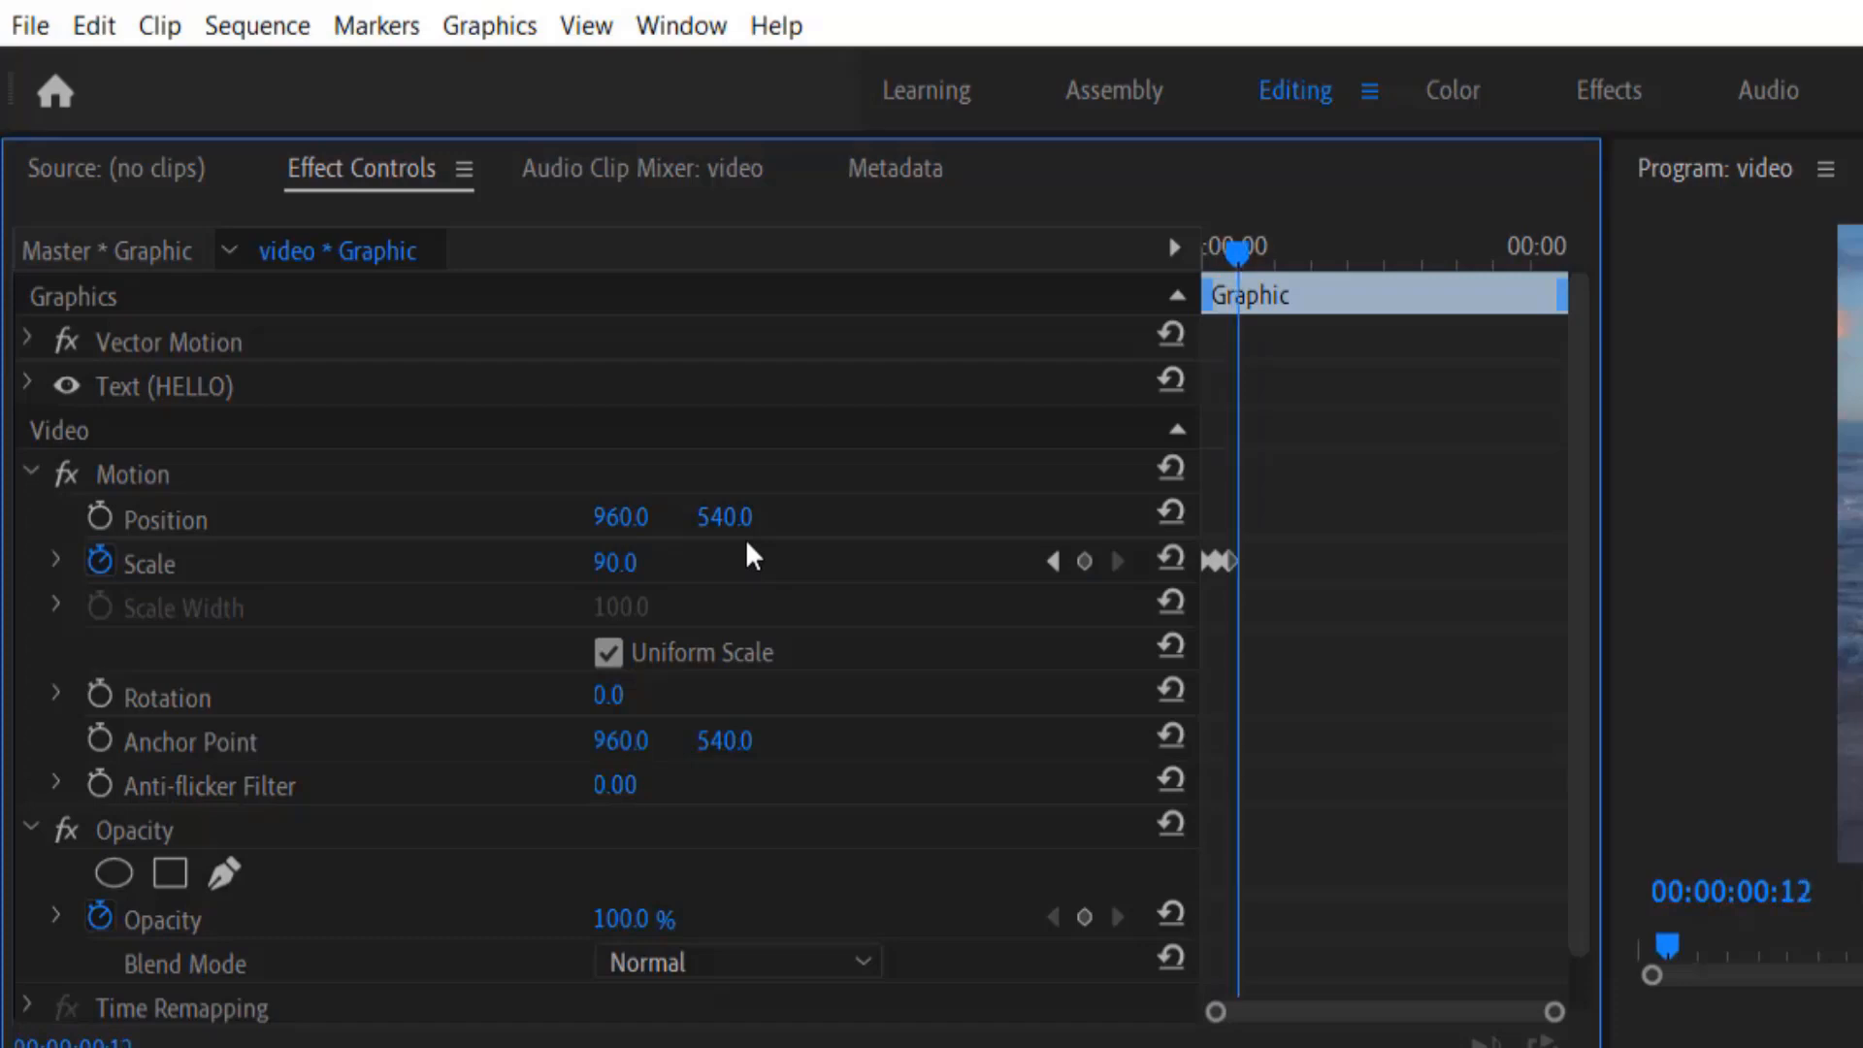
pyautogui.doubleClick(615, 563)
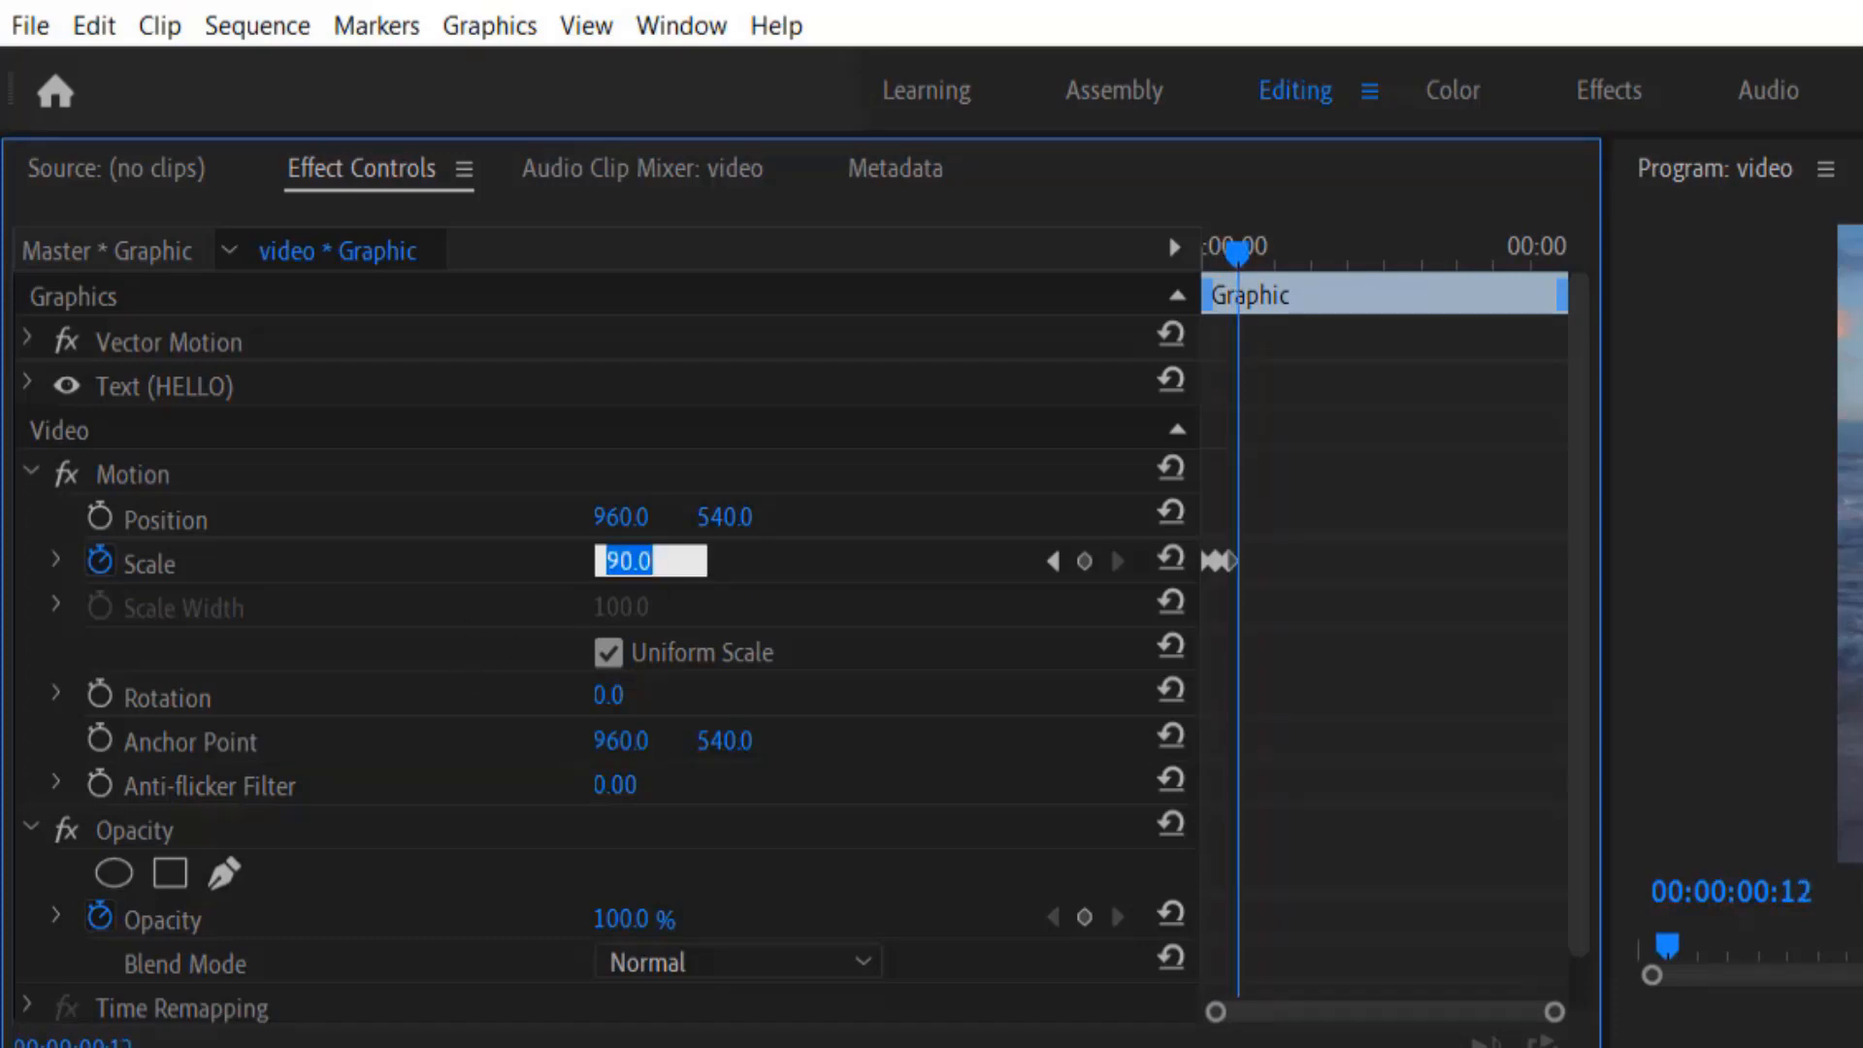
pyautogui.write('100')
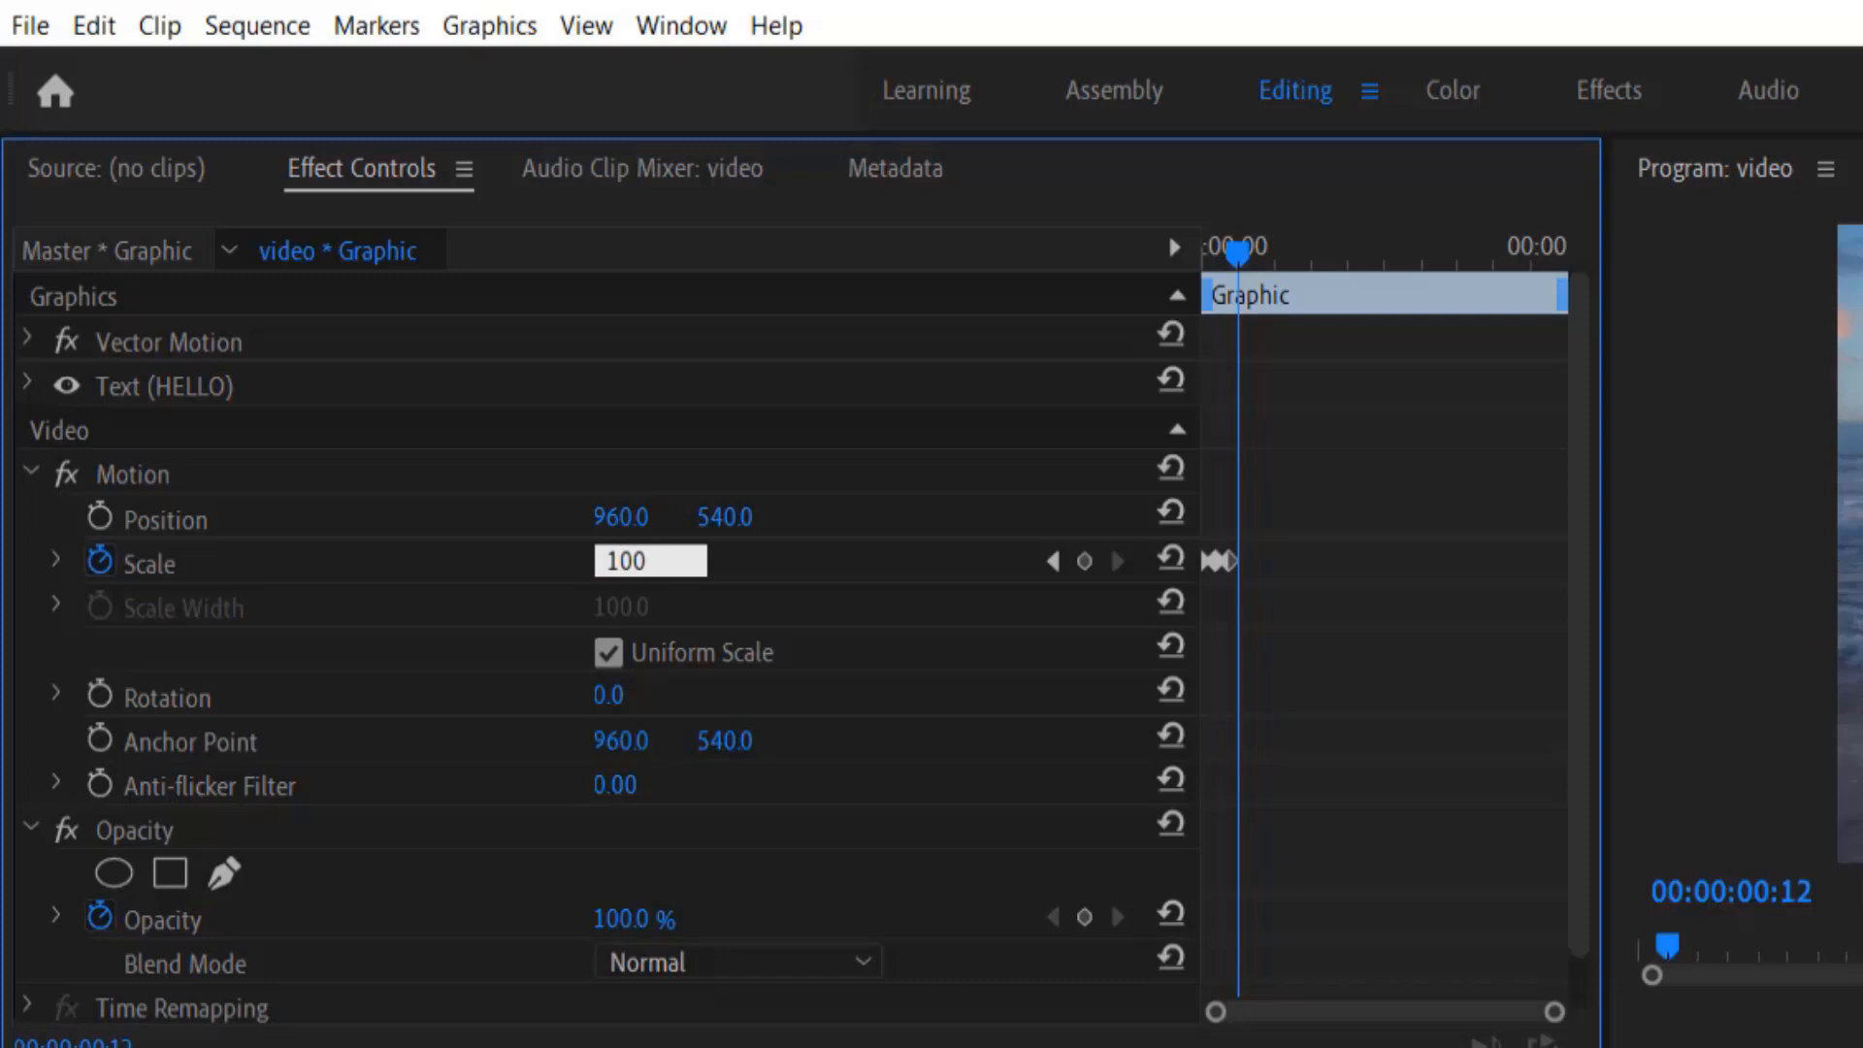
pyautogui.moveTo(774, 580)
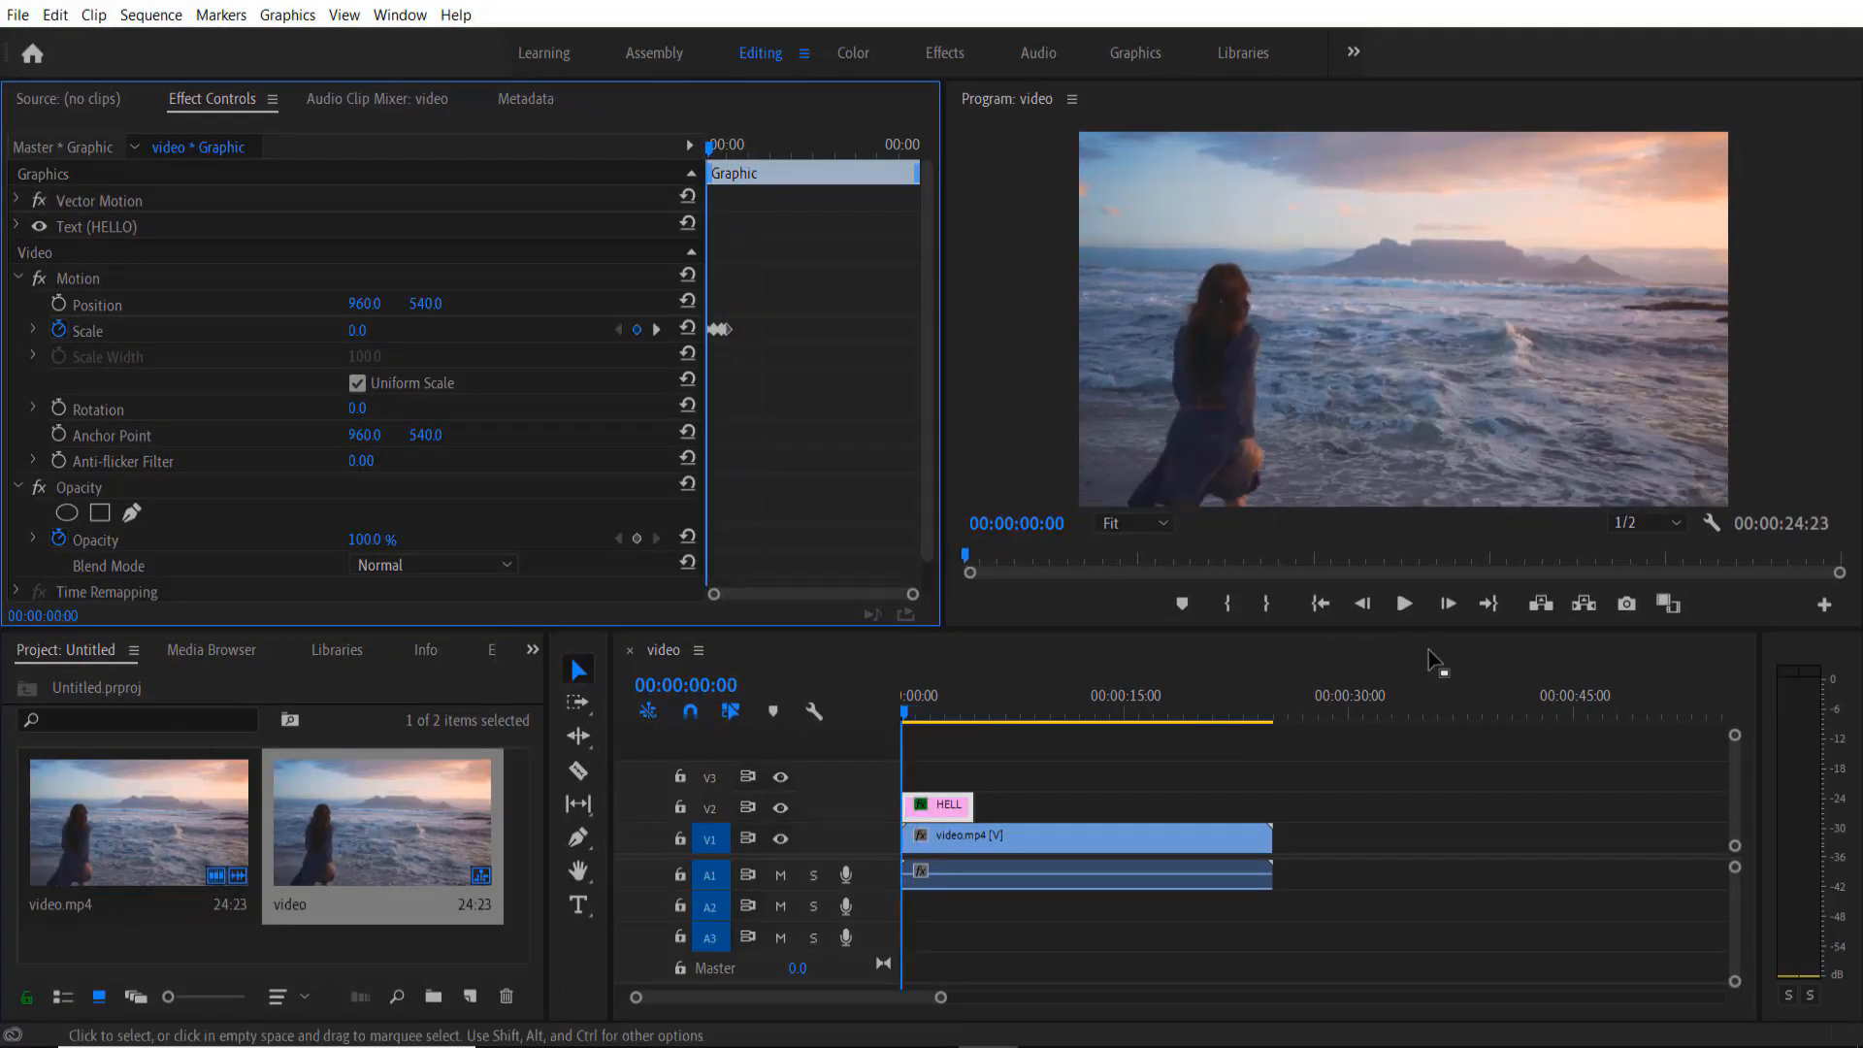
pyautogui.click(1403, 603)
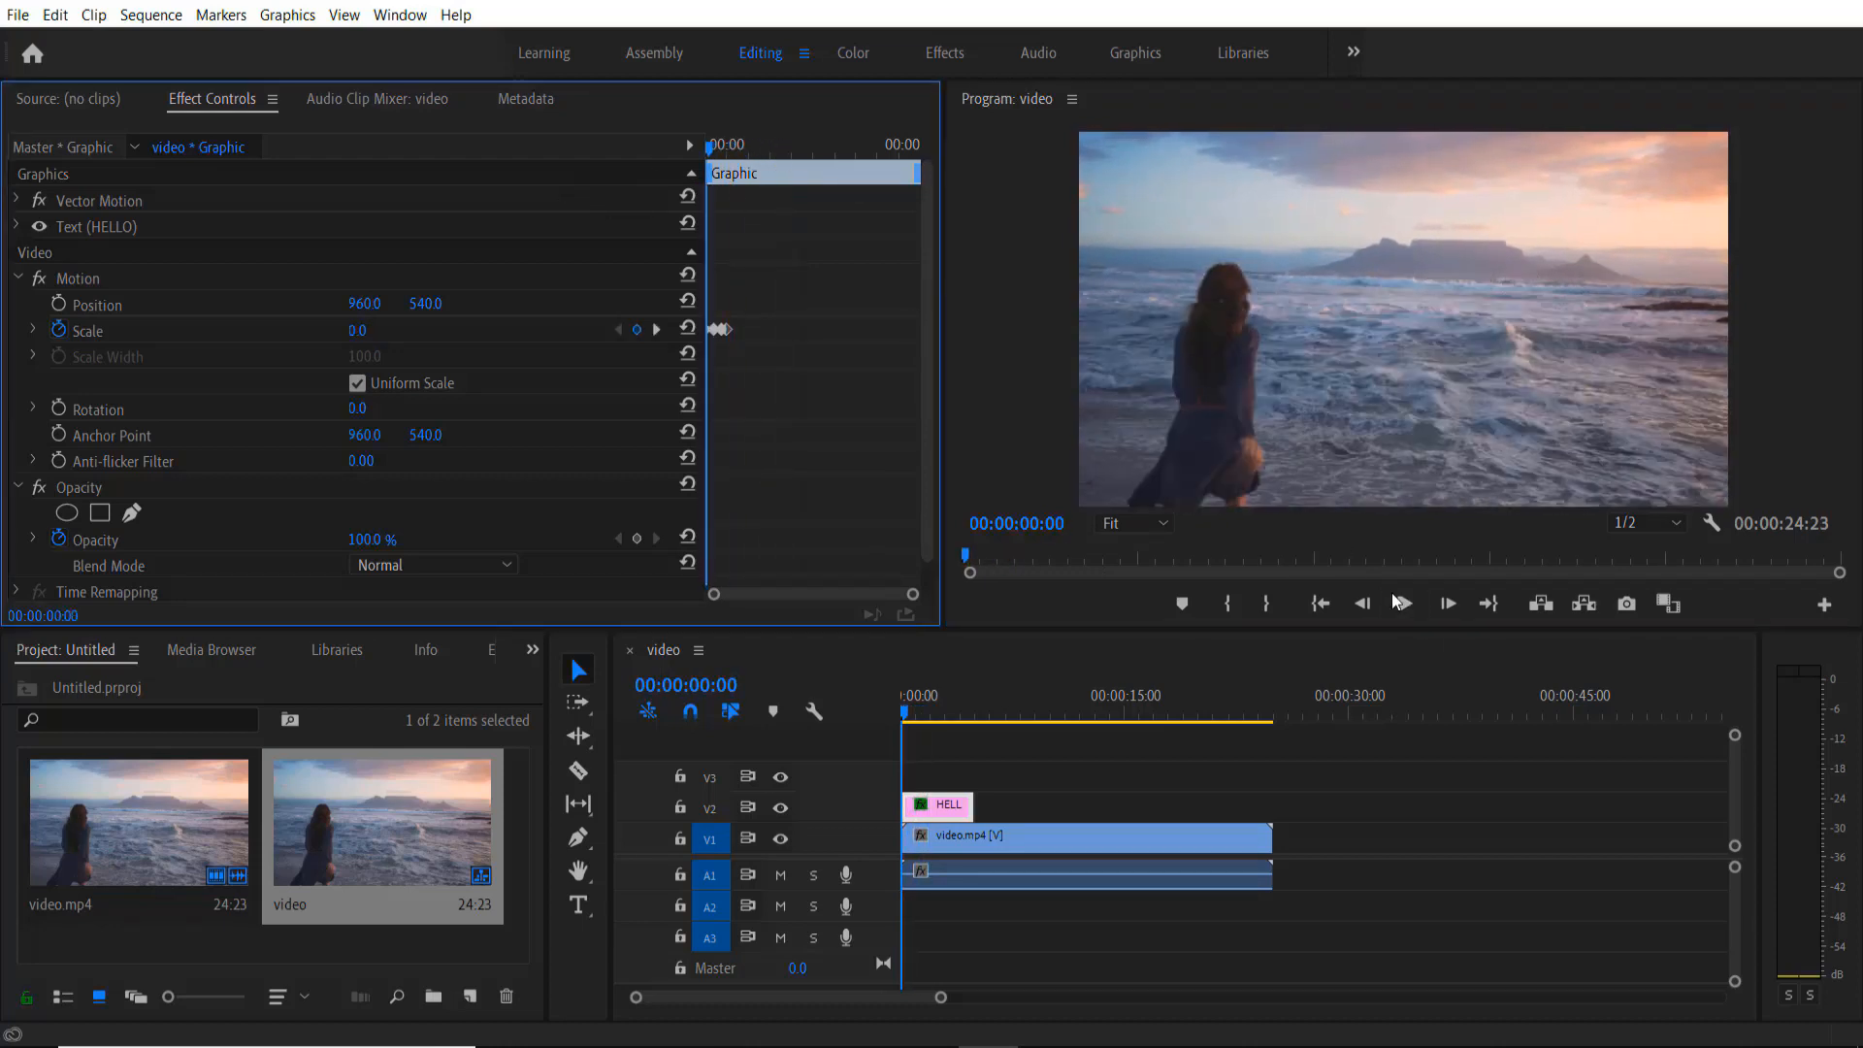
pyautogui.moveTo(1401, 605)
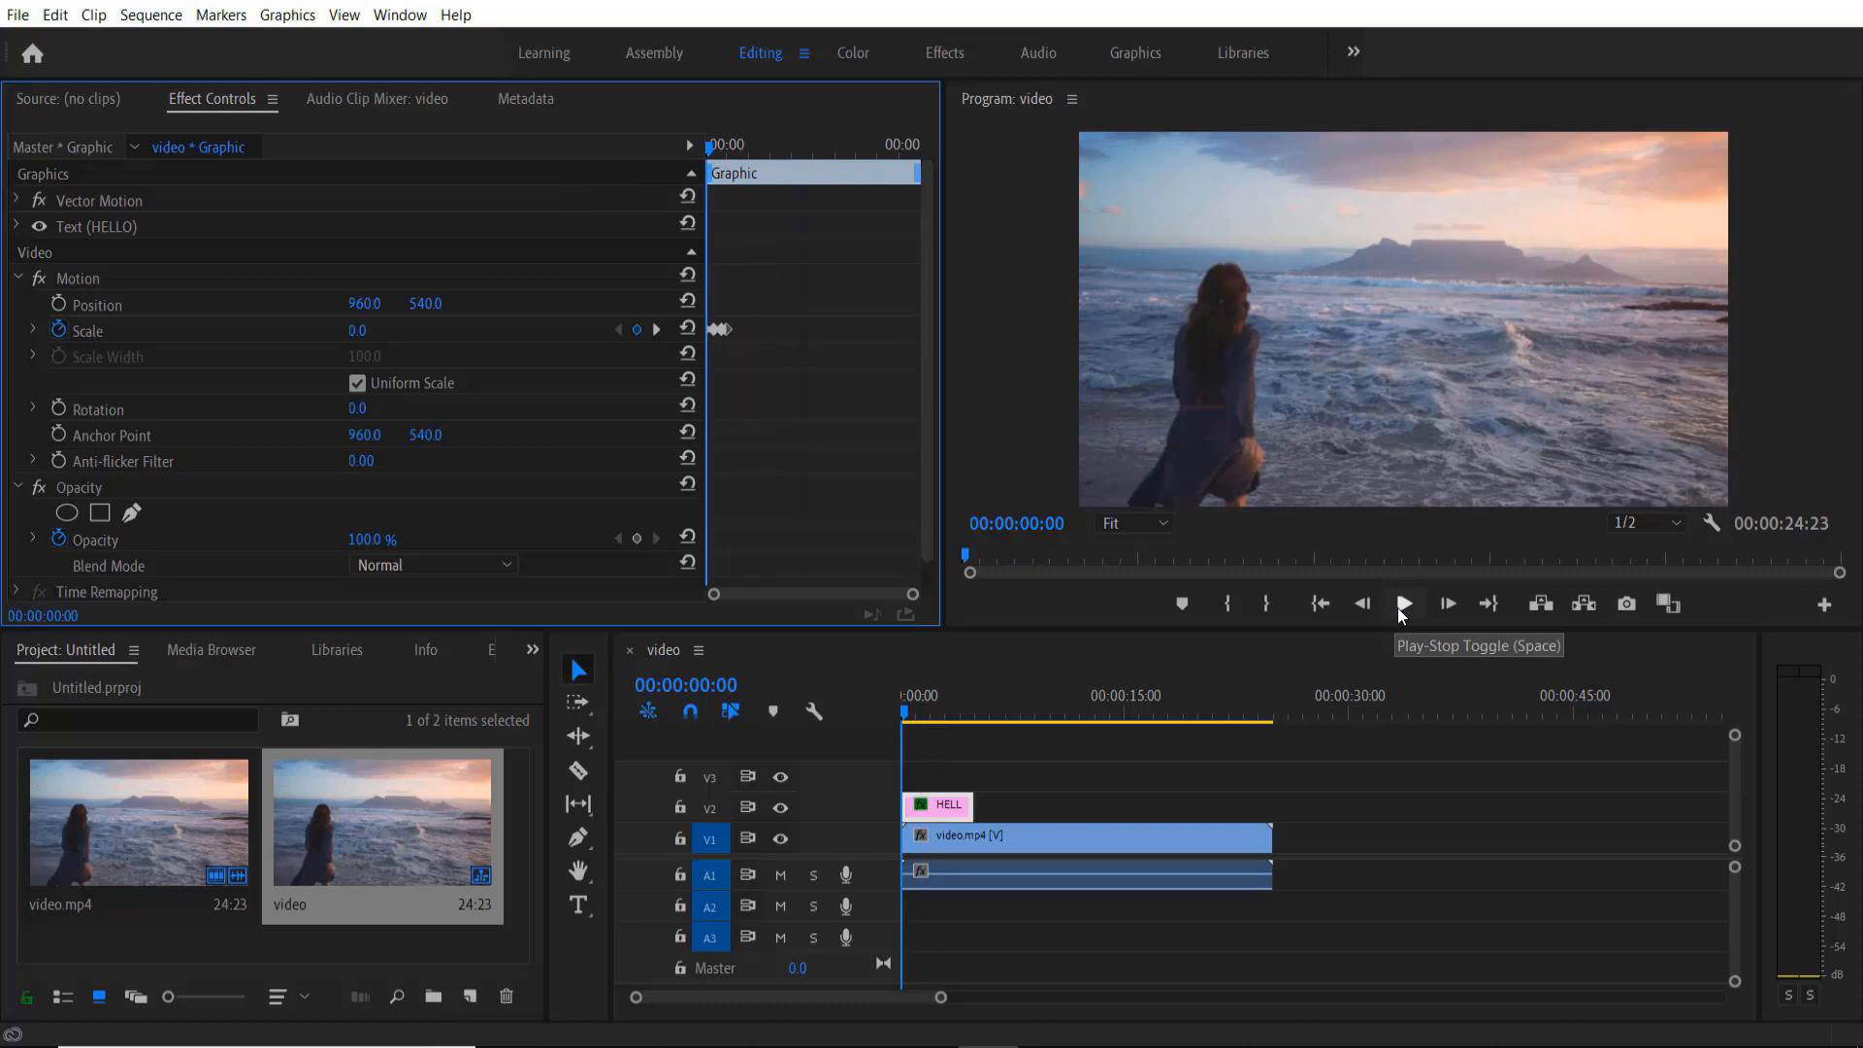
pyautogui.click(1402, 604)
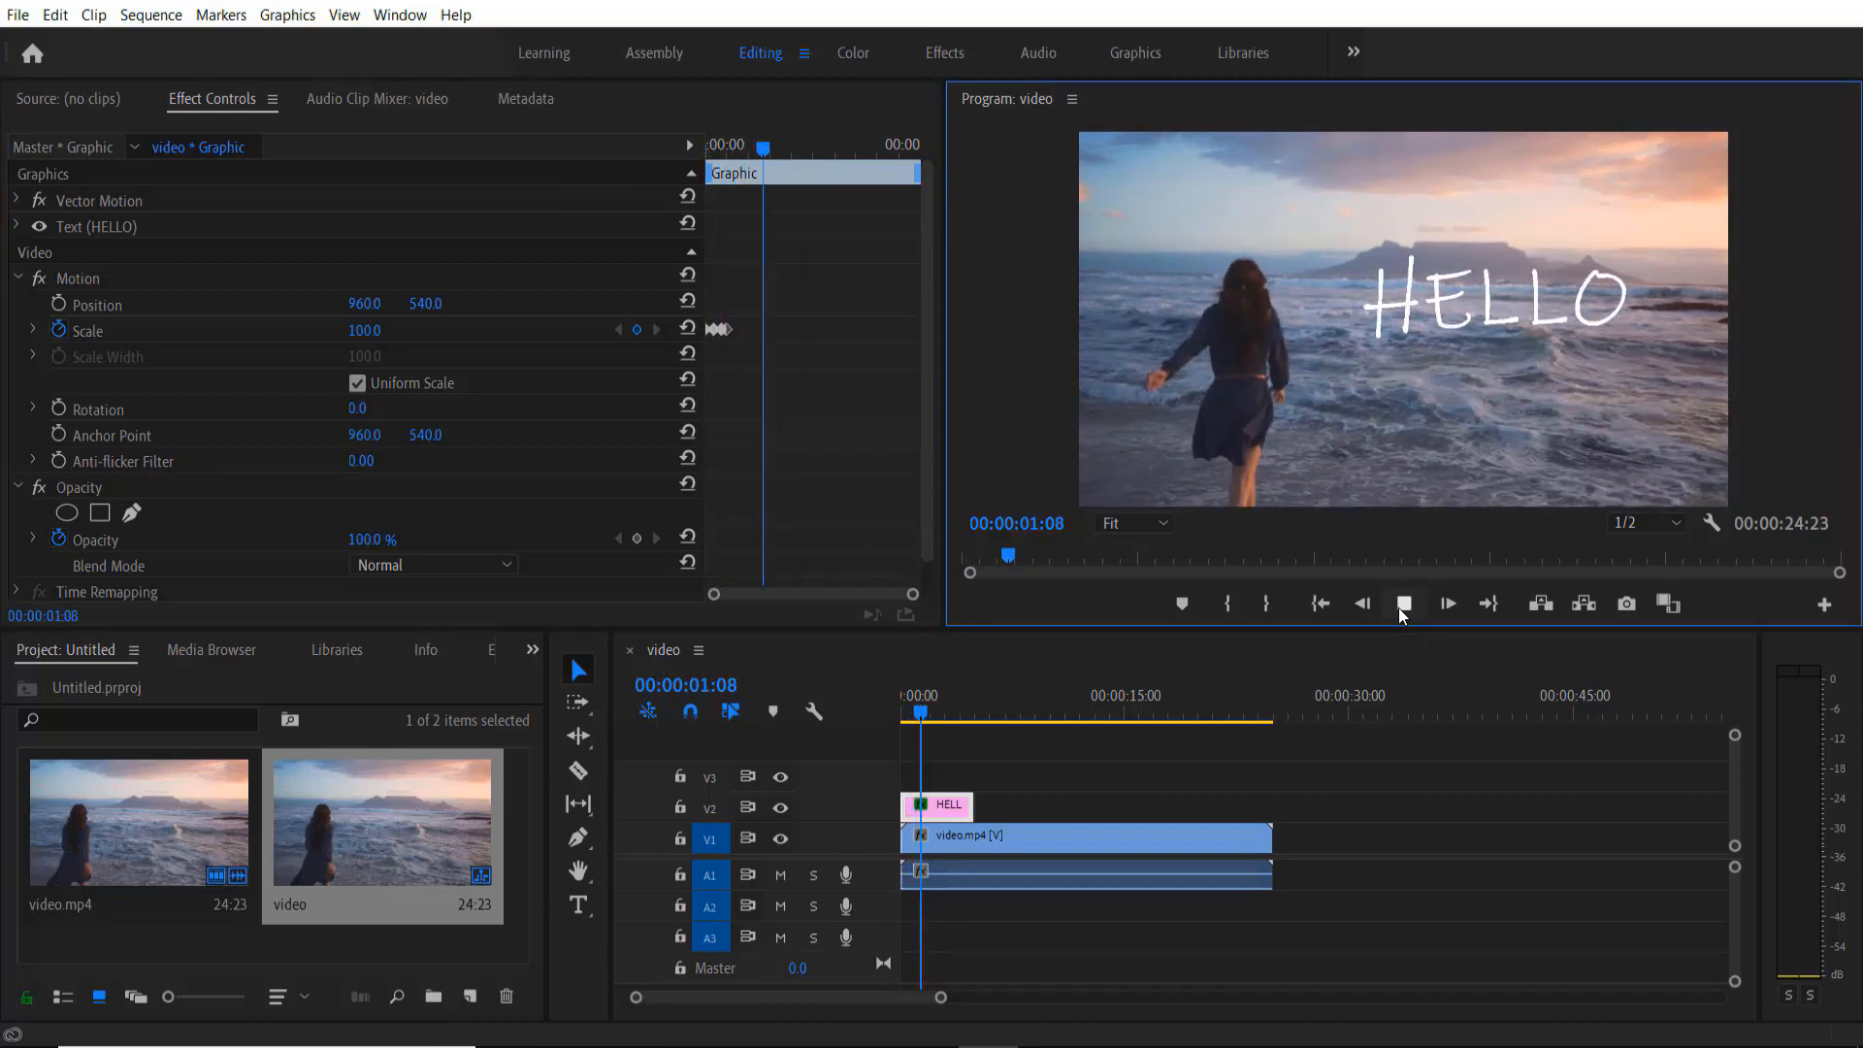
pyautogui.click(1402, 604)
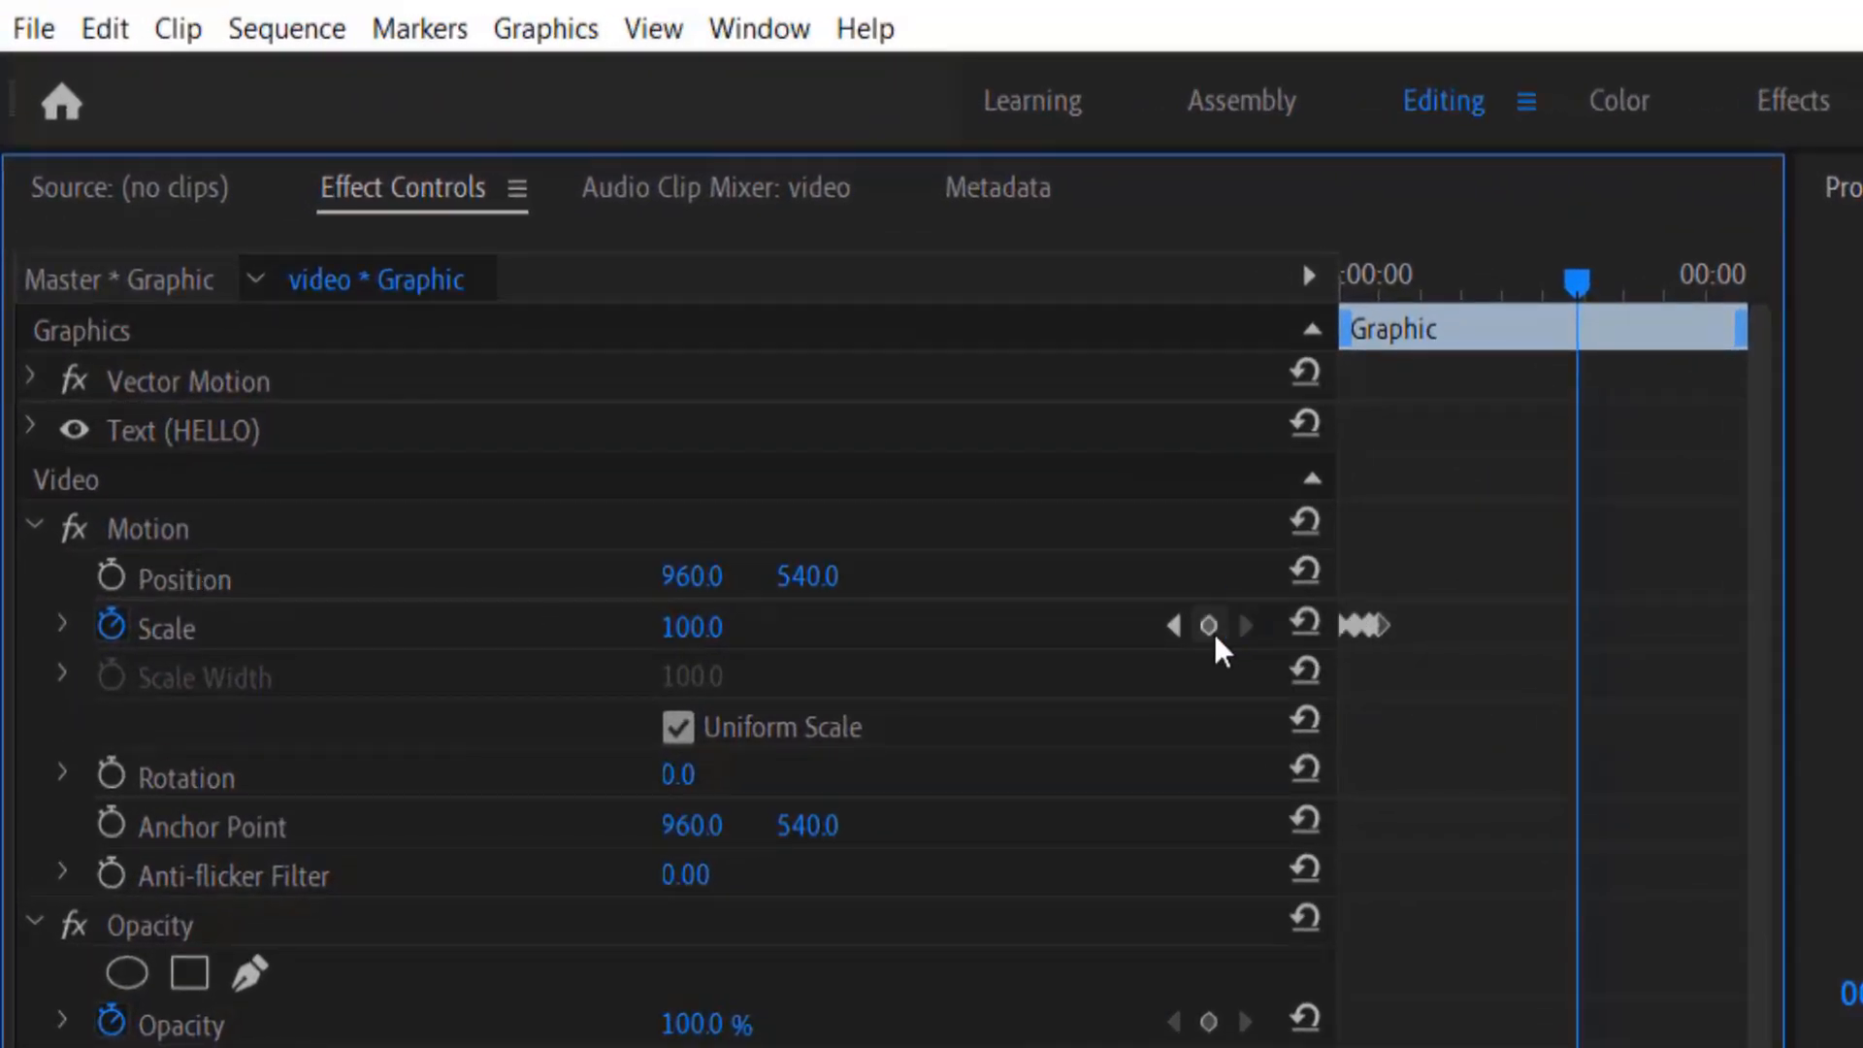
pyautogui.moveTo(1208, 626)
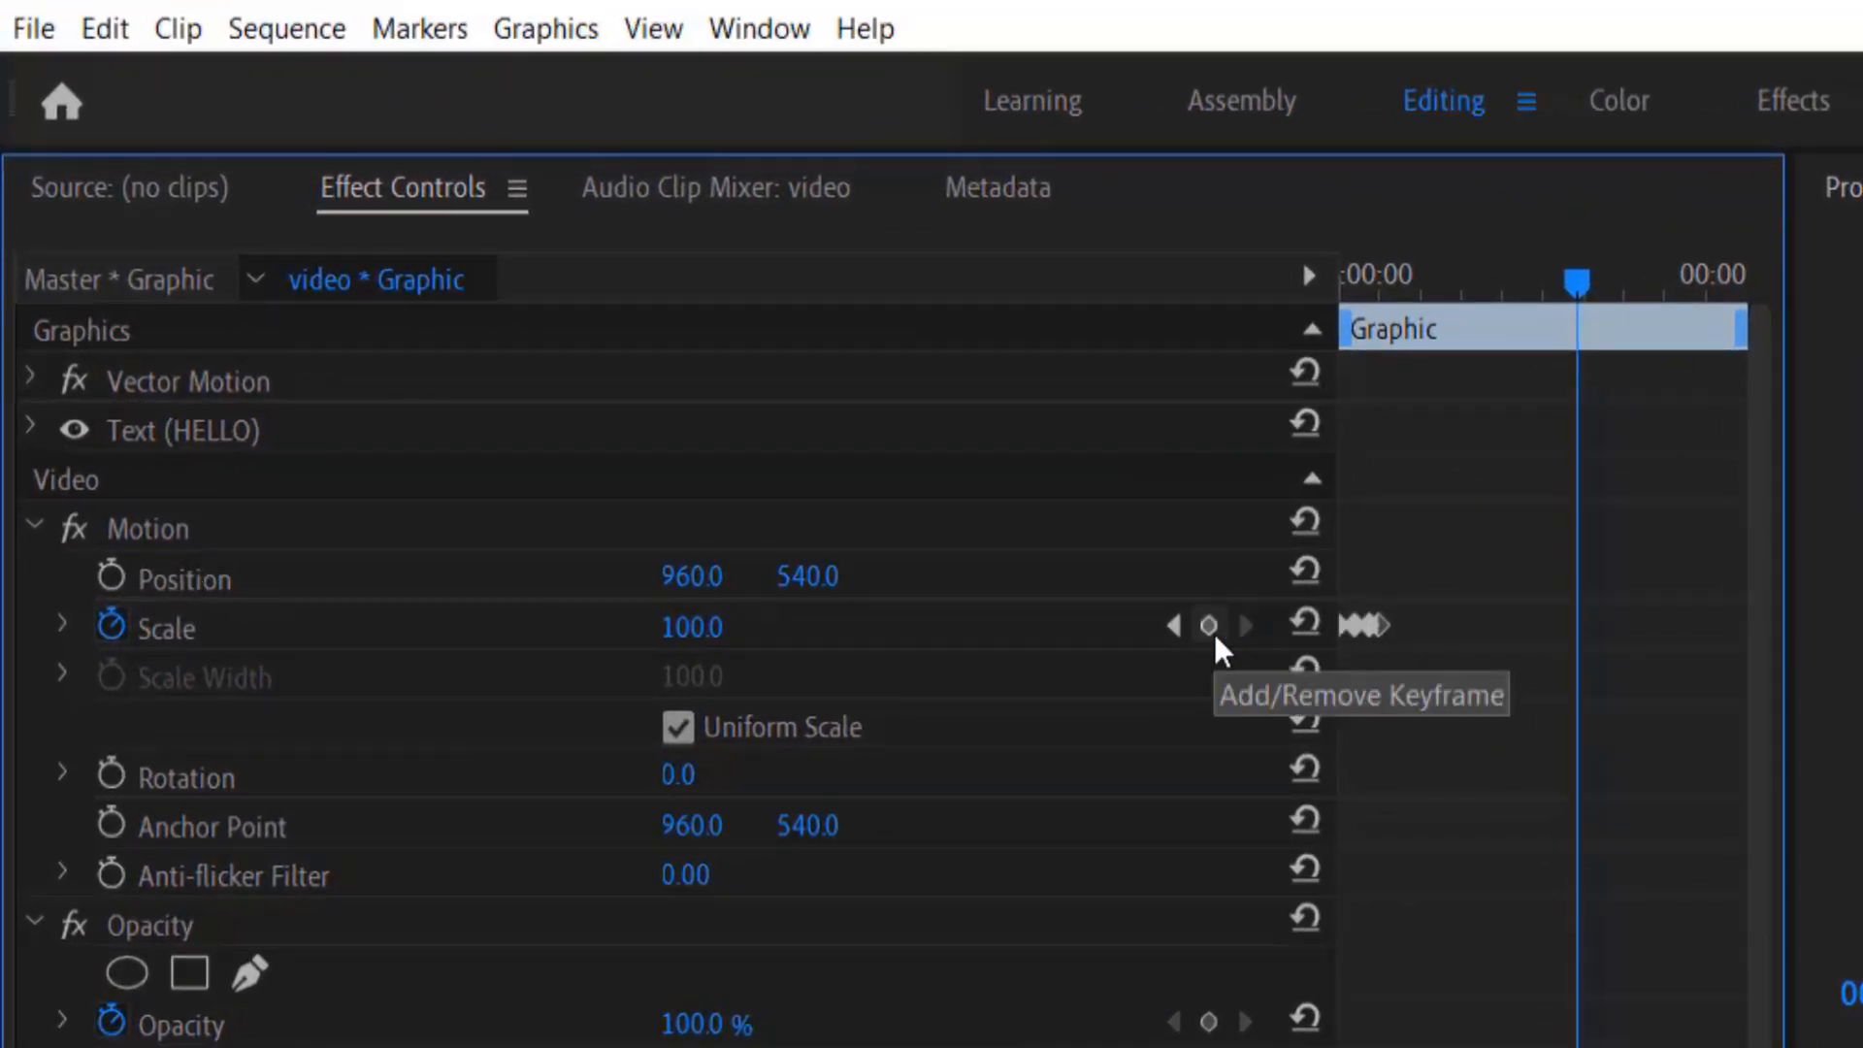
# Hold Scale at 100 near HELLO's end, then keyframe it rising to 130.
pyautogui.click(1209, 627)
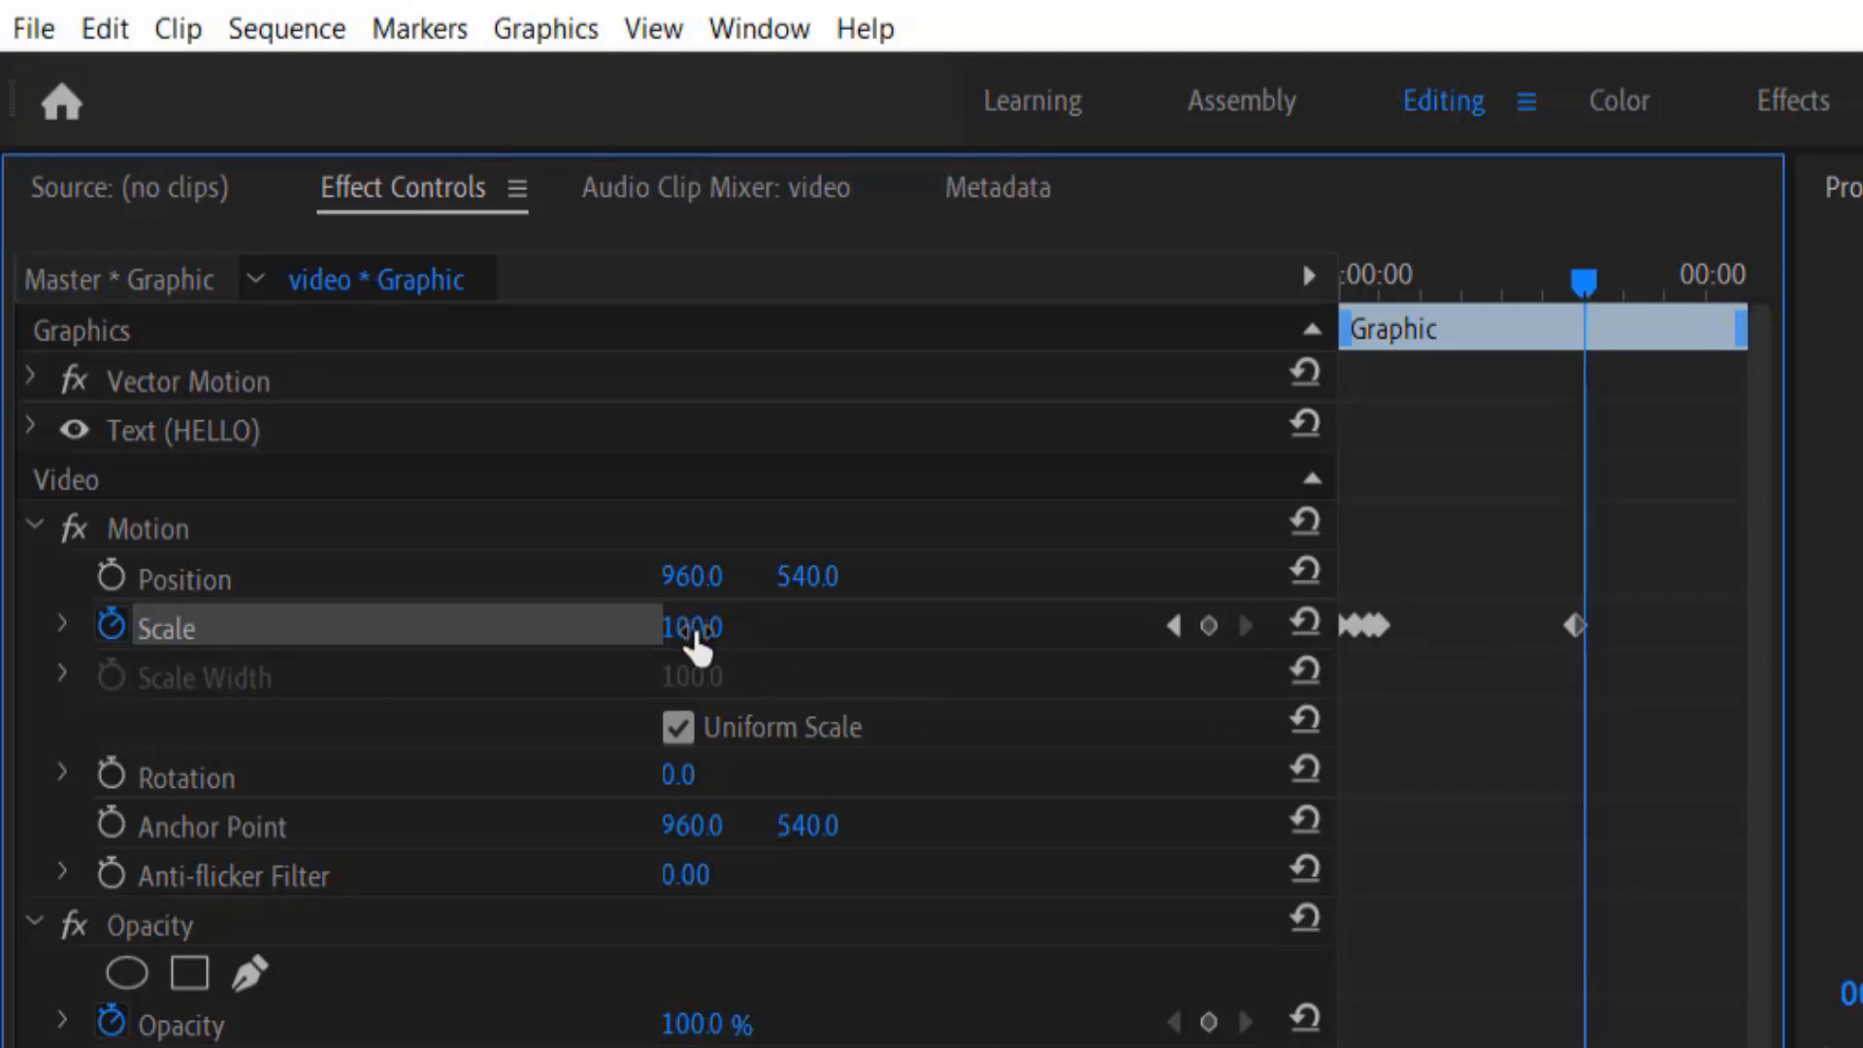
pyautogui.doubleClick(706, 626)
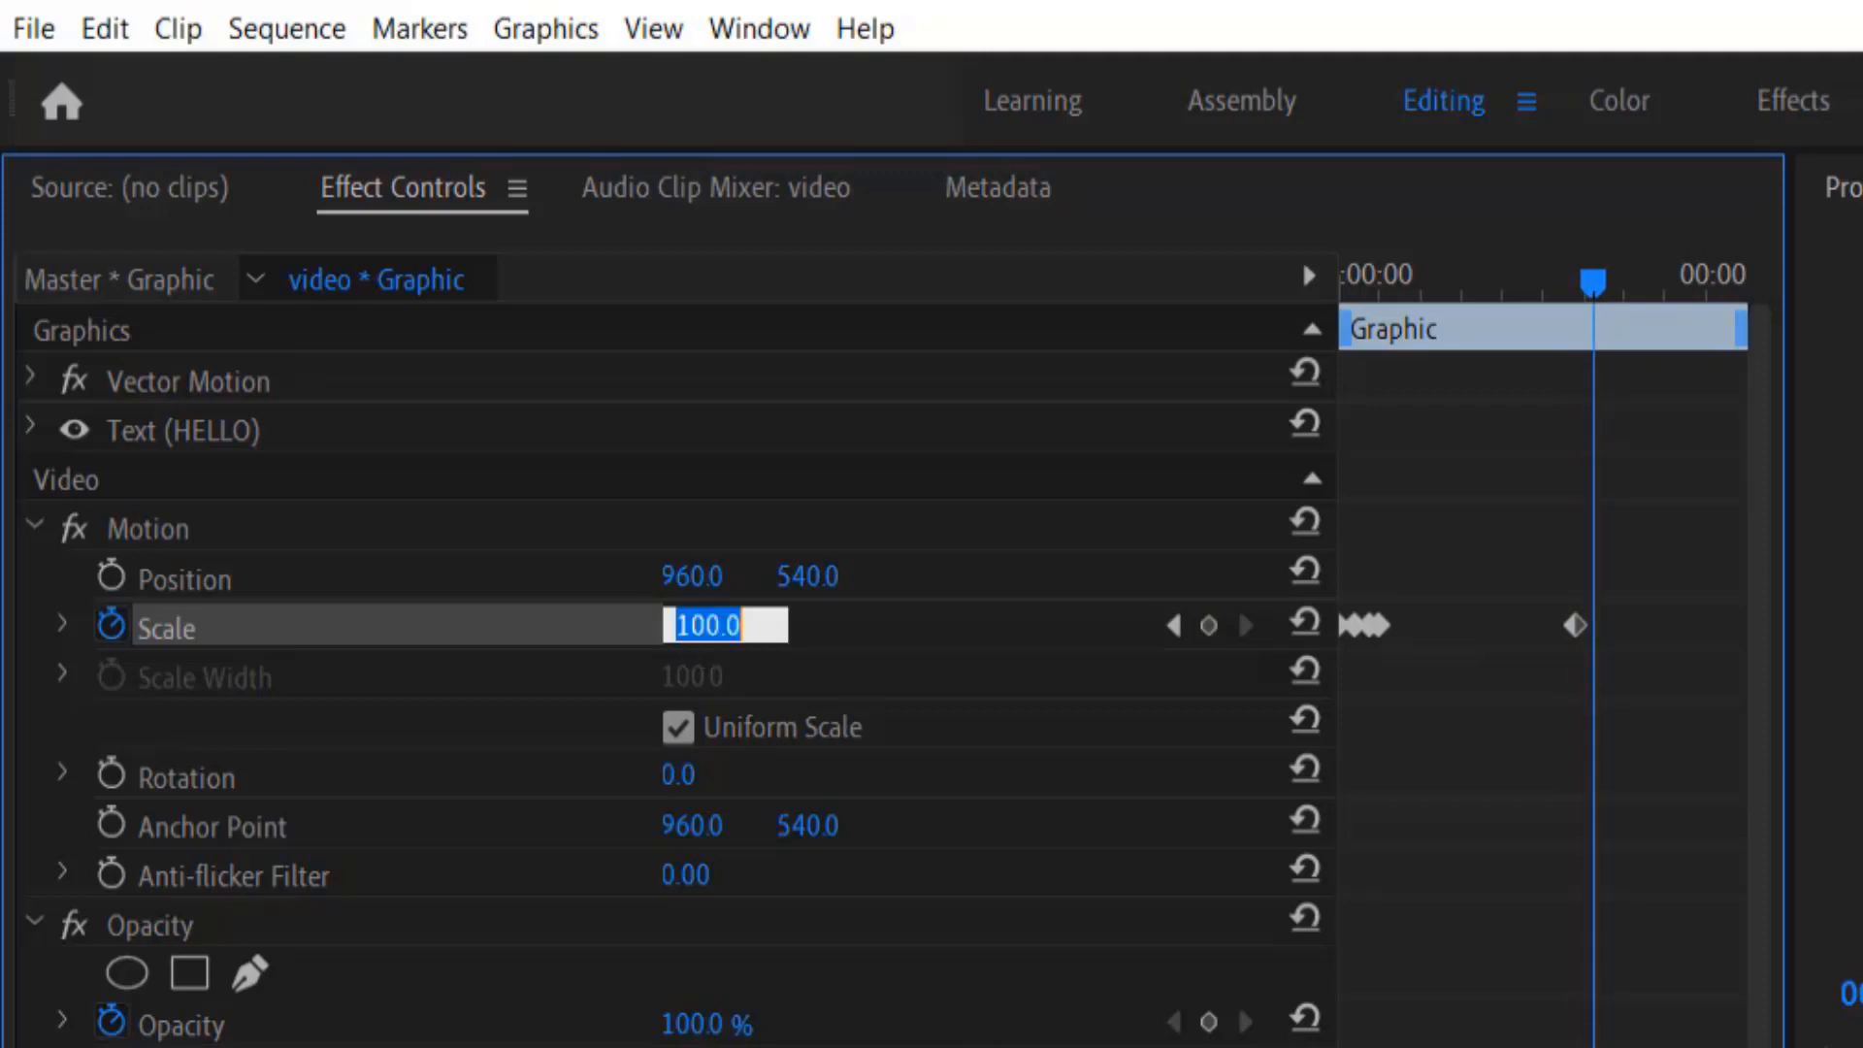
pyautogui.write('130')
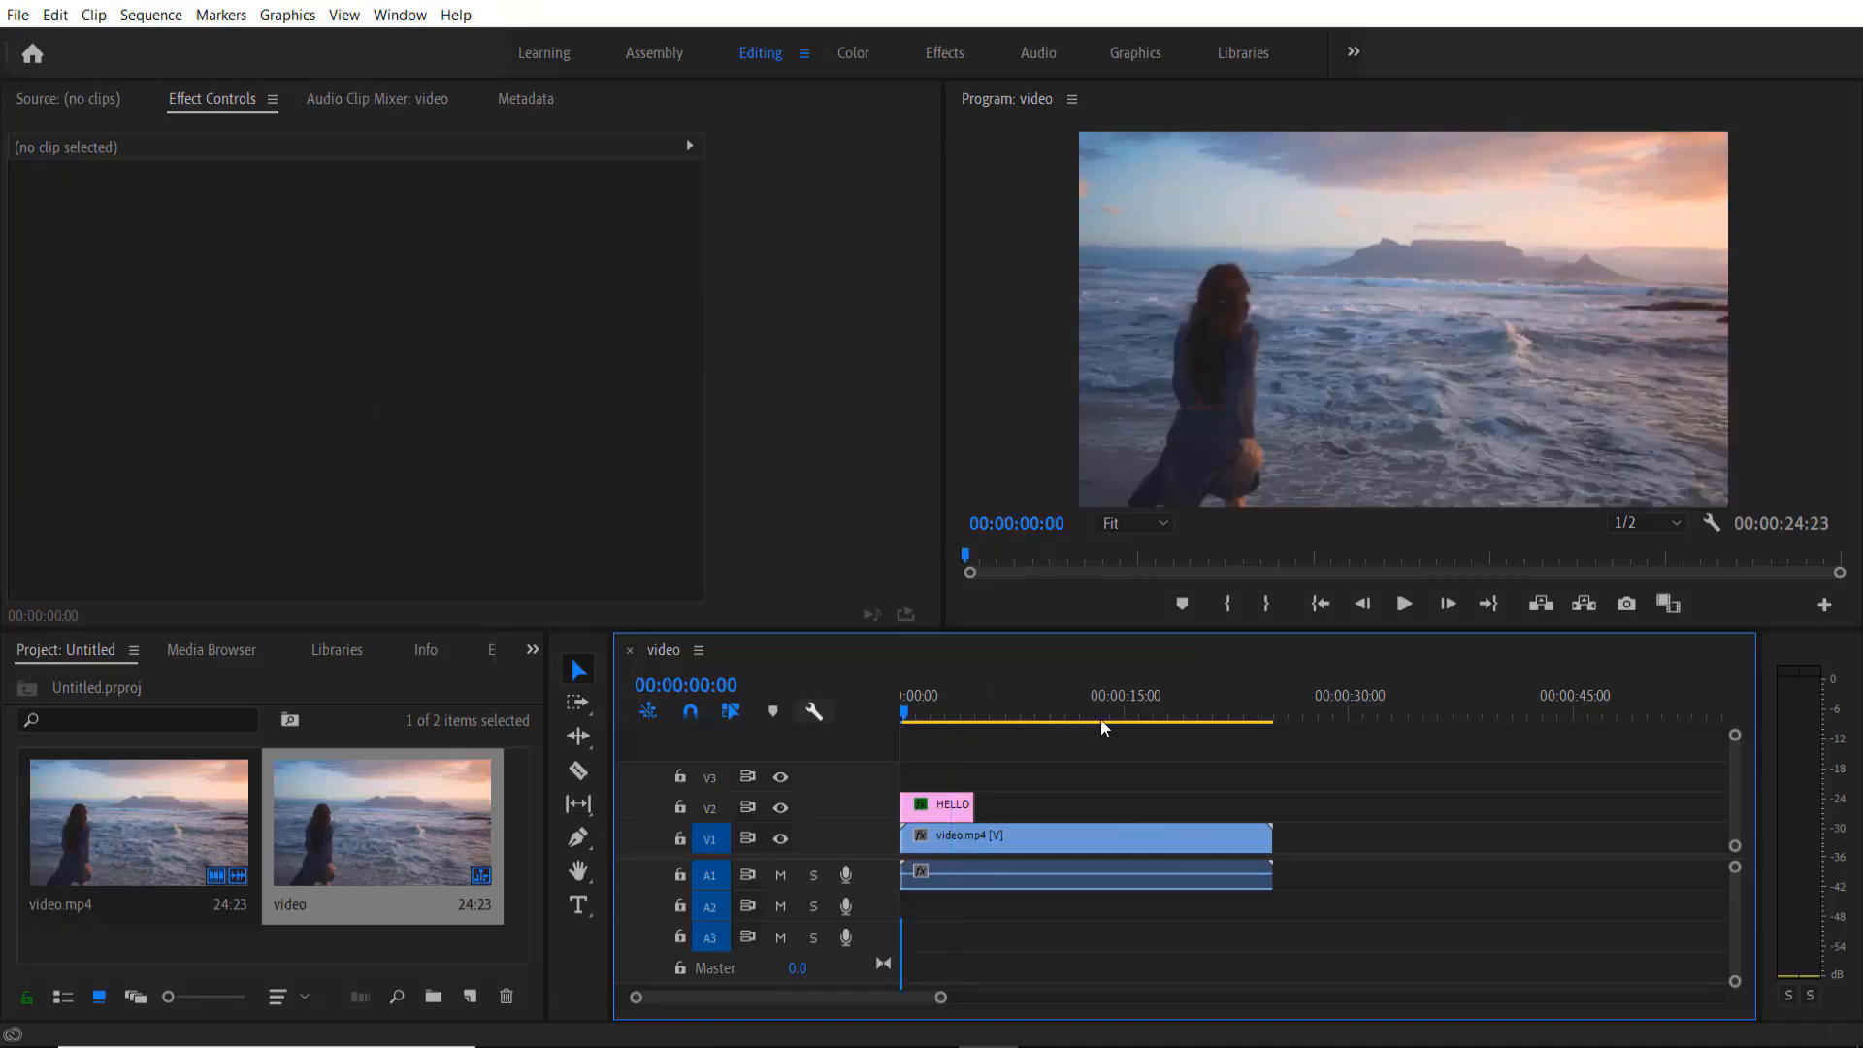
pyautogui.click(1403, 604)
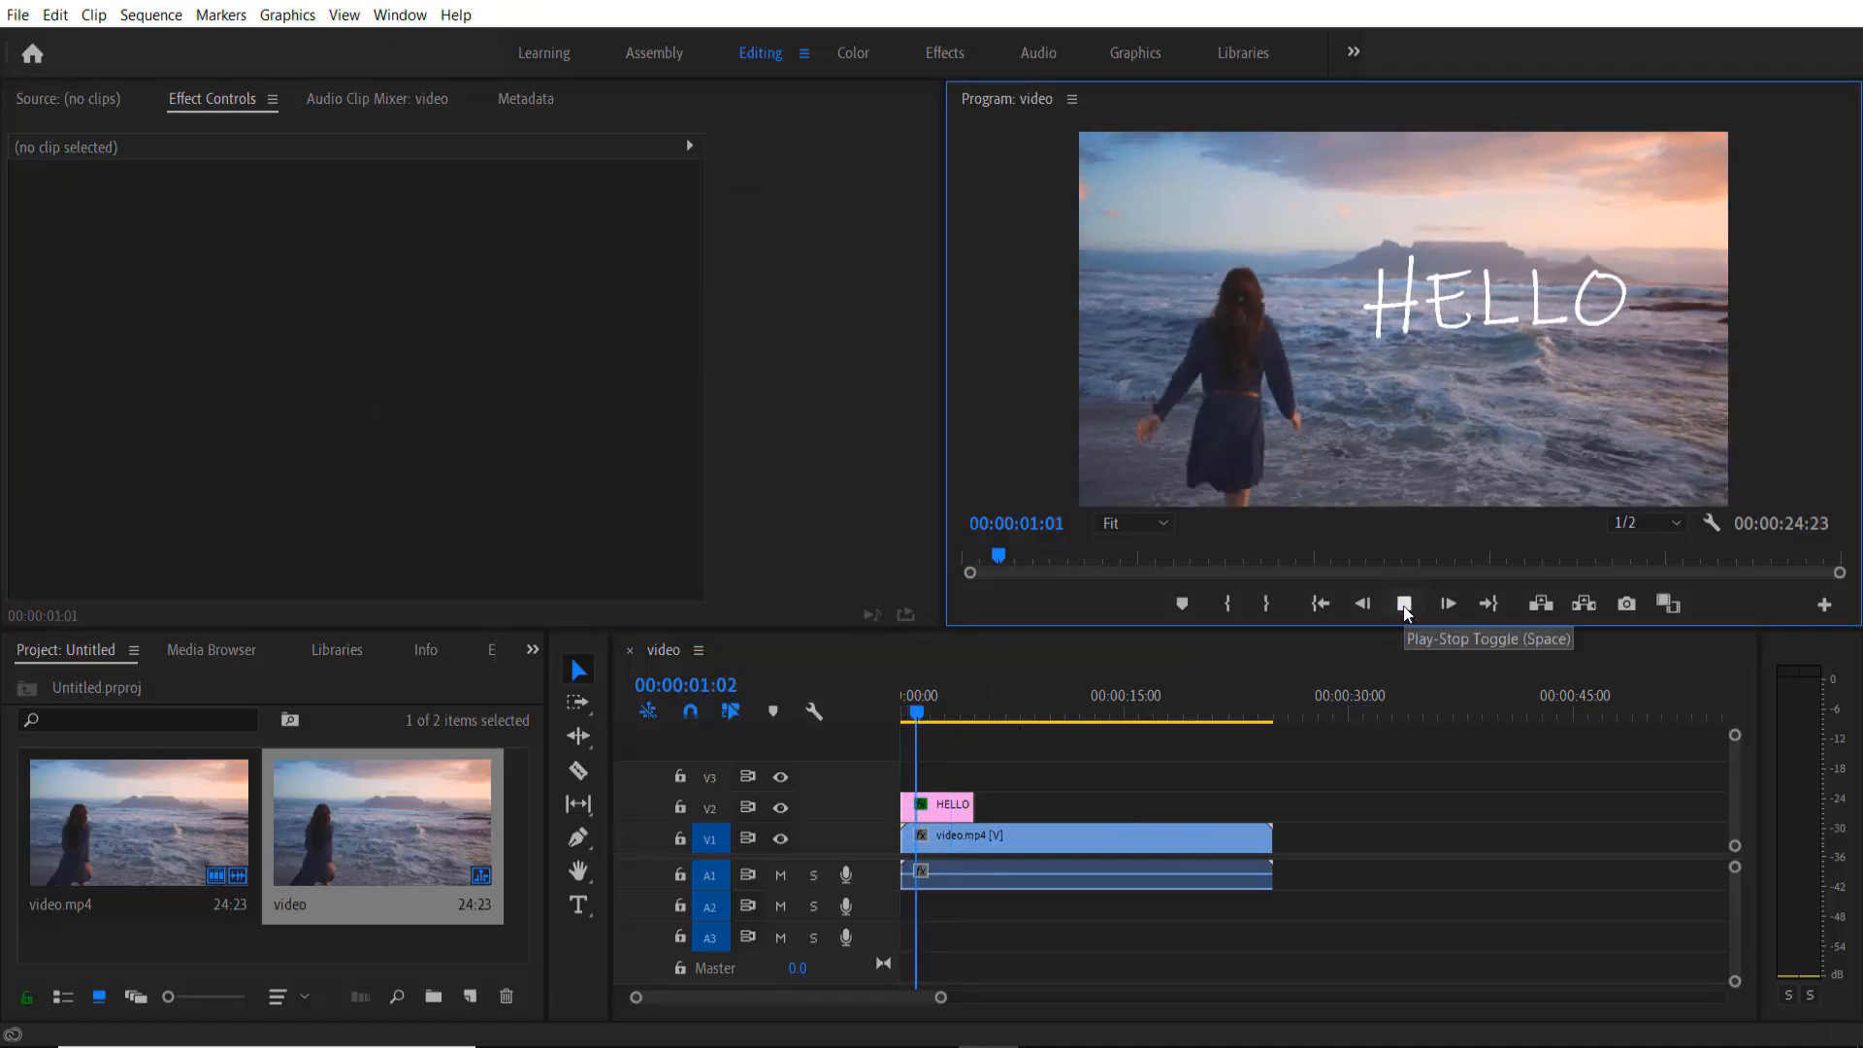
pyautogui.click(1403, 603)
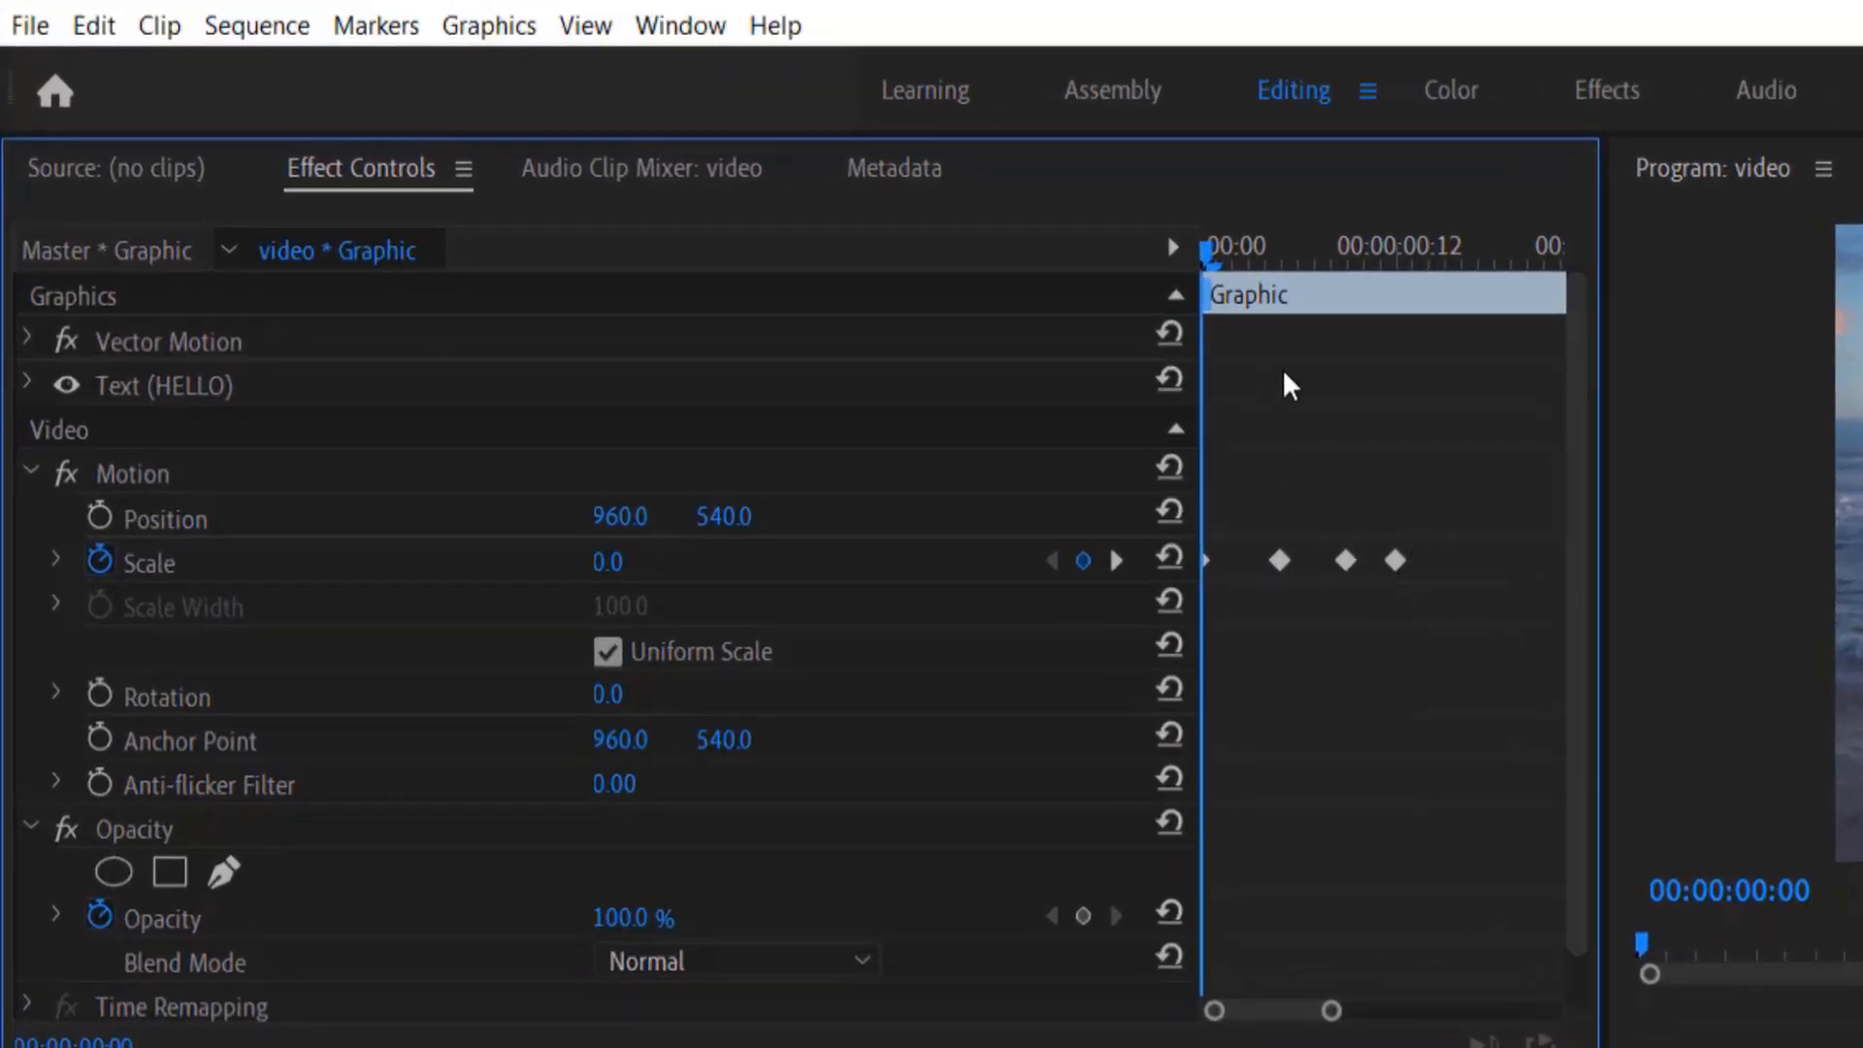
# Set HELLO's opening Scale keyframes to Bezier interpolation for smooth easing.
pyautogui.click(1342, 561)
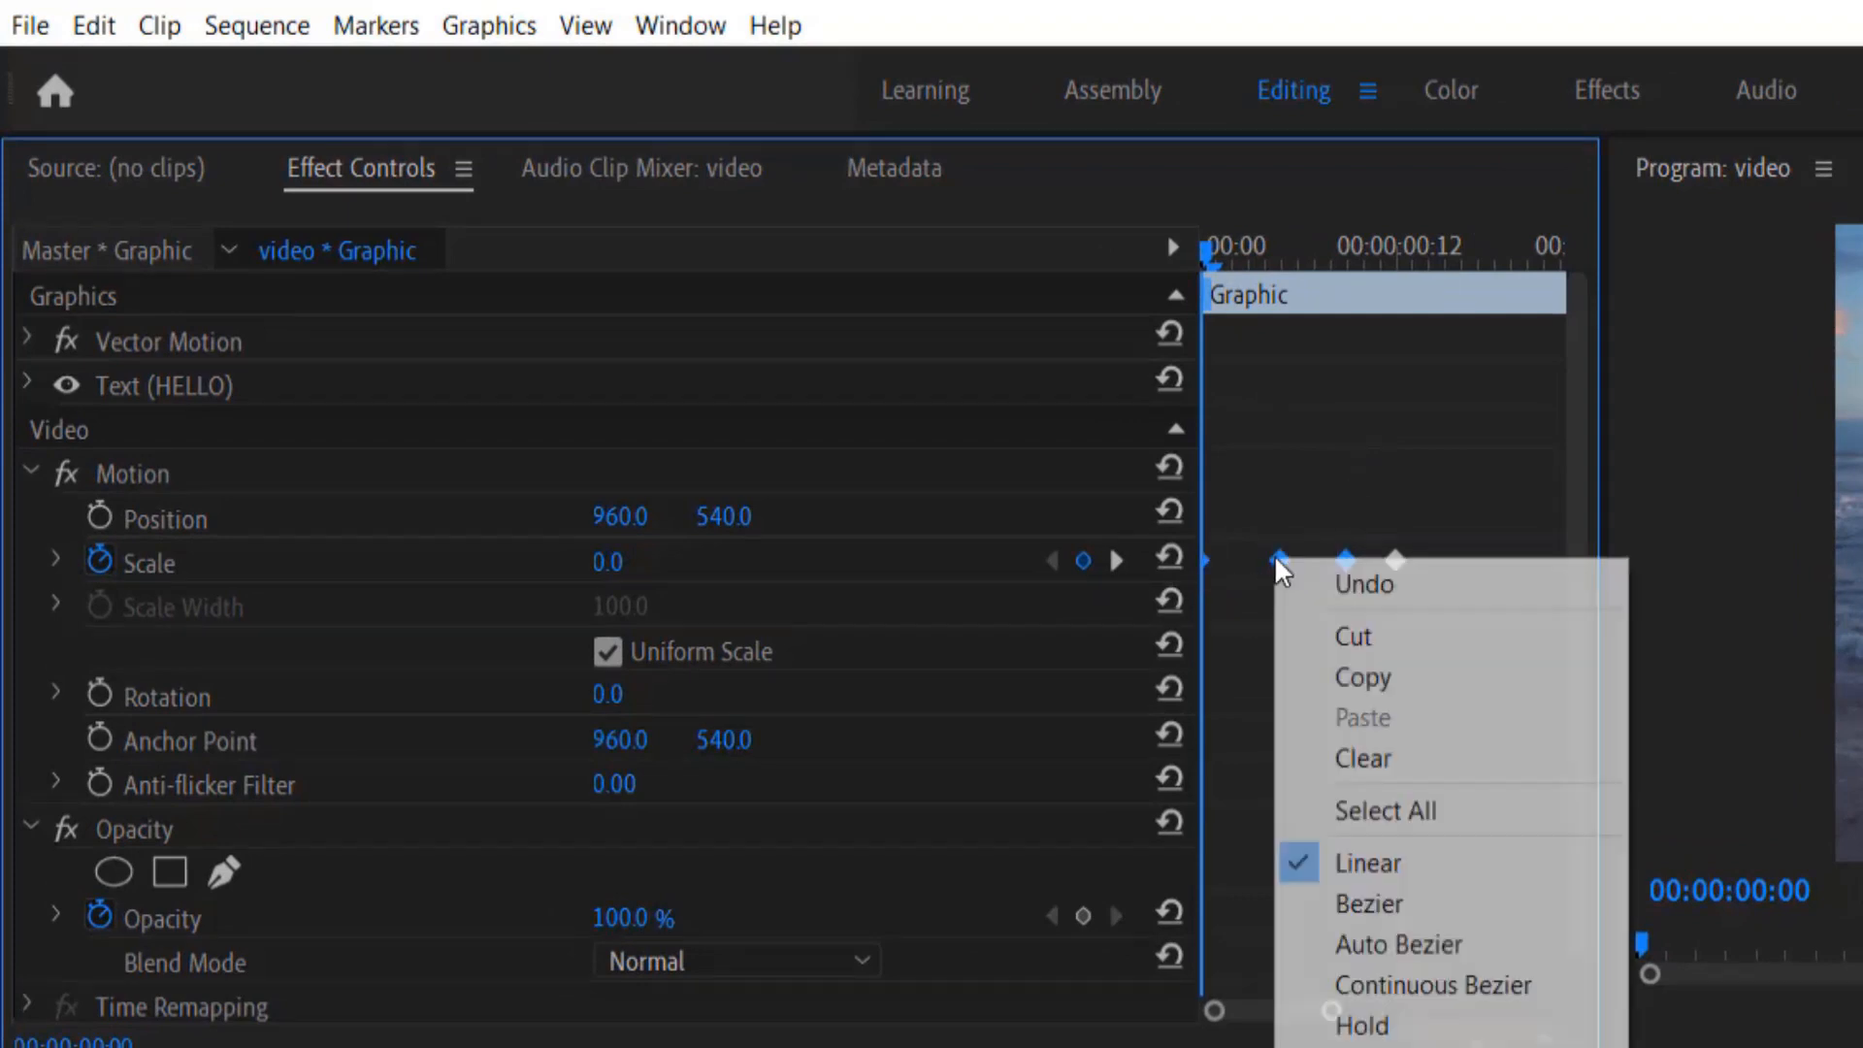
pyautogui.click(1368, 902)
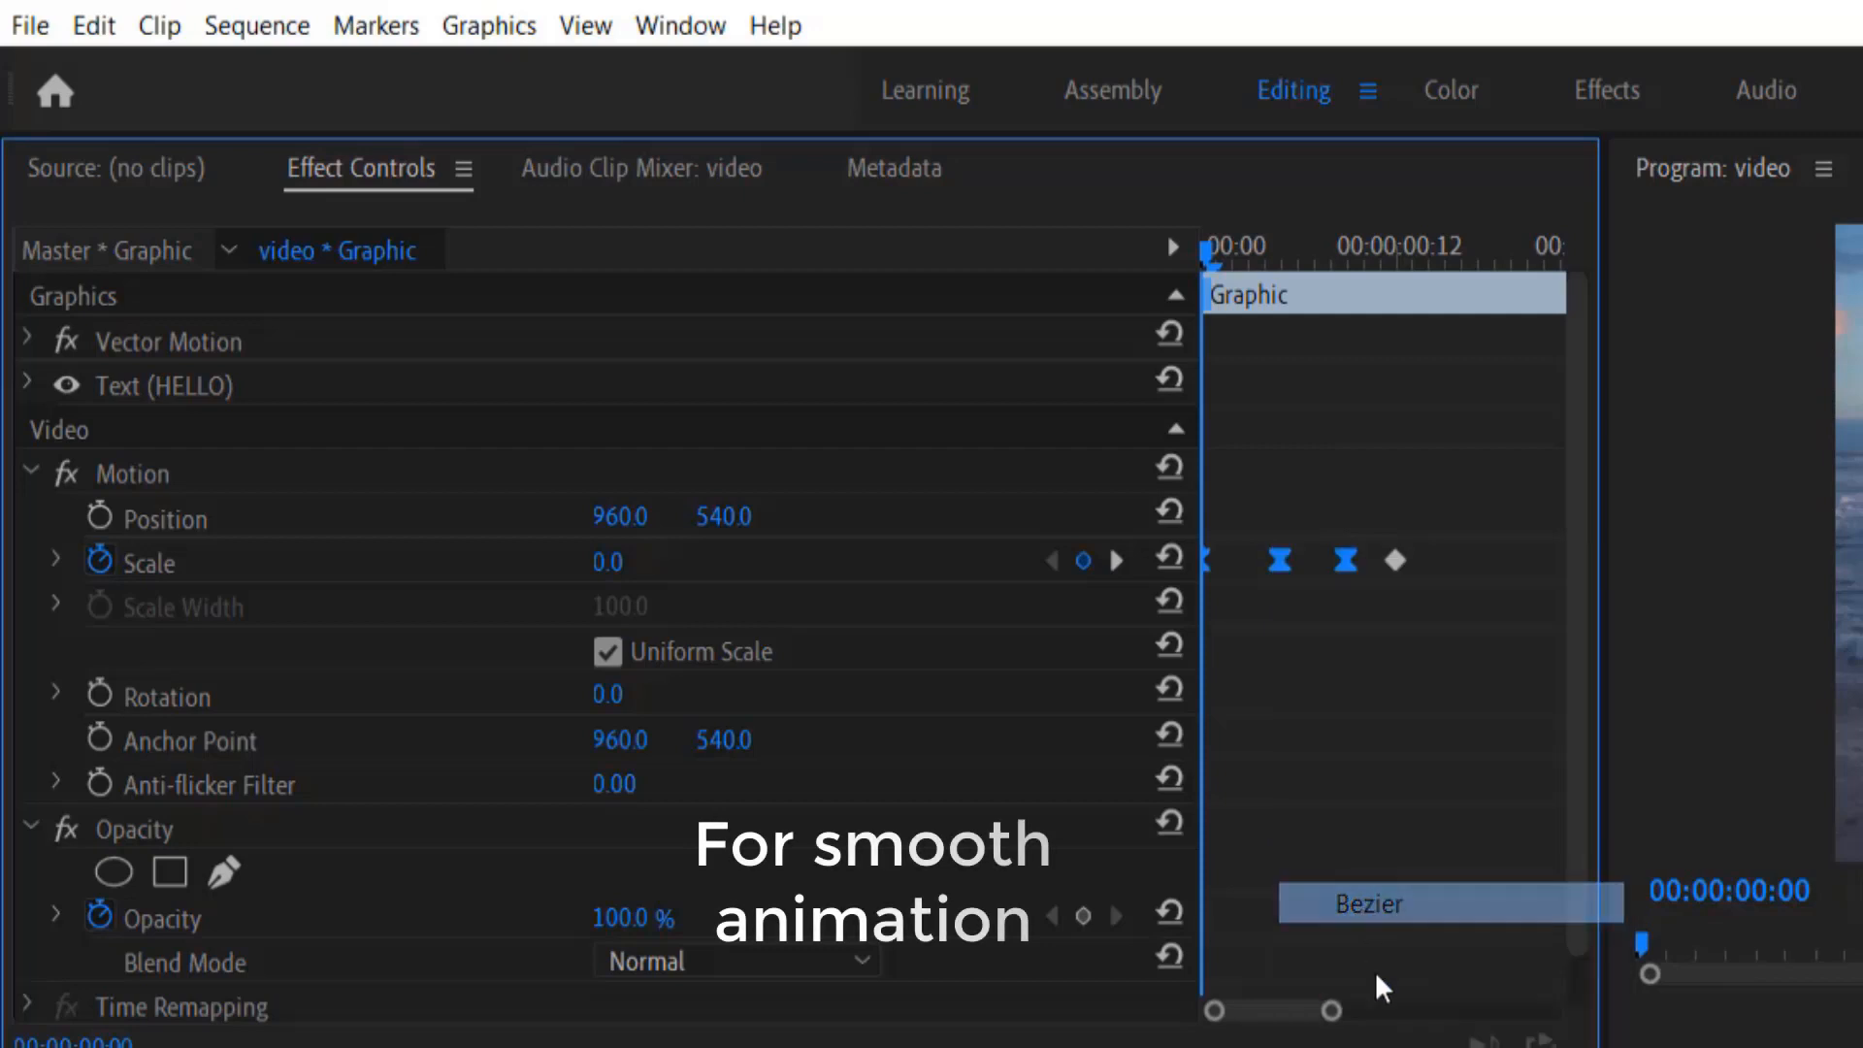
pyautogui.click(1366, 903)
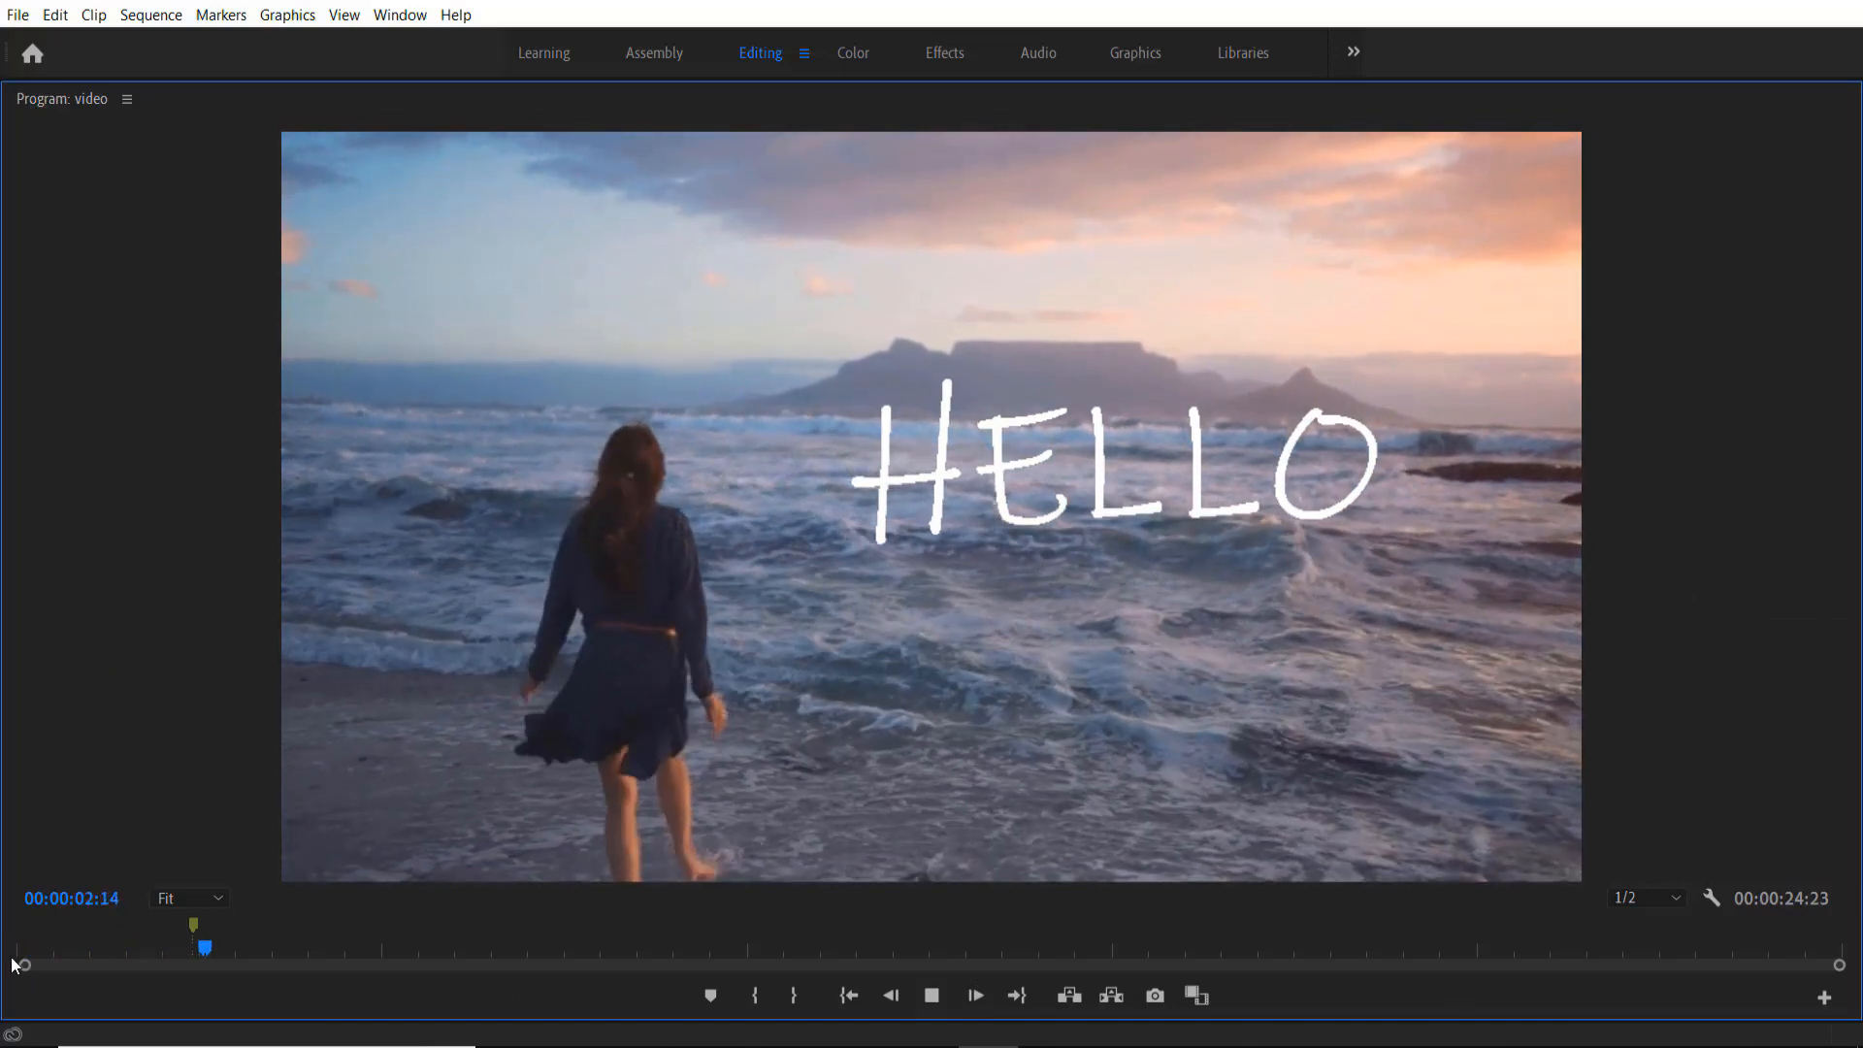
pyautogui.click(848, 995)
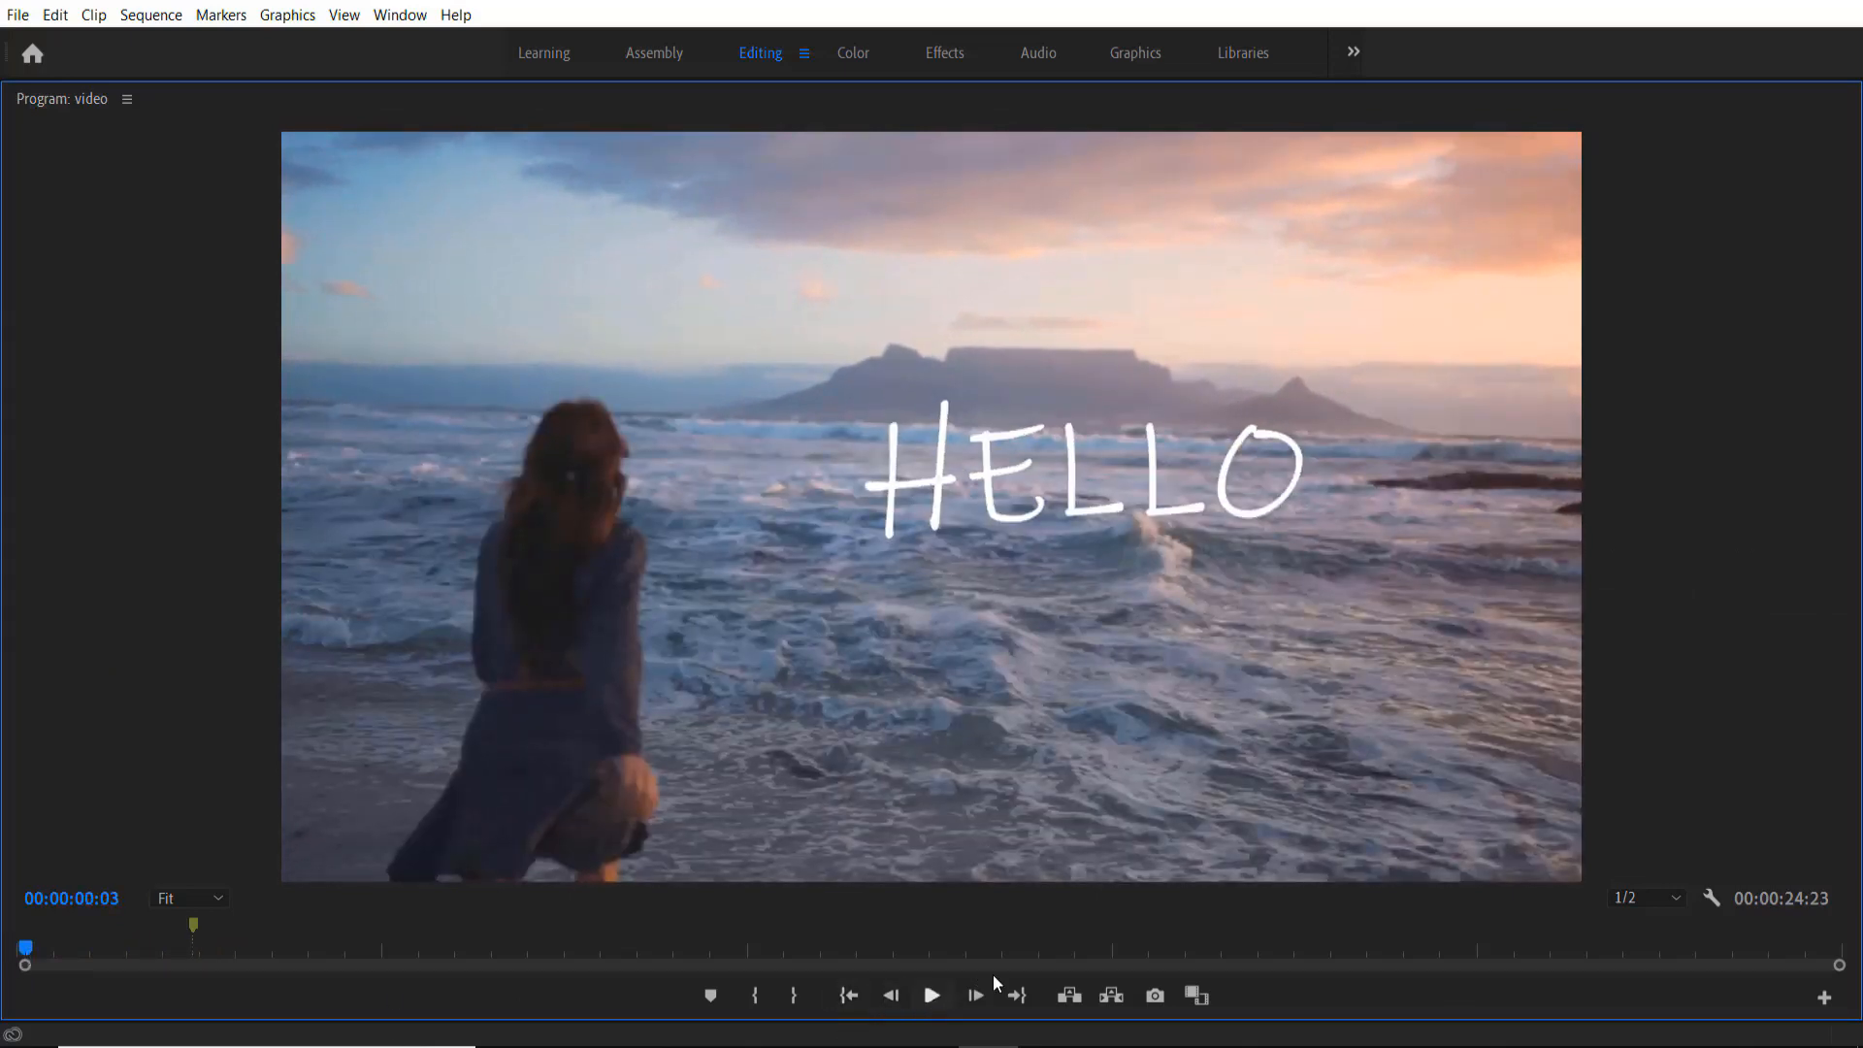
pyautogui.click(931, 995)
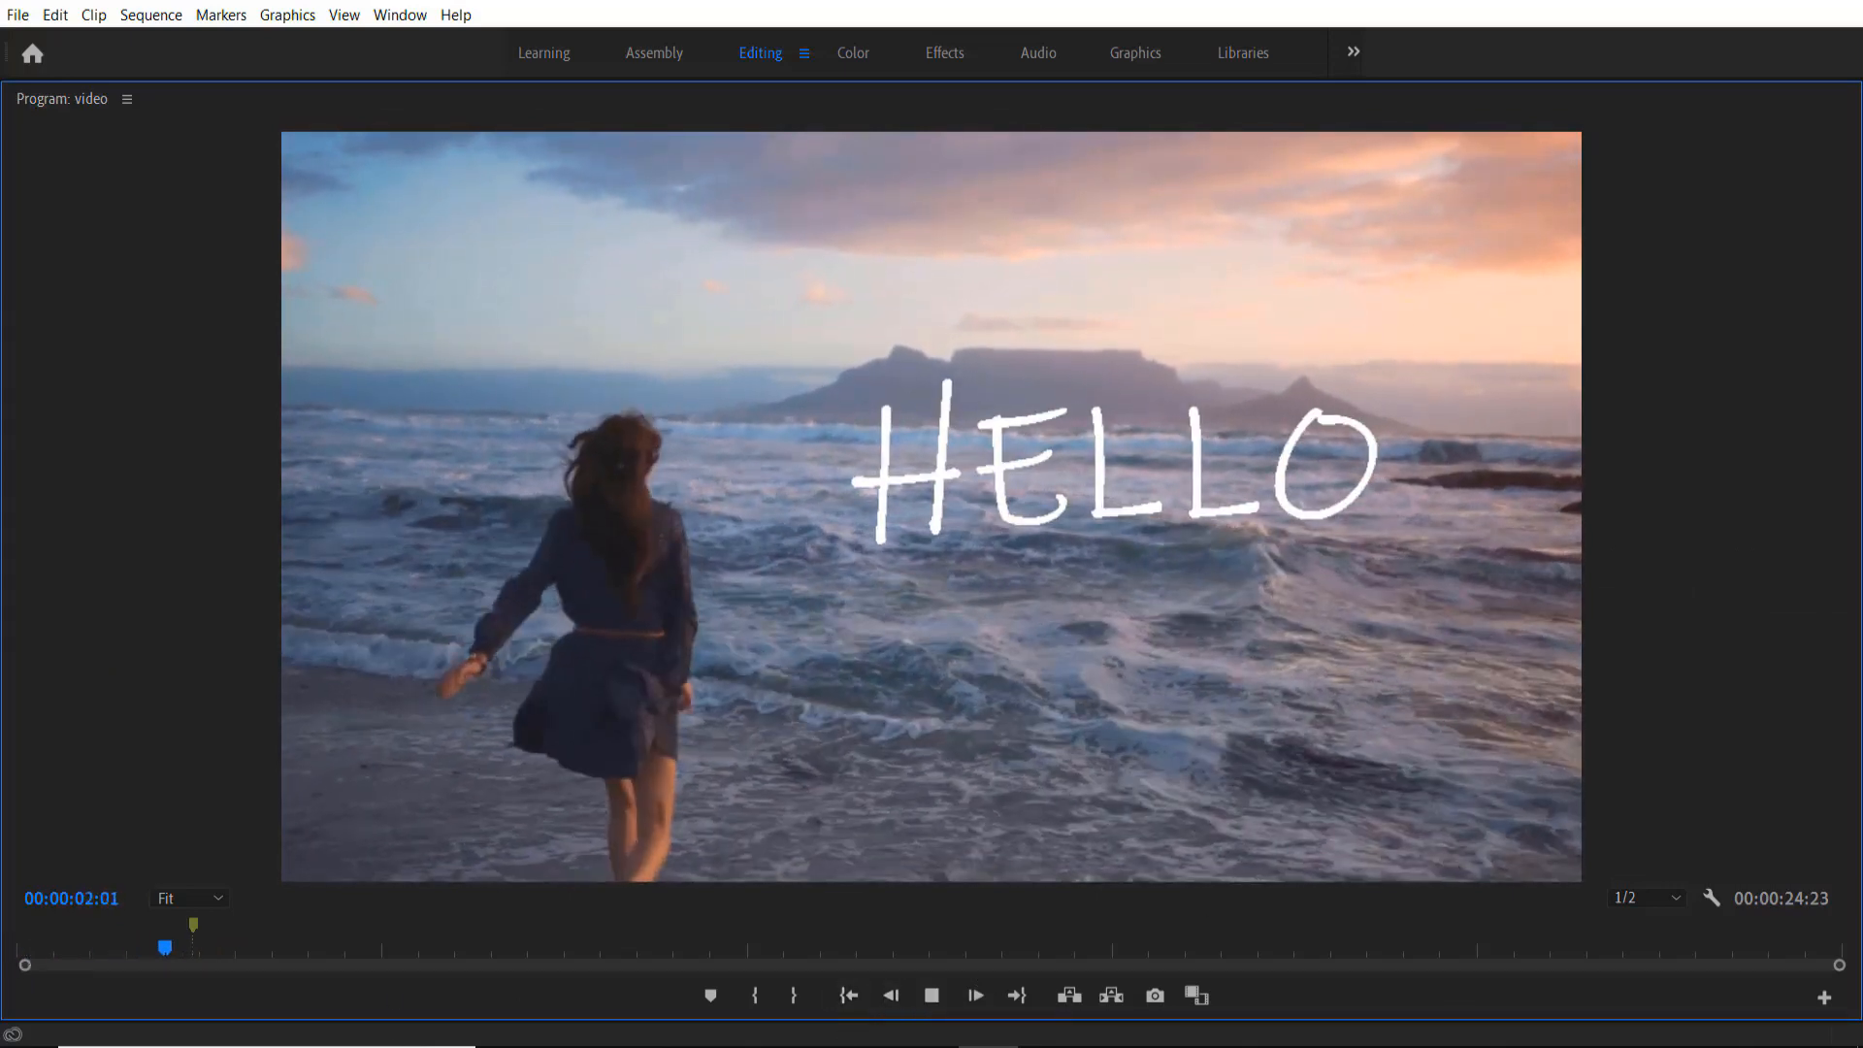